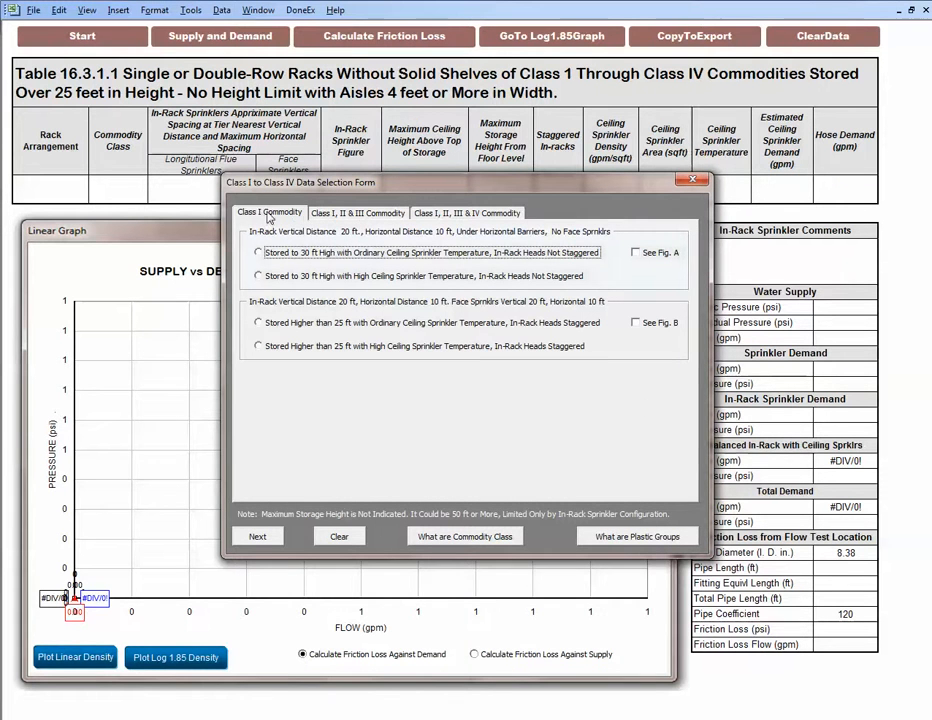
Browse the Class I–III and Class I–IV tabs and pick over-25 ft ordinary-temperature non-staggered rack storage
{"action": "left_click", "coordinate": [358, 212]}
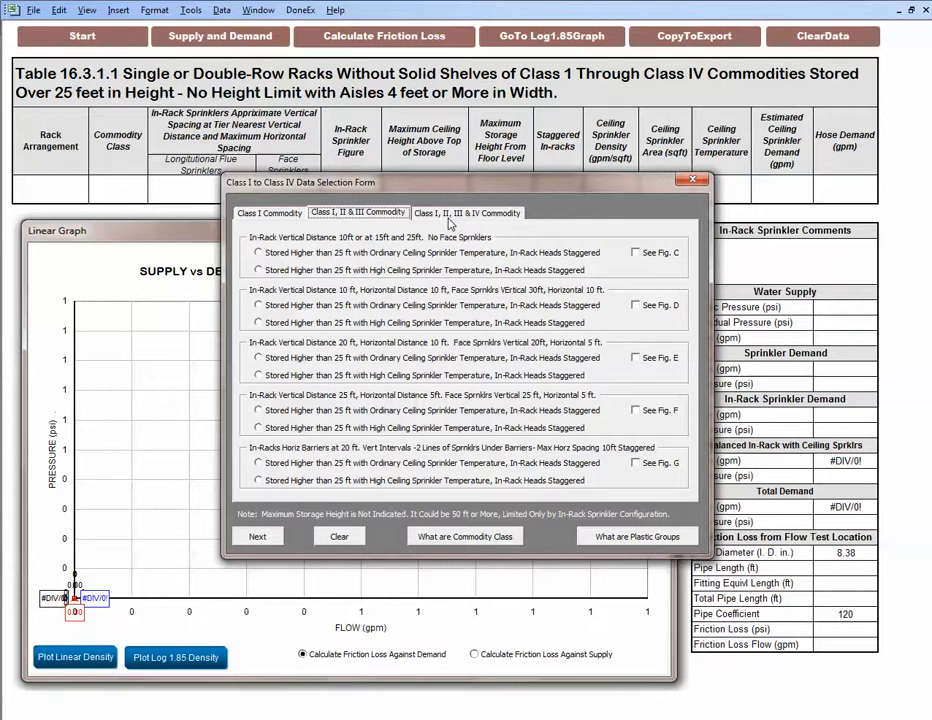
{"action": "left_click", "coordinate": [468, 212]}
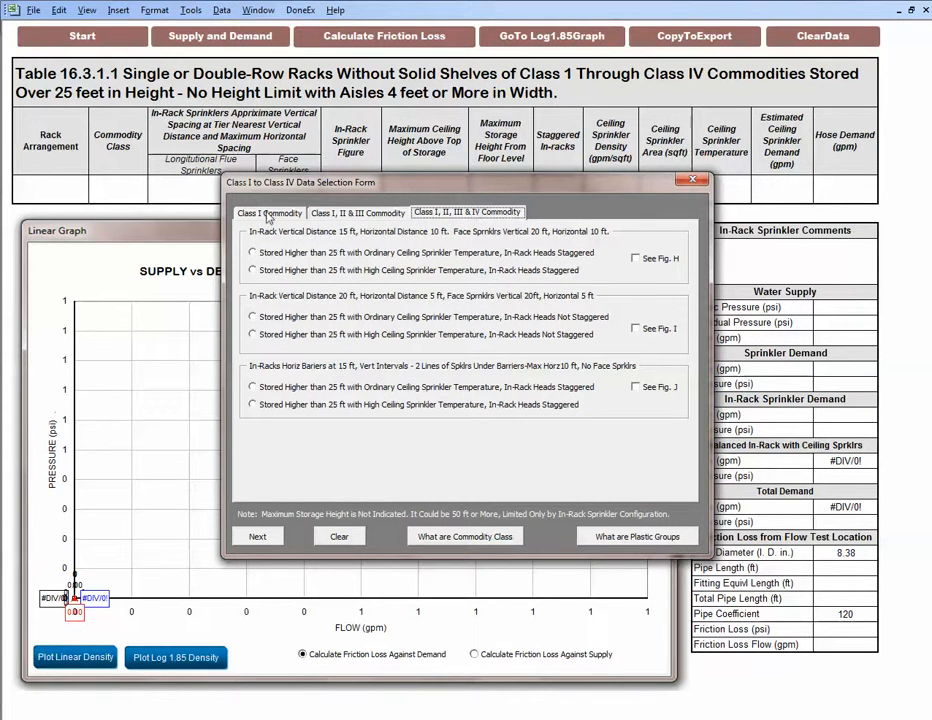
{"action": "mouse_move", "coordinate": [276, 248]}
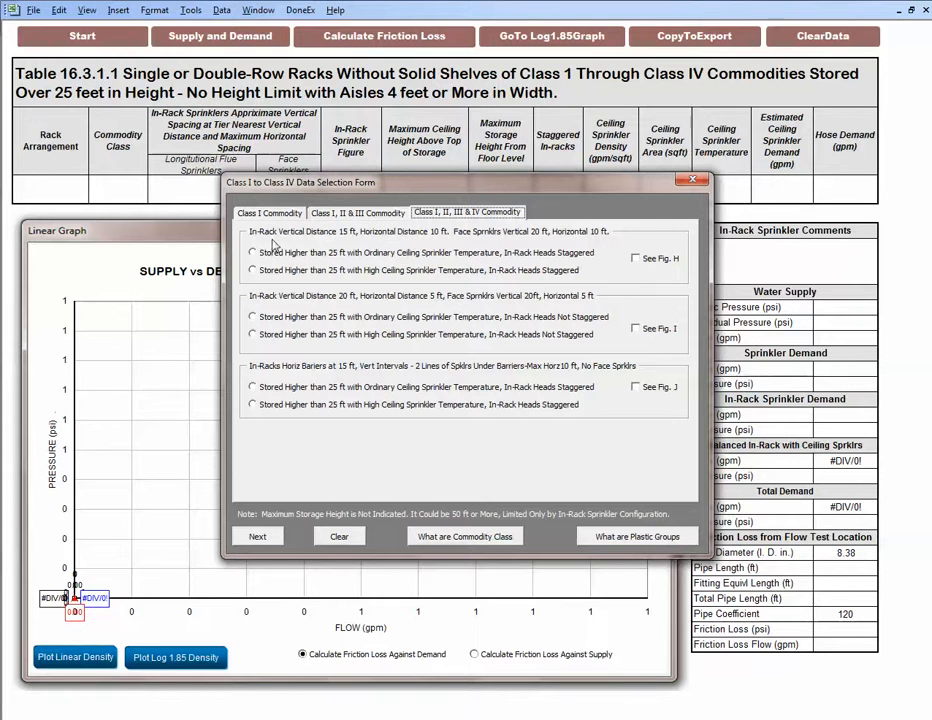
{"action": "mouse_move", "coordinate": [264, 238]}
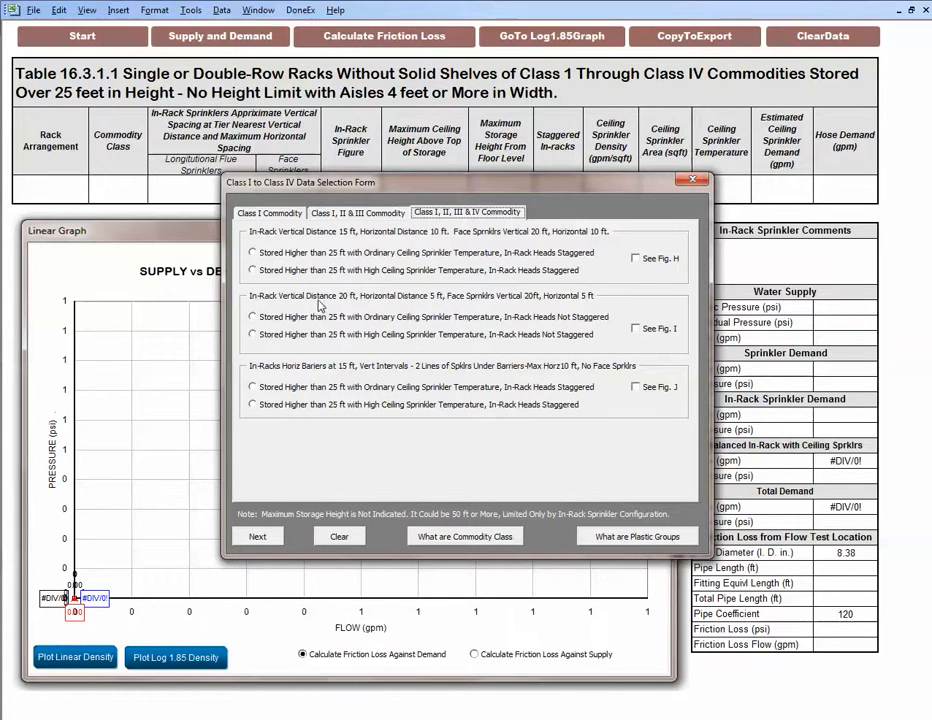
{"action": "mouse_move", "coordinate": [344, 304]}
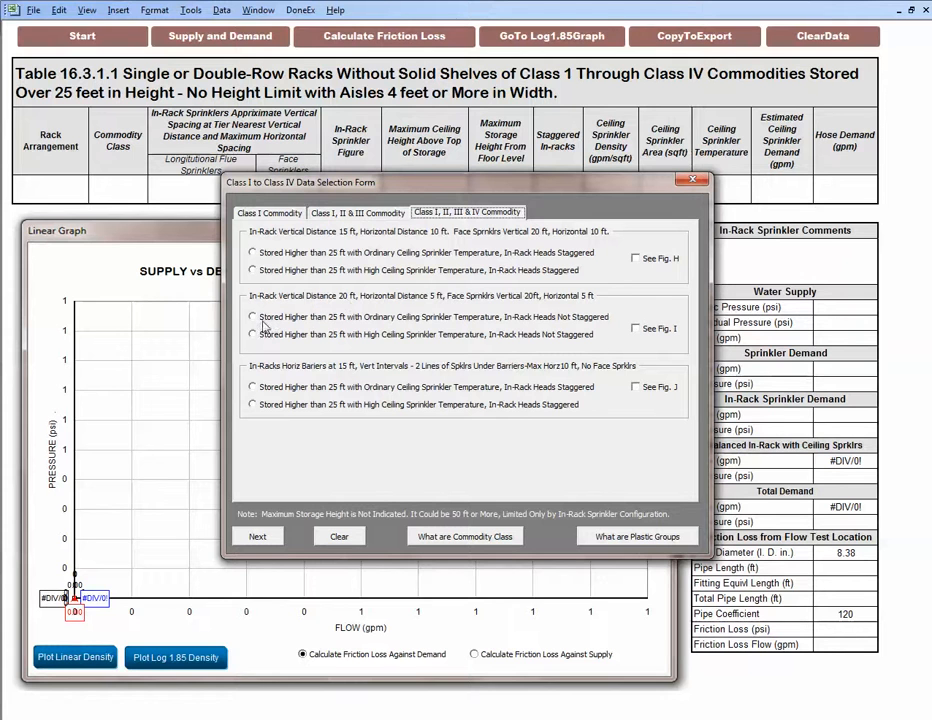
{"action": "mouse_move", "coordinate": [300, 330]}
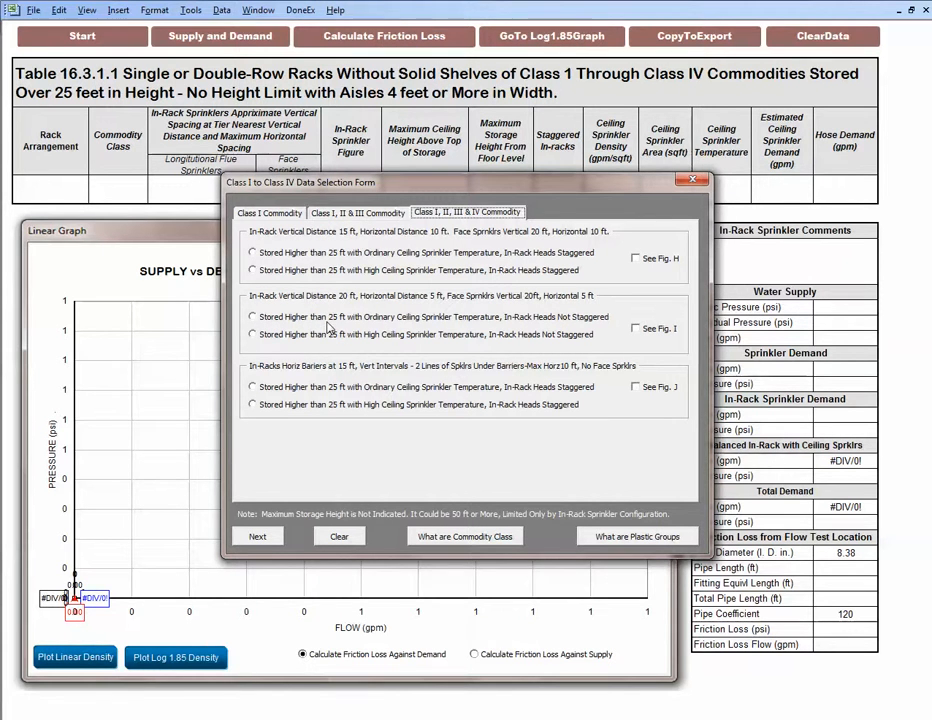
{"action": "mouse_move", "coordinate": [516, 336]}
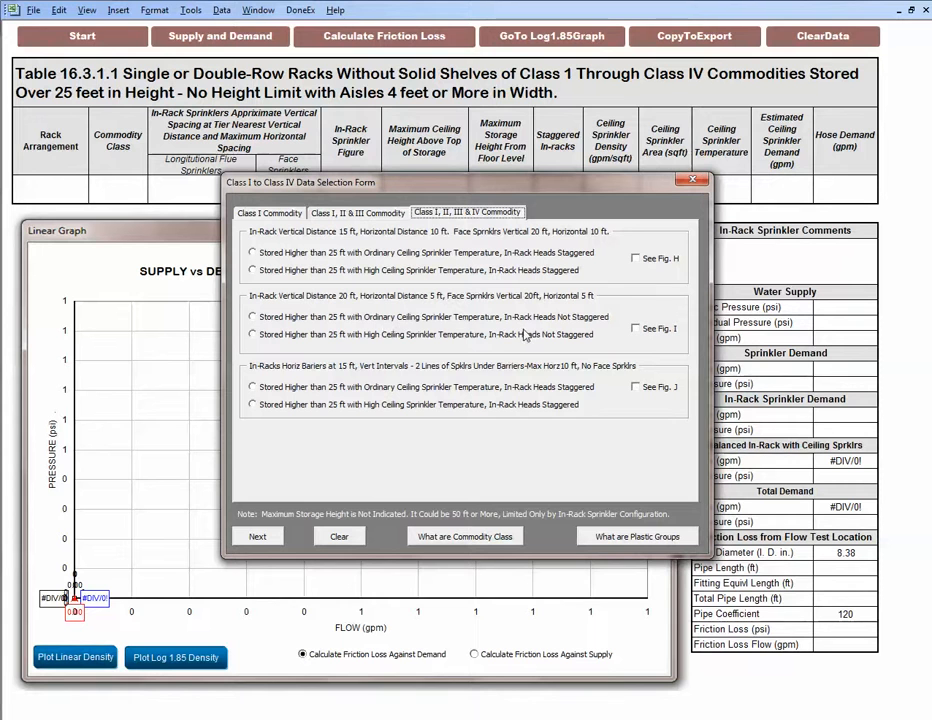
{"action": "mouse_move", "coordinate": [370, 344]}
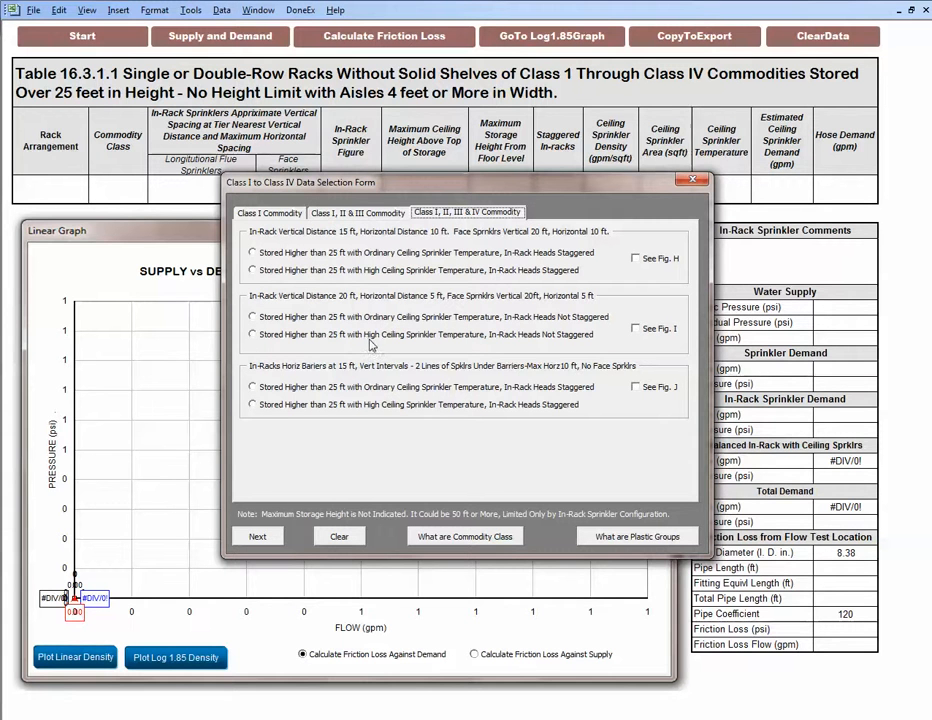
{"action": "mouse_move", "coordinate": [246, 324]}
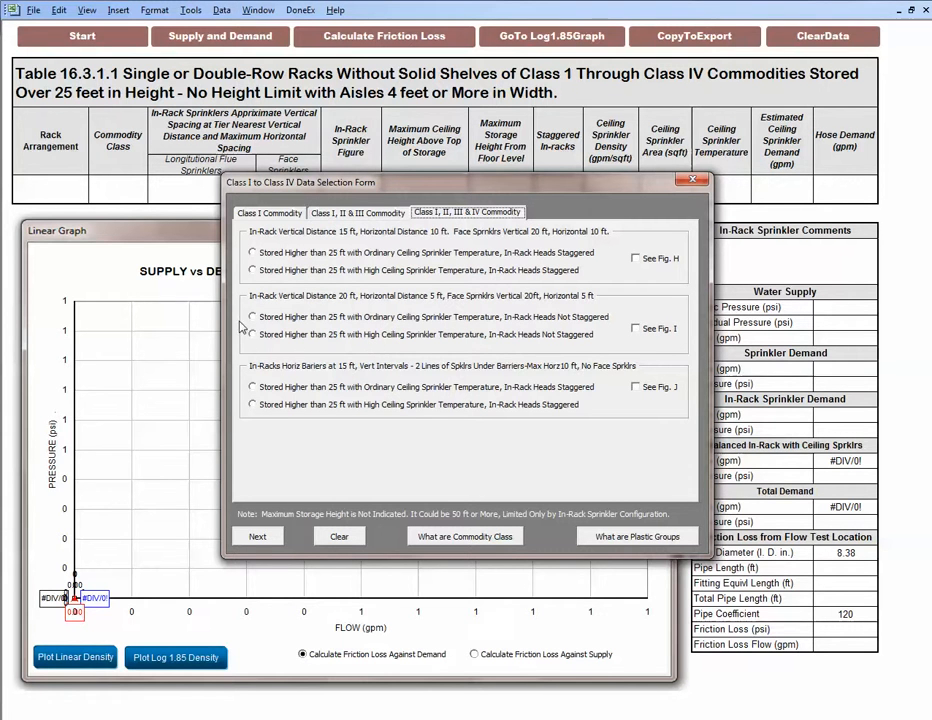
{"action": "left_click", "coordinate": [252, 316]}
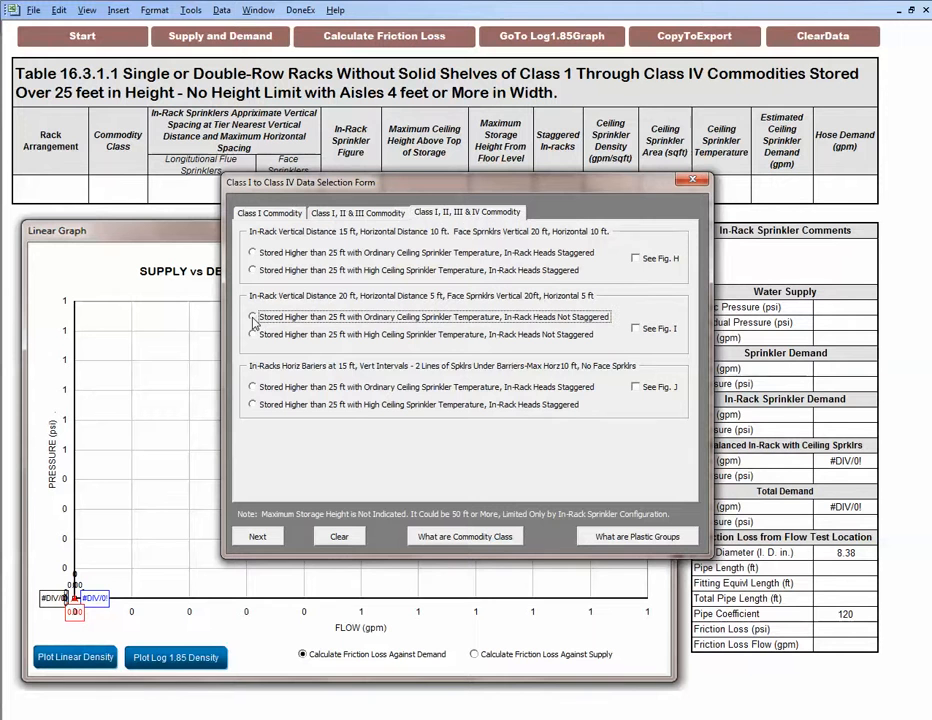
Apply the over-25 ft non-staggered choice, filling the rack row with 0.35 density, 2,000 area, 875 gpm
{"action": "left_click", "coordinate": [250, 316]}
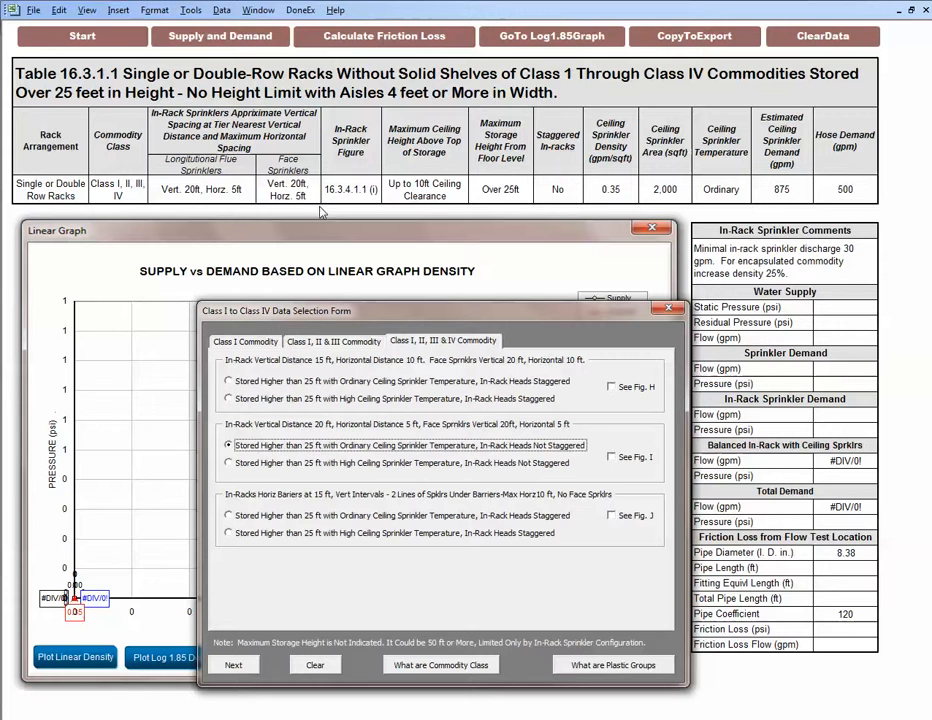
{"action": "mouse_move", "coordinate": [574, 218]}
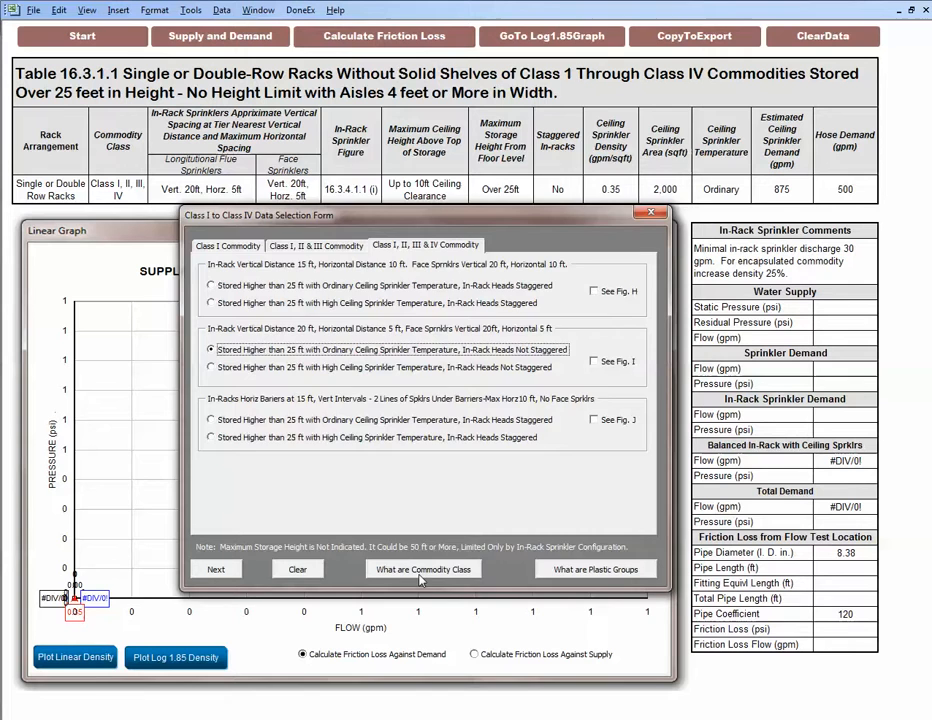
{"action": "left_click", "coordinate": [424, 568]}
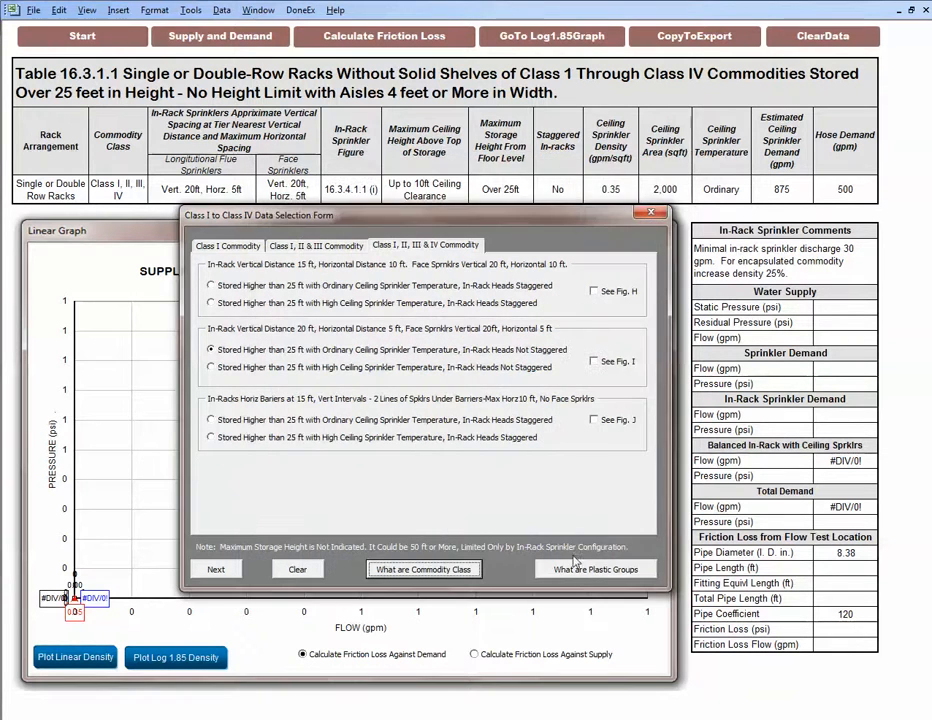
Close the commodity selection form and bring up the water supply and demand input form
{"action": "left_click", "coordinate": [596, 568]}
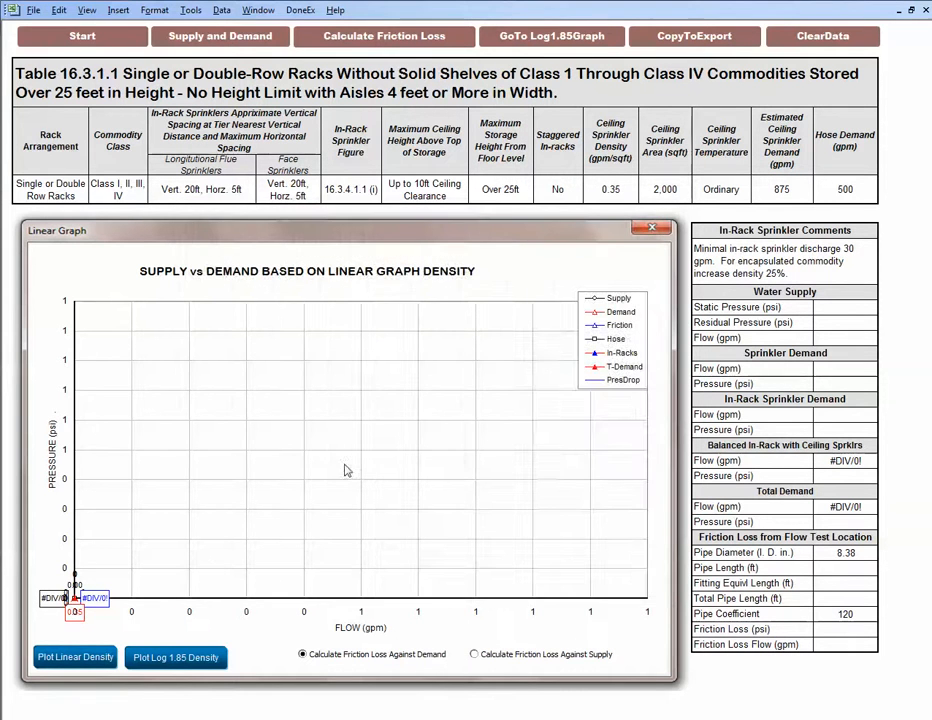
{"action": "mouse_move", "coordinate": [704, 216]}
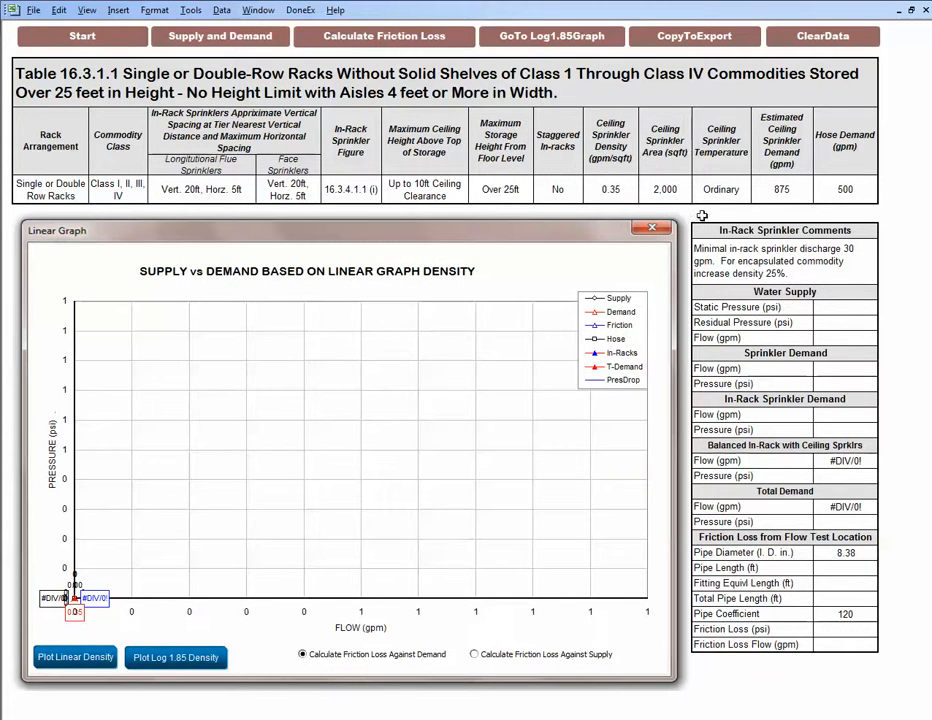
{"action": "mouse_move", "coordinate": [144, 468]}
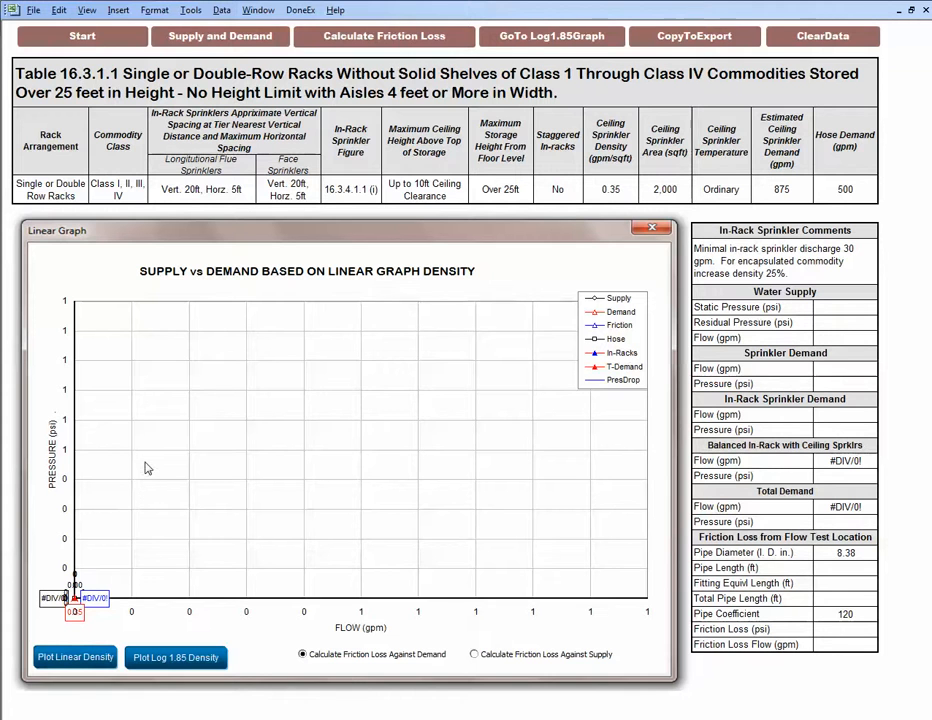
{"action": "mouse_move", "coordinate": [150, 464]}
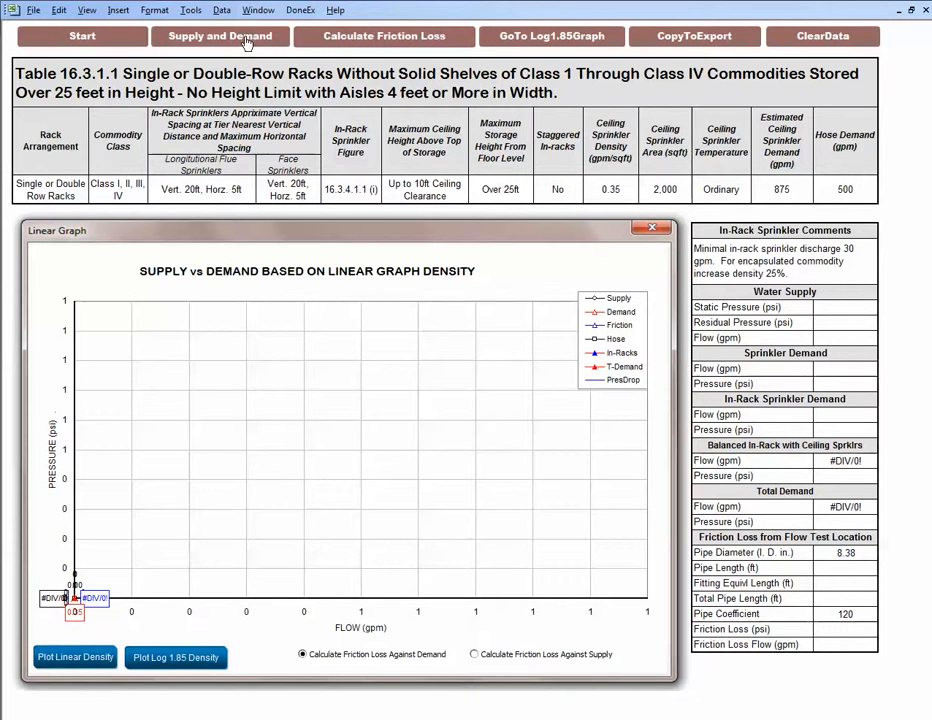
{"action": "mouse_move", "coordinate": [200, 38]}
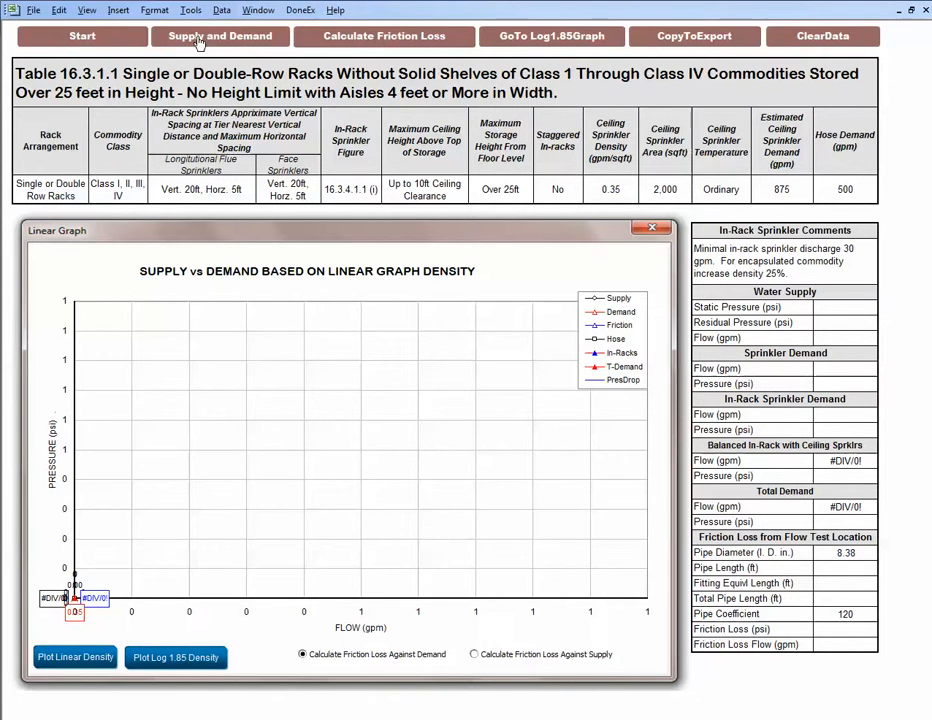
{"action": "left_click", "coordinate": [244, 36]}
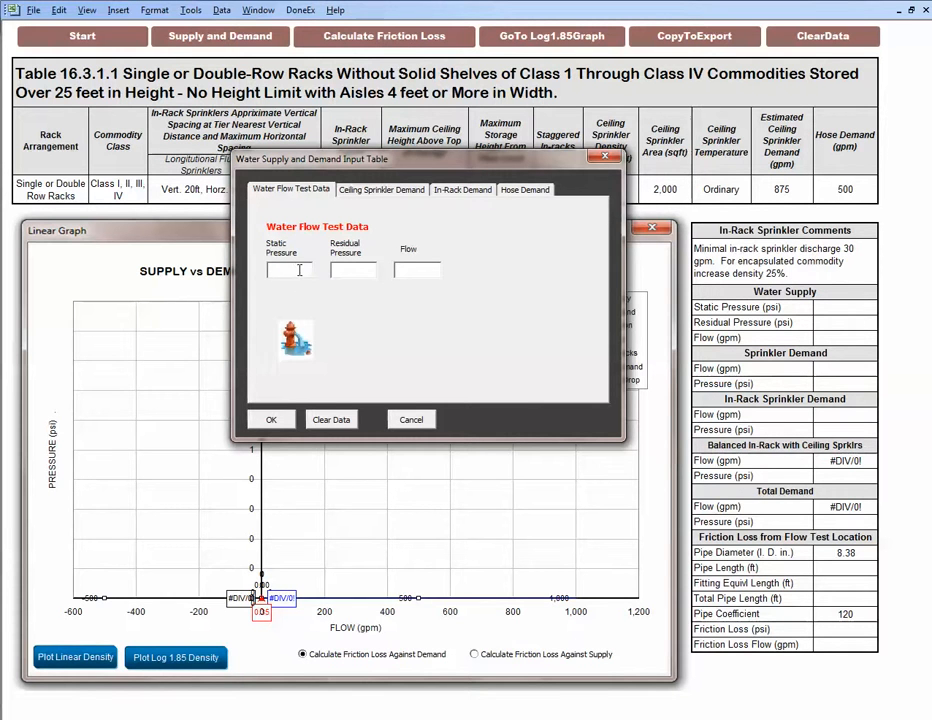
Enter flow test data of static 170, residual 92 and flow 1875, then move to ceiling sprinkler demand
{"action": "type", "text": "170"}
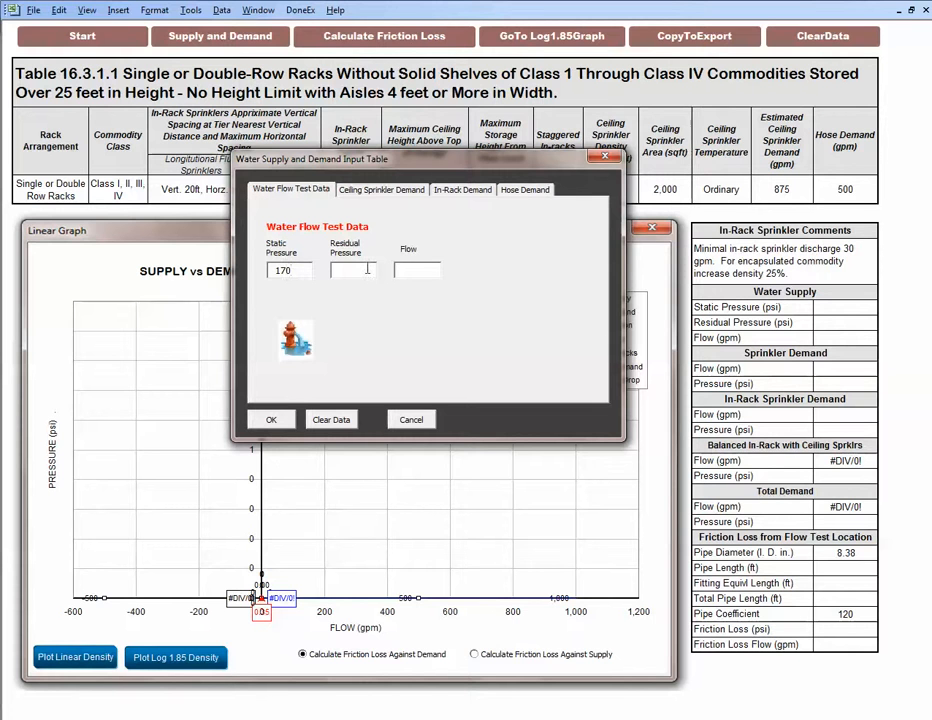
{"action": "type", "text": "9"}
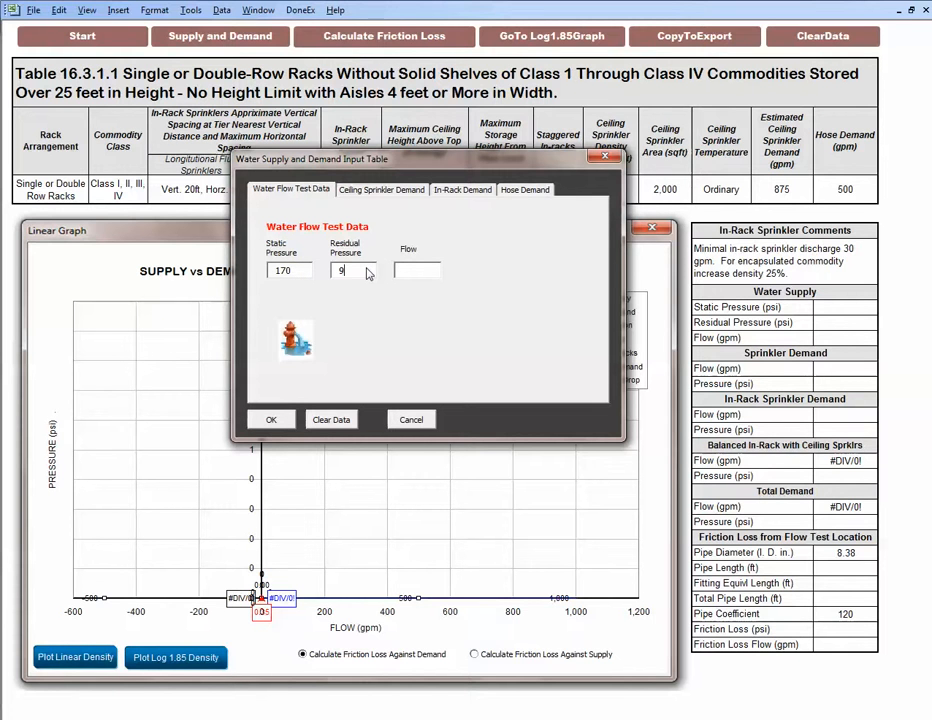
{"action": "type", "text": "2"}
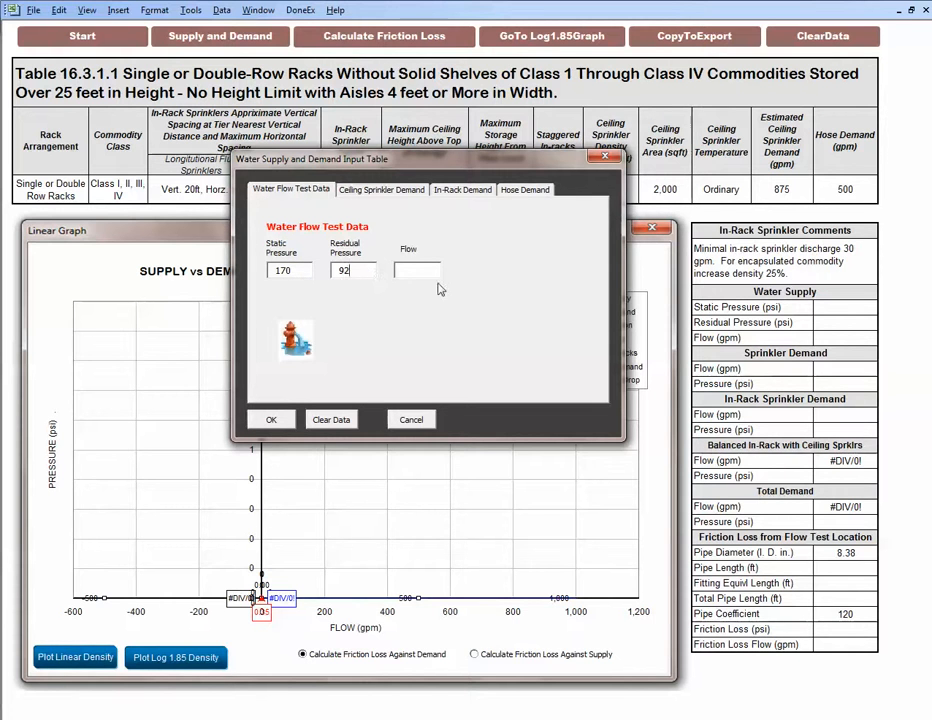
{"action": "left_click", "coordinate": [416, 270]}
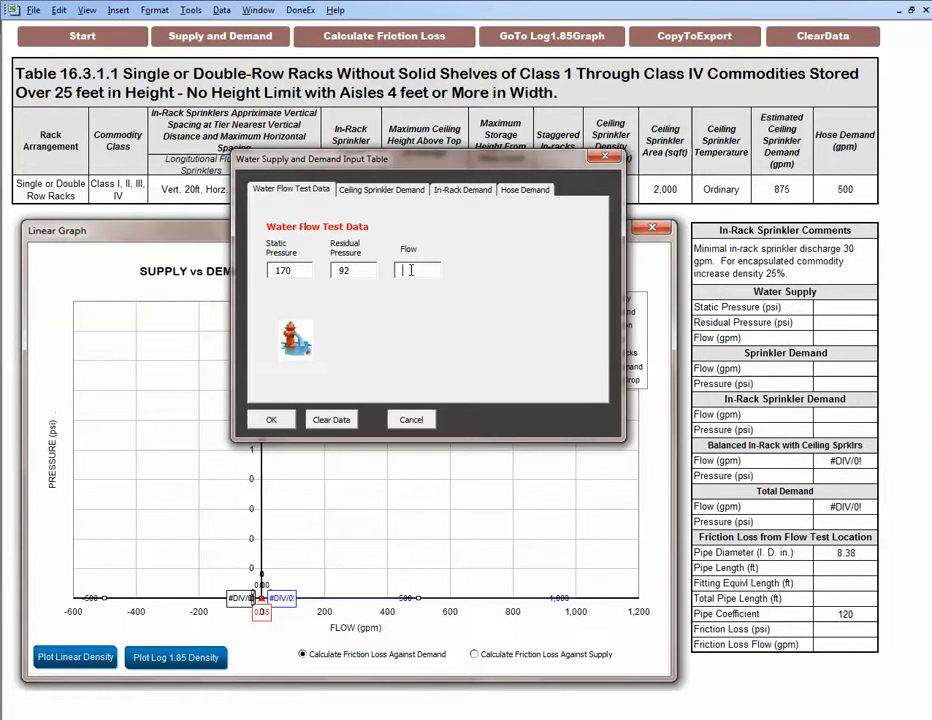
{"action": "type", "text": "1"}
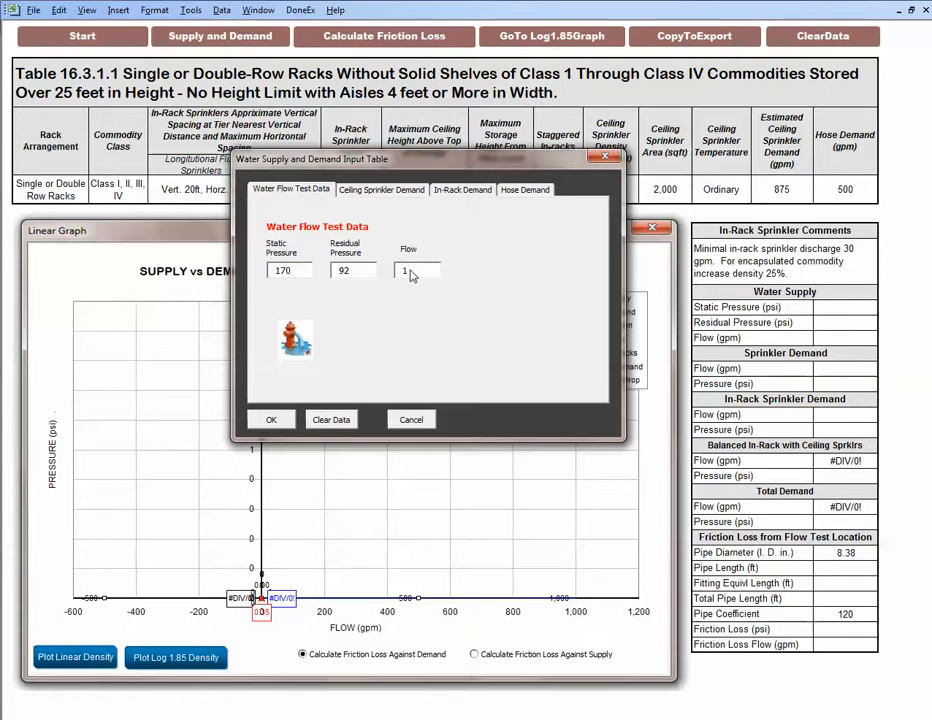
{"action": "type", "text": "1875"}
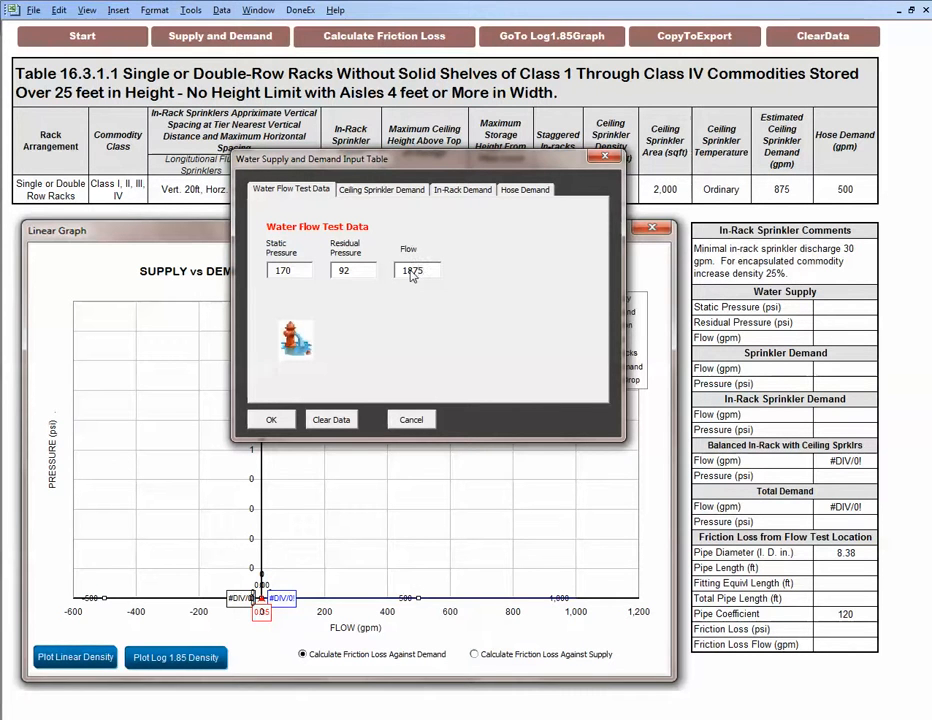
{"action": "left_click", "coordinate": [380, 188]}
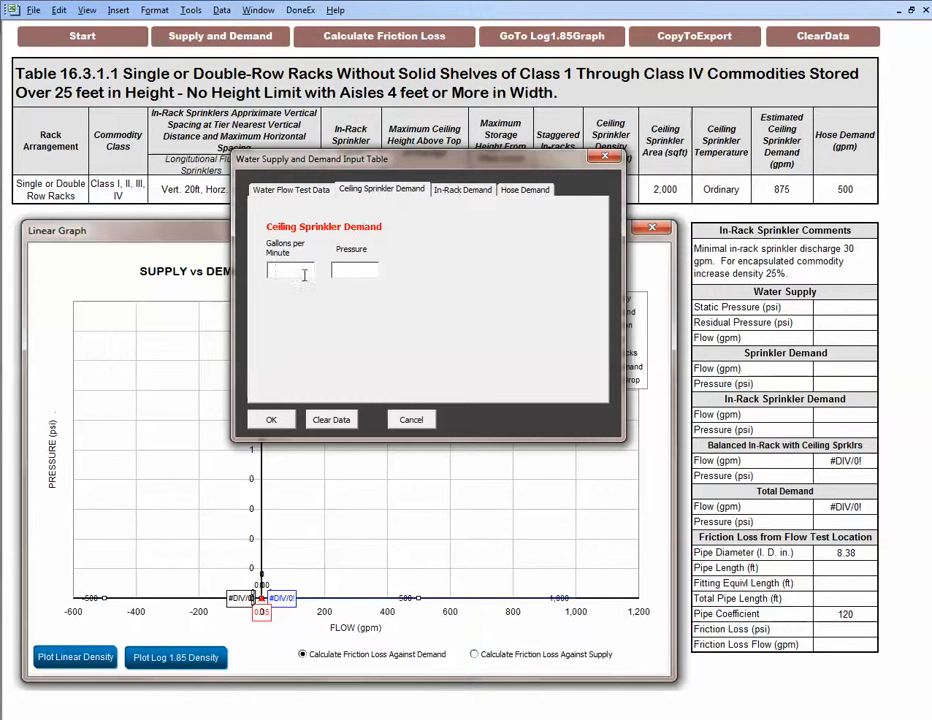
Enter ceiling sprinkler demand of 1029 gpm at 99.5 psi and move to the in-rack demand entries
{"action": "left_click", "coordinate": [356, 270]}
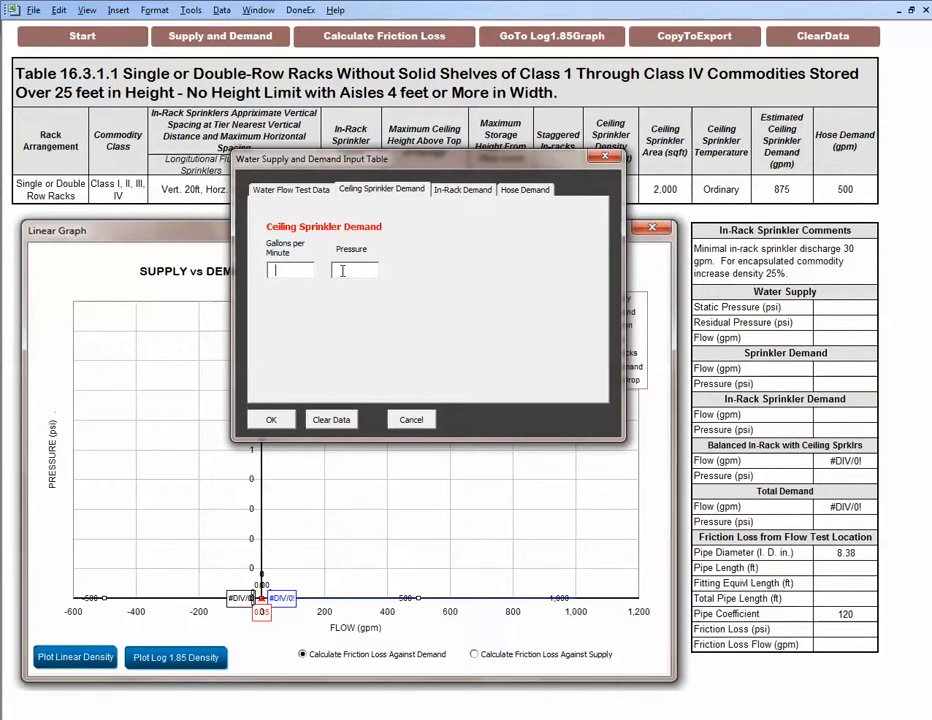
{"action": "type", "text": "1"}
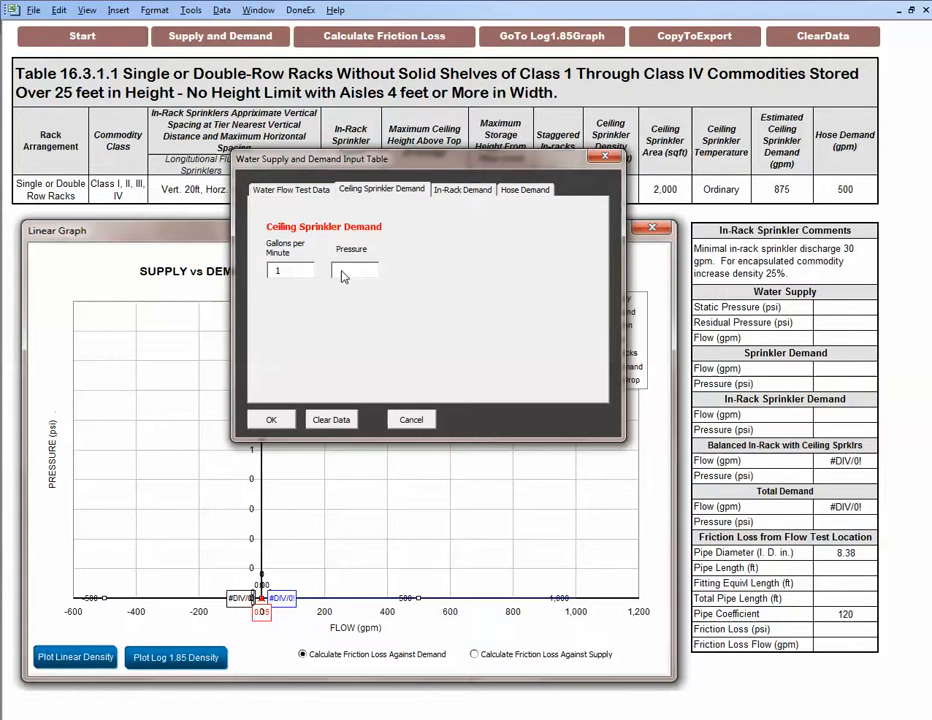
{"action": "type", "text": "1029"}
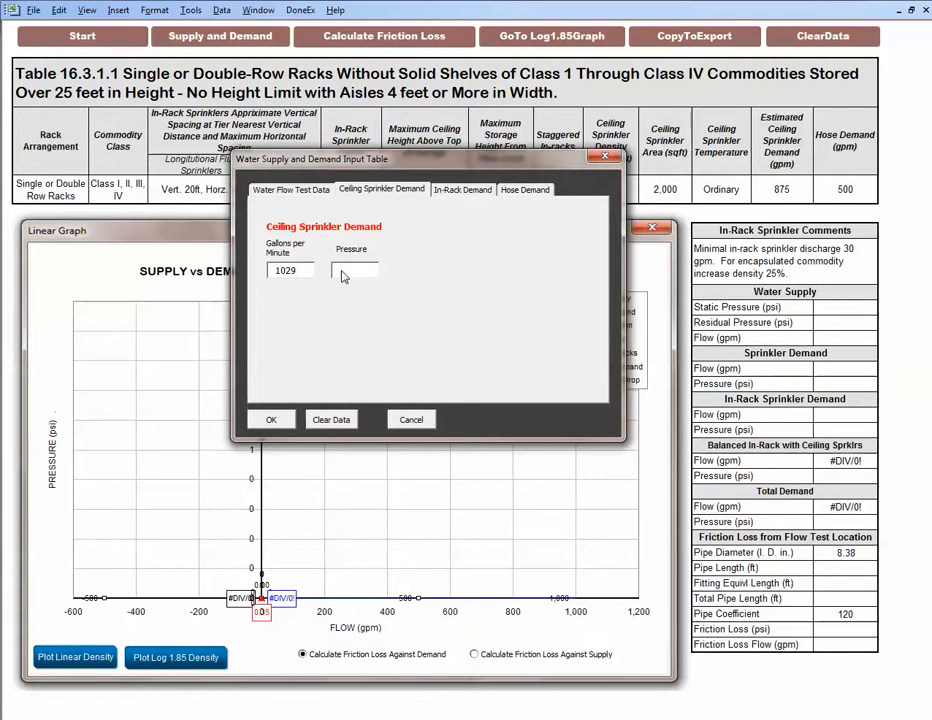
{"action": "left_click", "coordinate": [356, 270]}
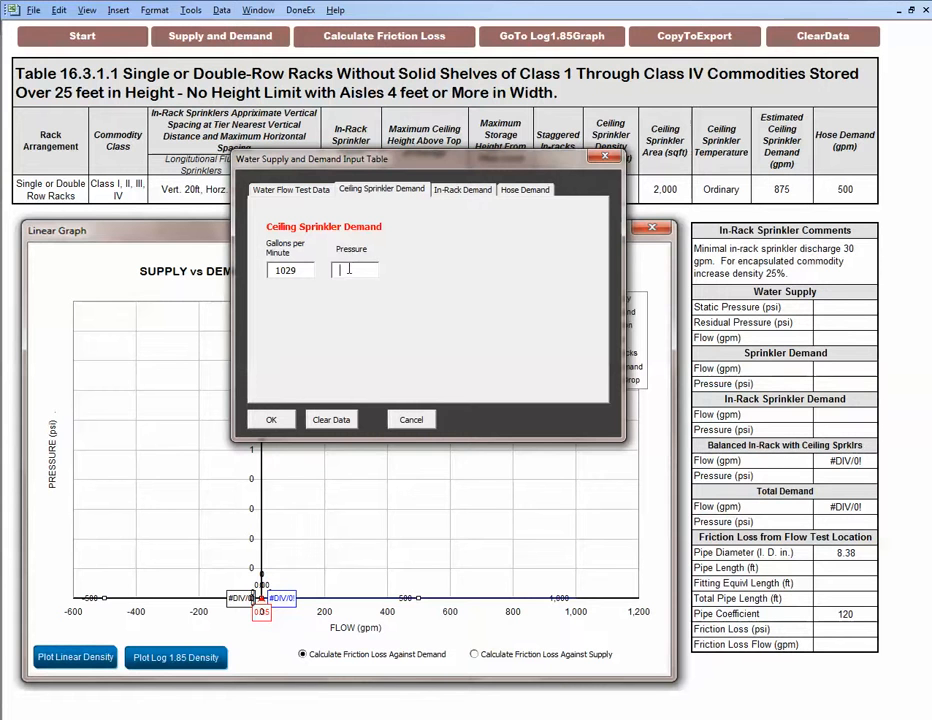
{"action": "type", "text": "99.5"}
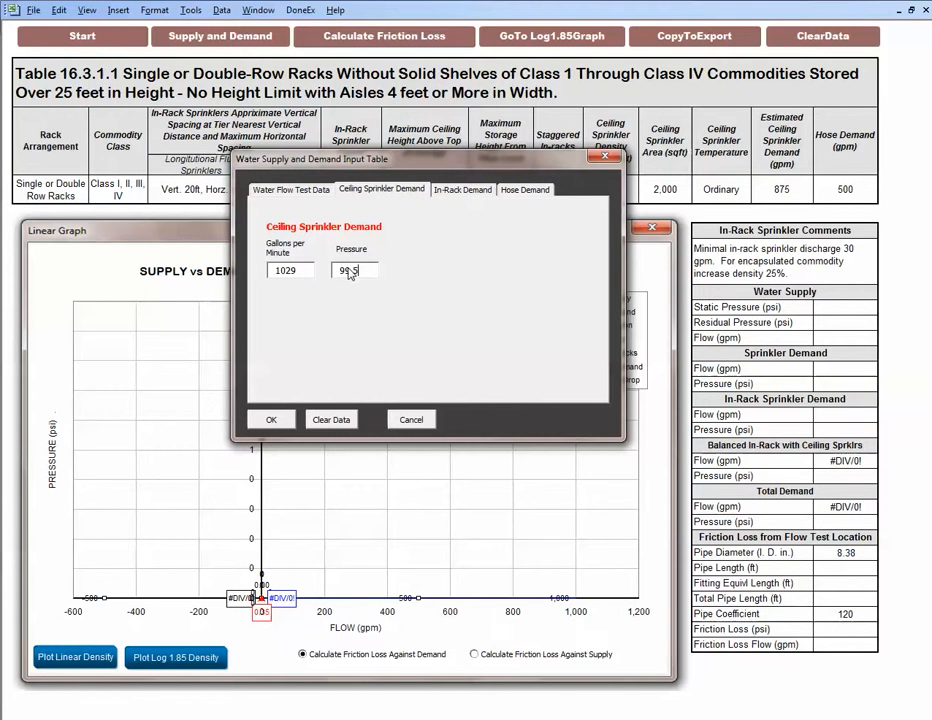
{"action": "left_click", "coordinate": [462, 188]}
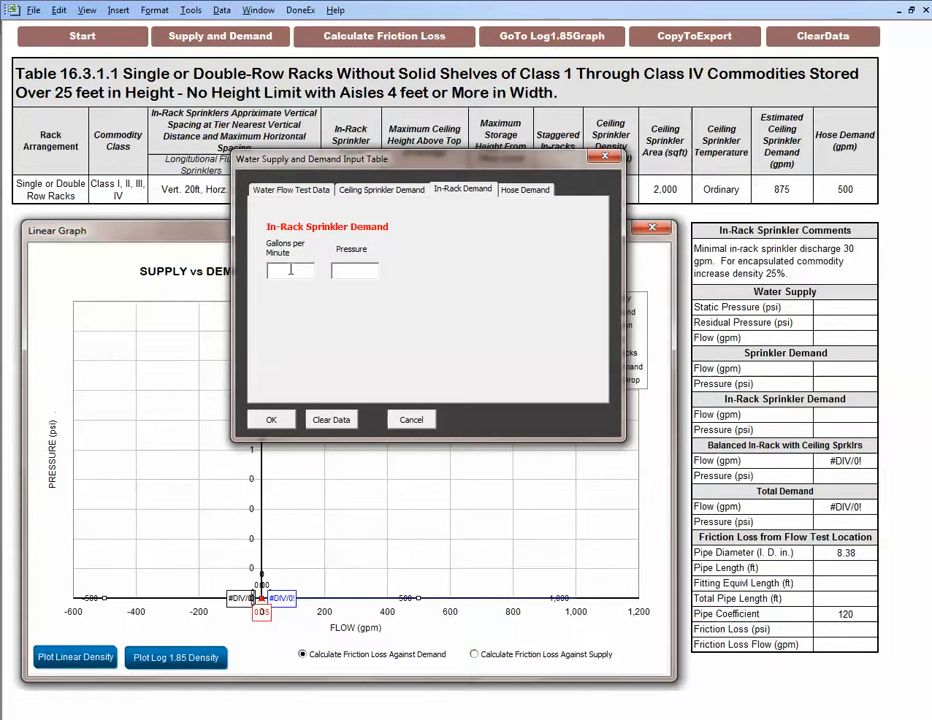
Enter in-rack demand of 479 gpm at 99.5 psi and confirm, closing the demand input table
{"action": "type", "text": "4"}
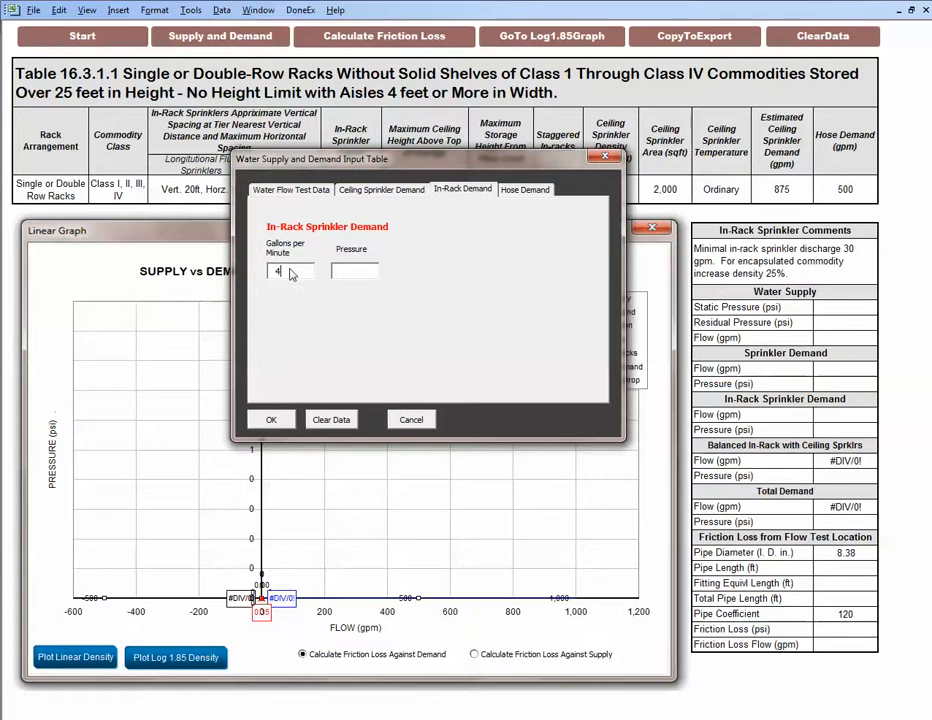
{"action": "type", "text": "475"}
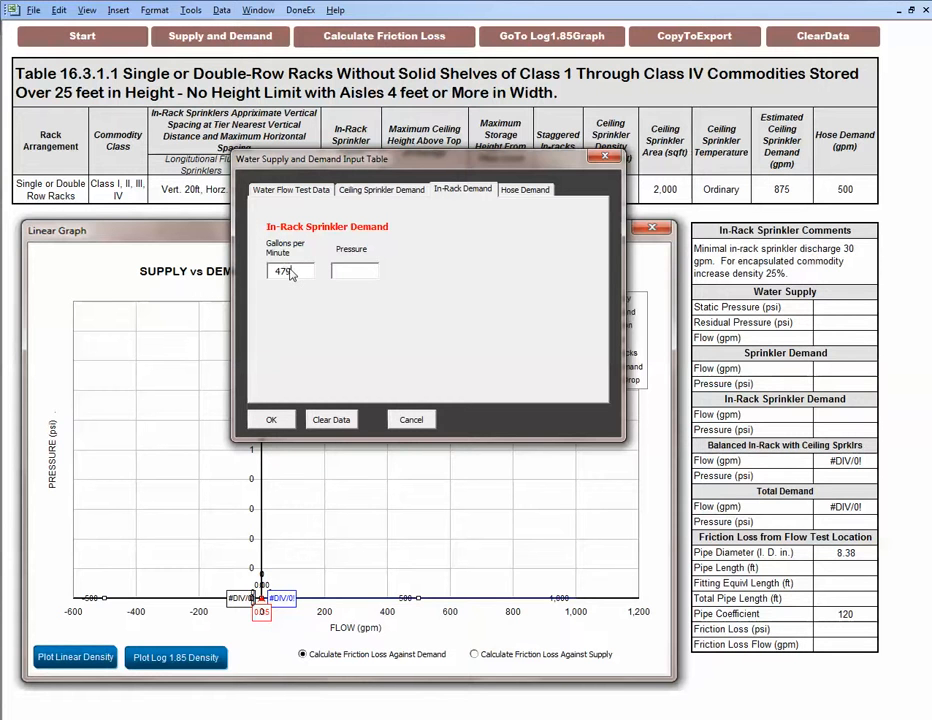
{"action": "left_click", "coordinate": [356, 272]}
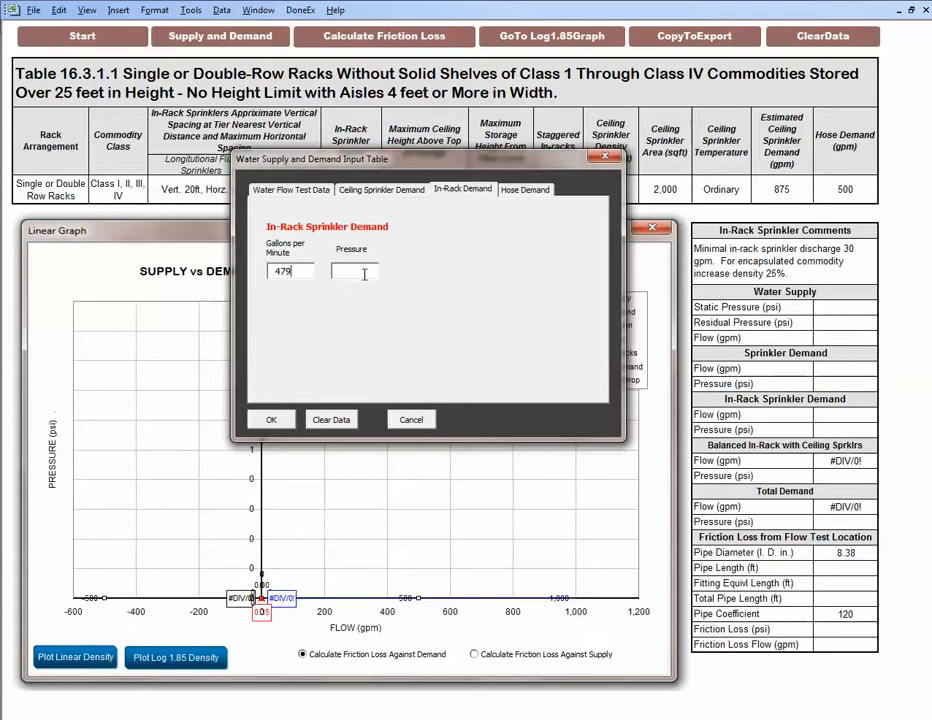
{"action": "type", "text": "99.5"}
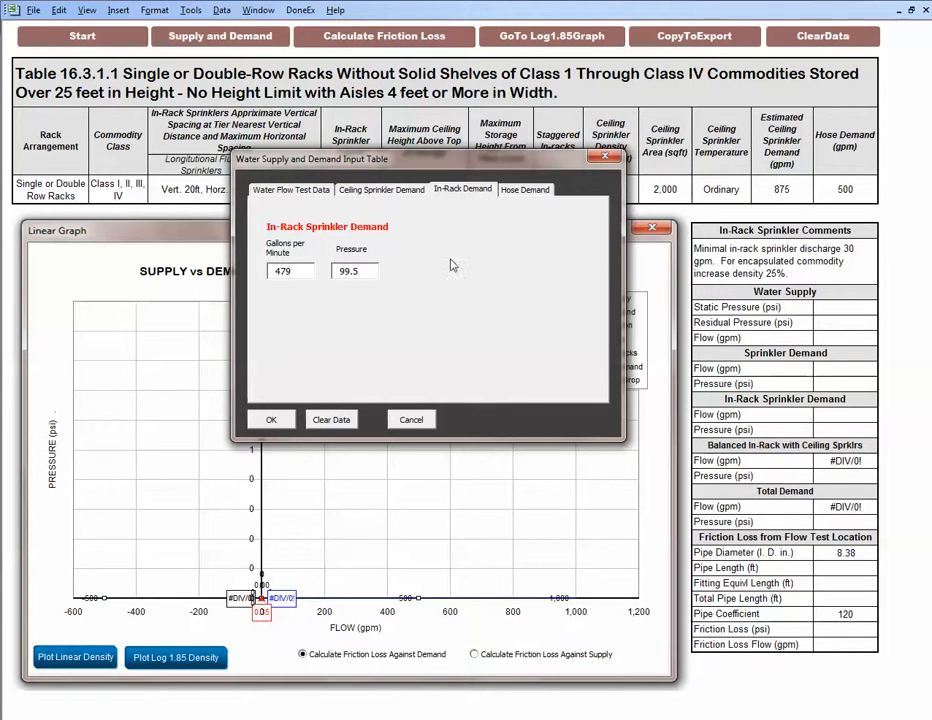
{"action": "left_click", "coordinate": [524, 188]}
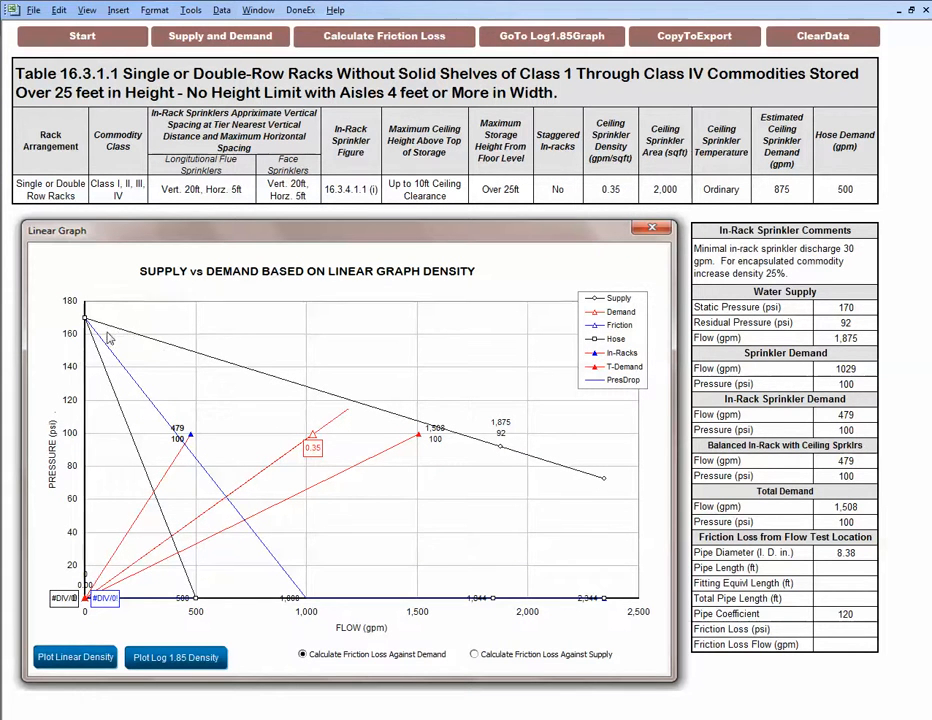
{"action": "mouse_move", "coordinate": [396, 432]}
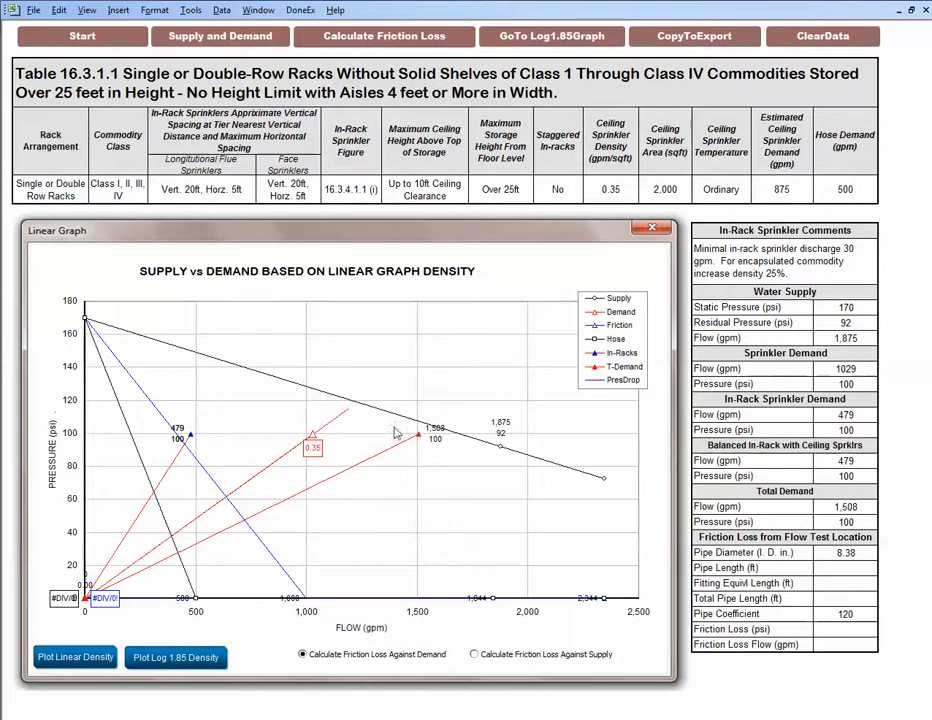
{"action": "mouse_move", "coordinate": [144, 538]}
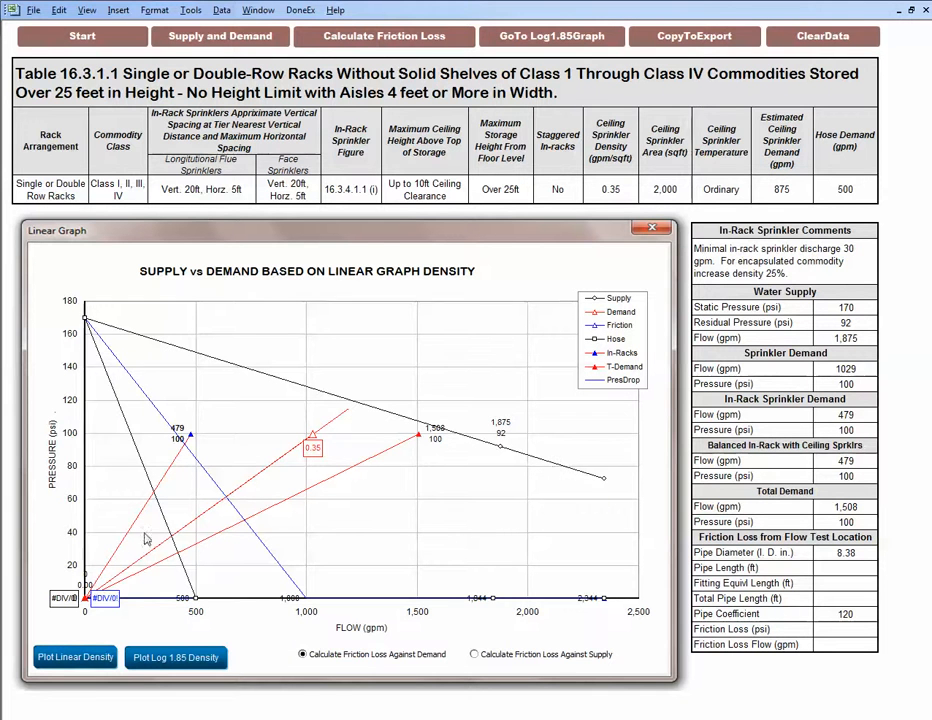
{"action": "mouse_move", "coordinate": [198, 436]}
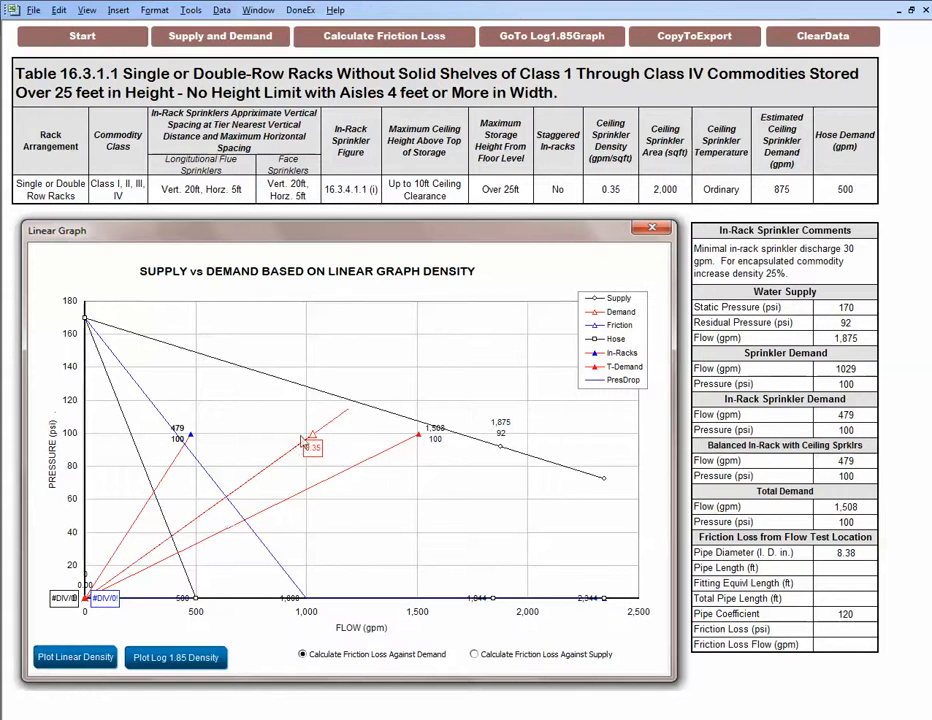
{"action": "mouse_move", "coordinate": [312, 456]}
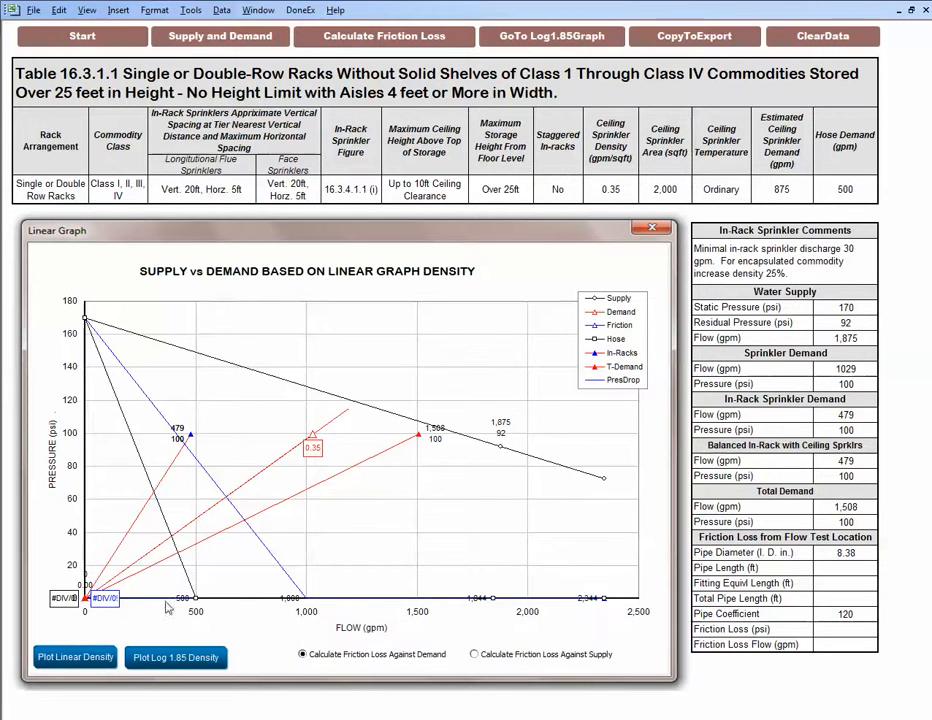
{"action": "mouse_move", "coordinate": [420, 440]}
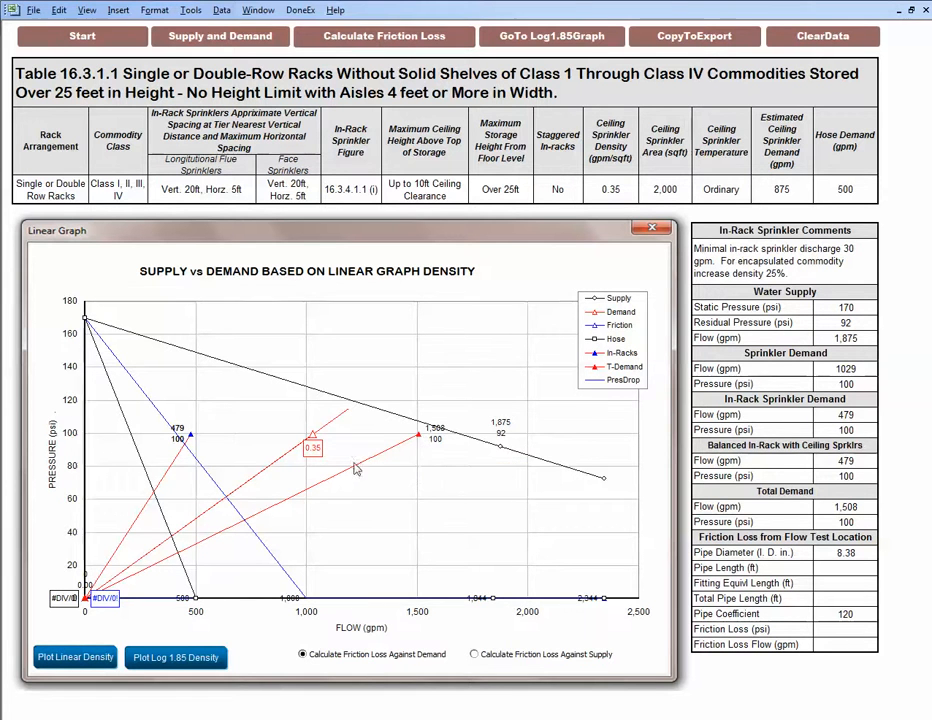
{"action": "mouse_move", "coordinate": [144, 492]}
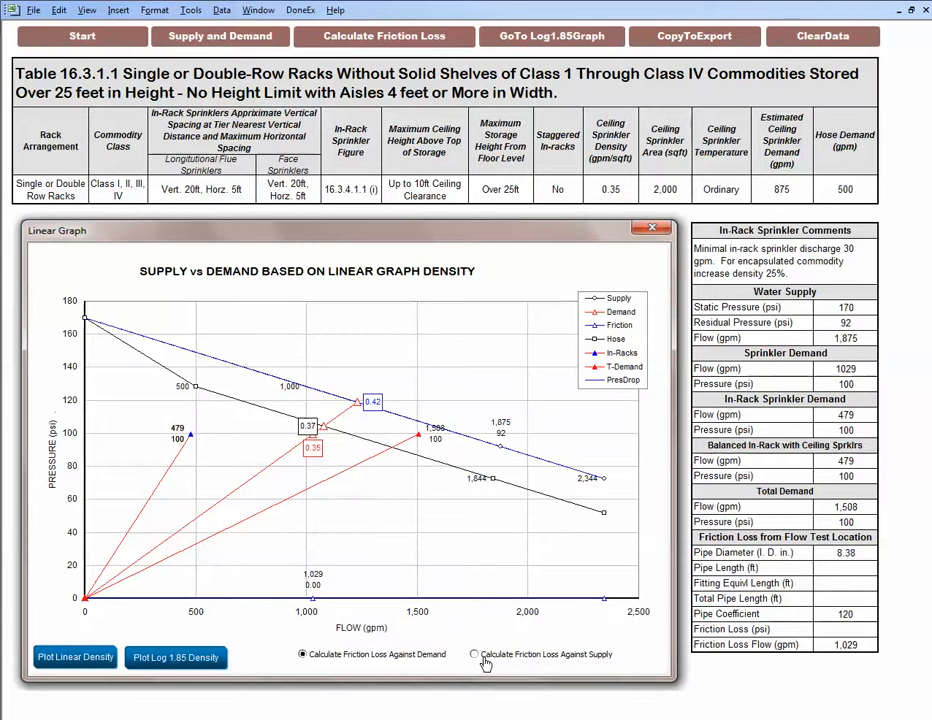
Toggle friction loss calculation against supply, then back against demand
{"action": "left_click", "coordinate": [472, 654]}
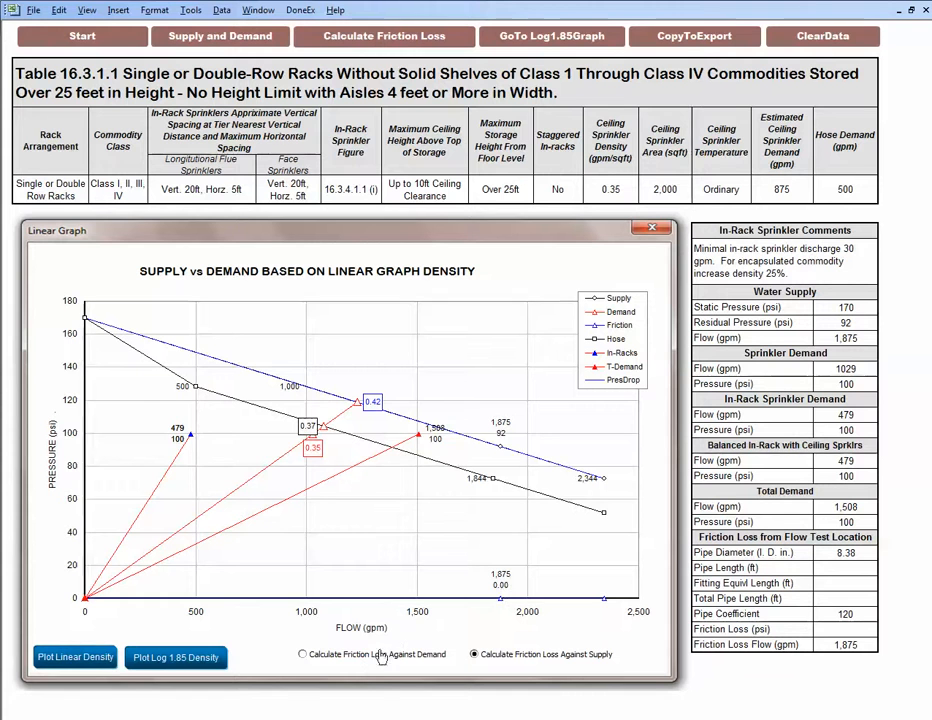
{"action": "left_click", "coordinate": [300, 656]}
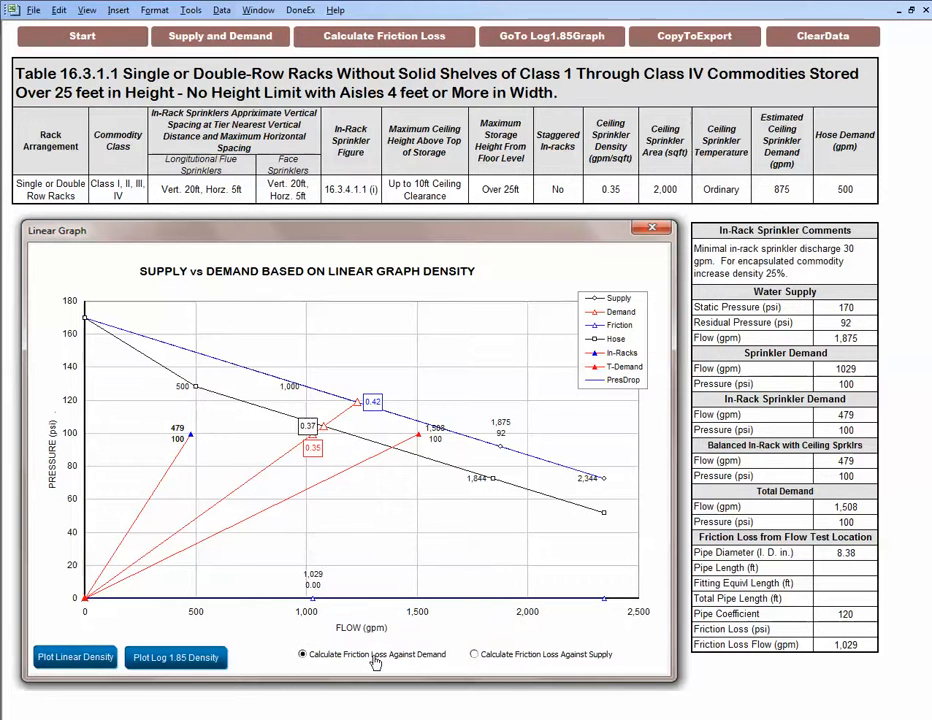
{"action": "mouse_move", "coordinate": [576, 480]}
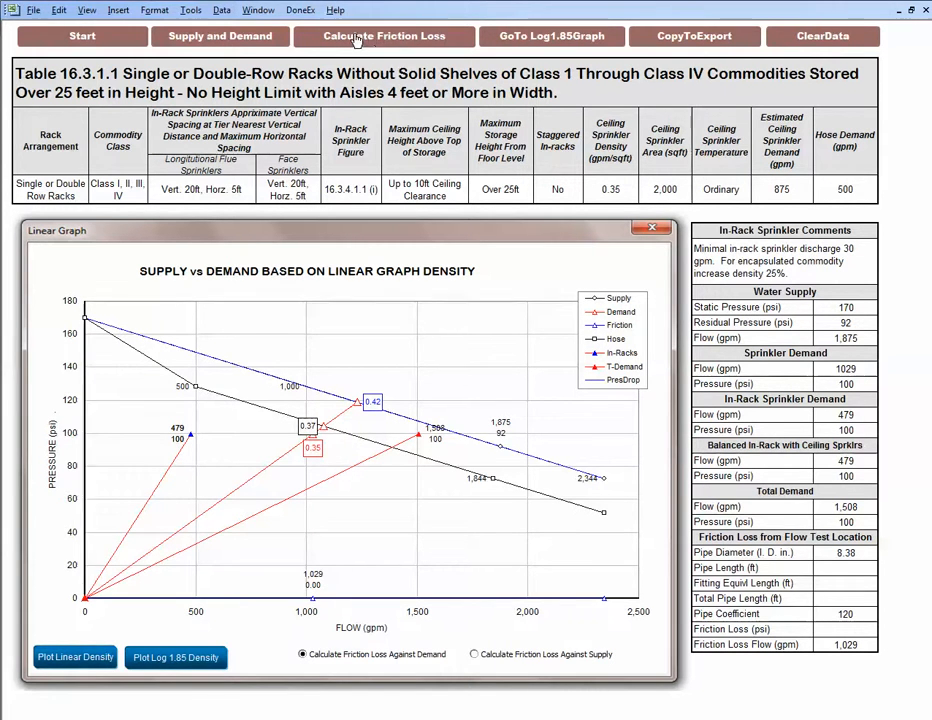
Start the friction loss calculator with 8-inch Ductiron pipe
{"action": "left_click", "coordinate": [384, 36]}
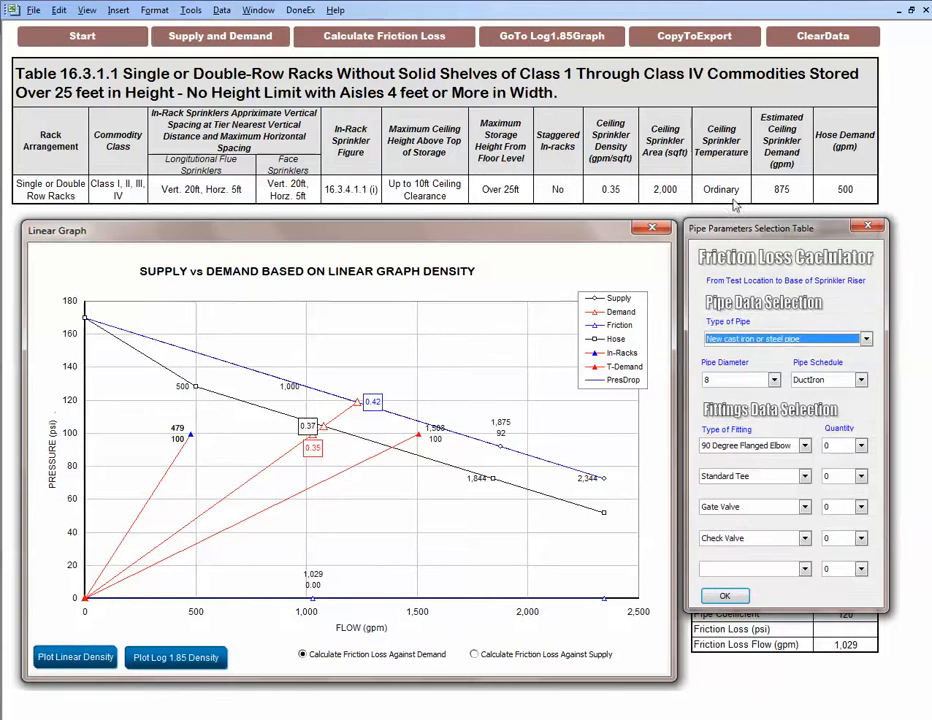
{"action": "mouse_move", "coordinate": [732, 264]}
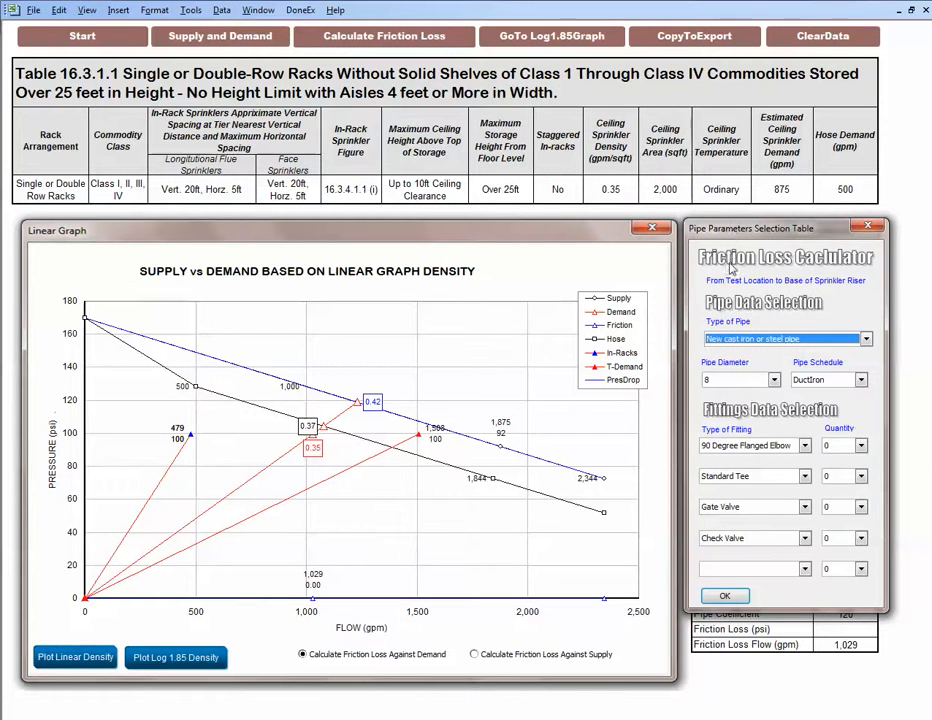
{"action": "mouse_move", "coordinate": [864, 276]}
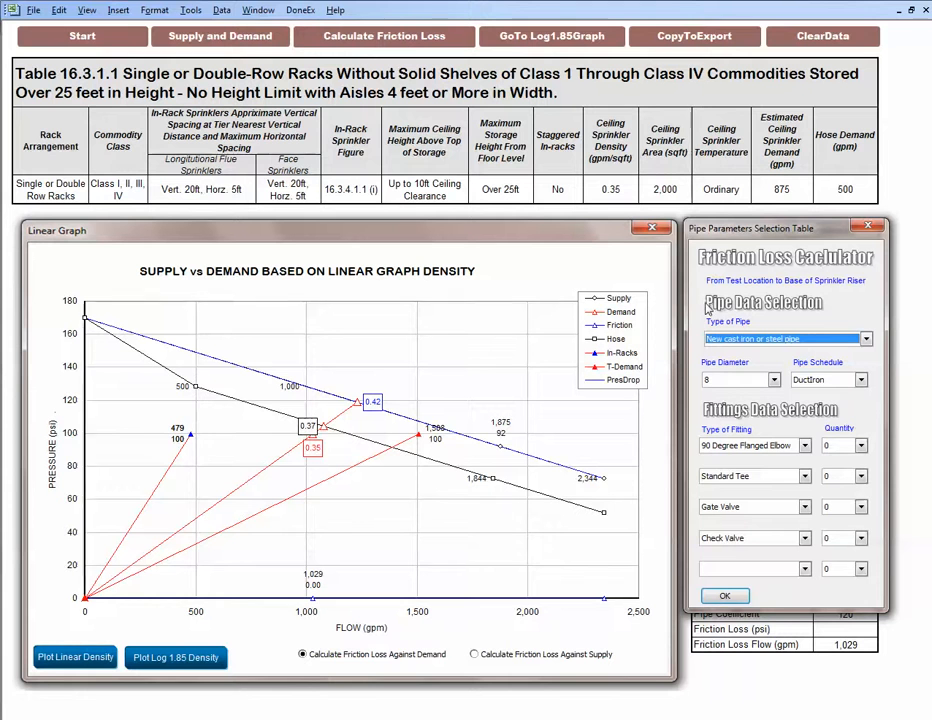
{"action": "mouse_move", "coordinate": [708, 404]}
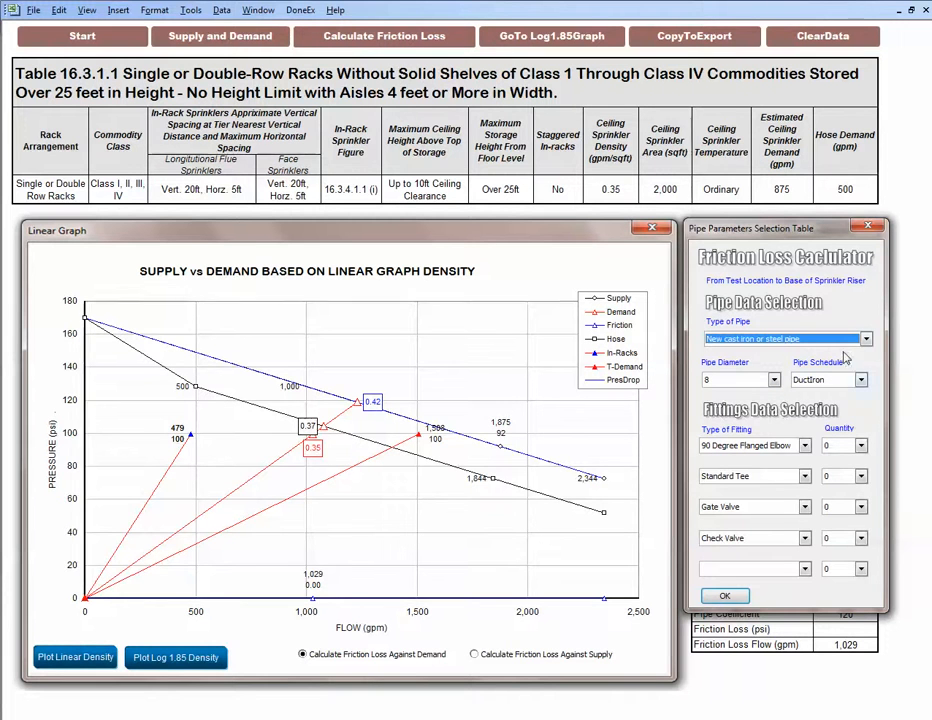
{"action": "left_click", "coordinate": [864, 338]}
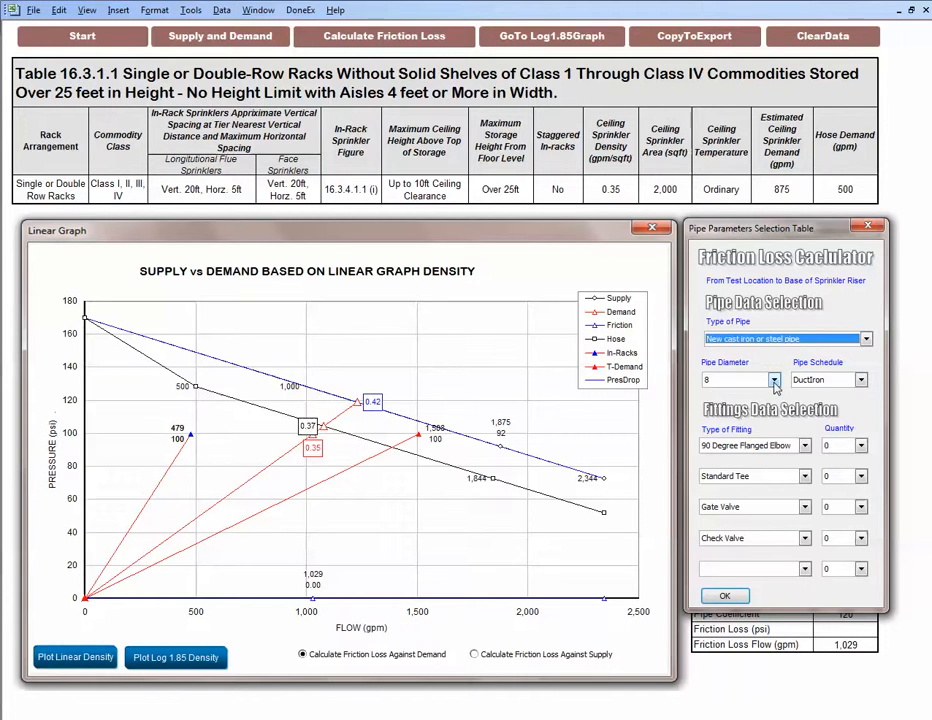
{"action": "left_click", "coordinate": [772, 380]}
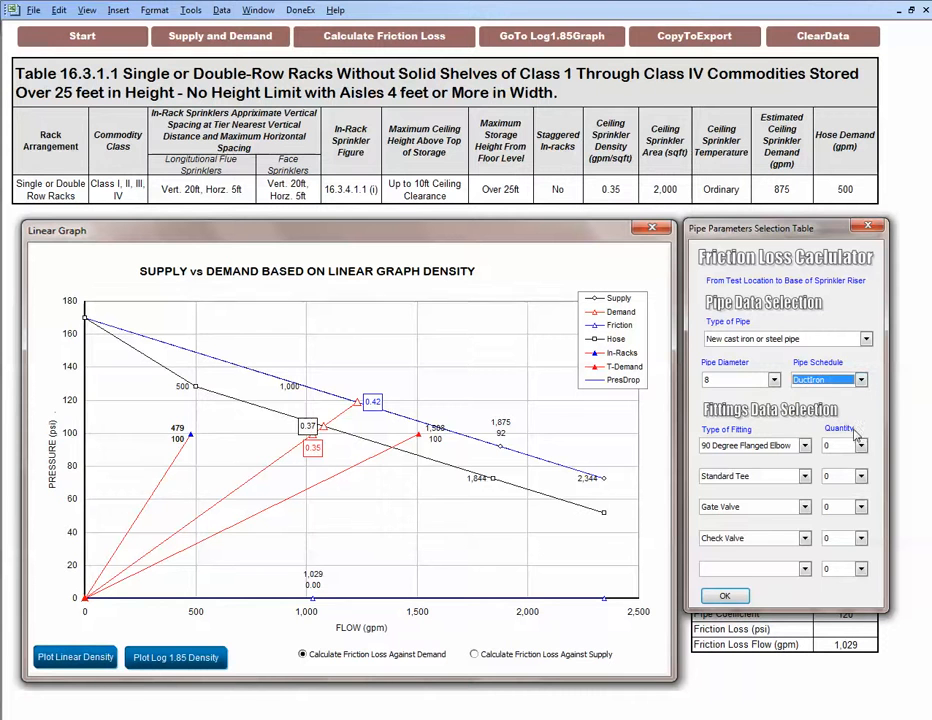
{"action": "left_click", "coordinate": [808, 446]}
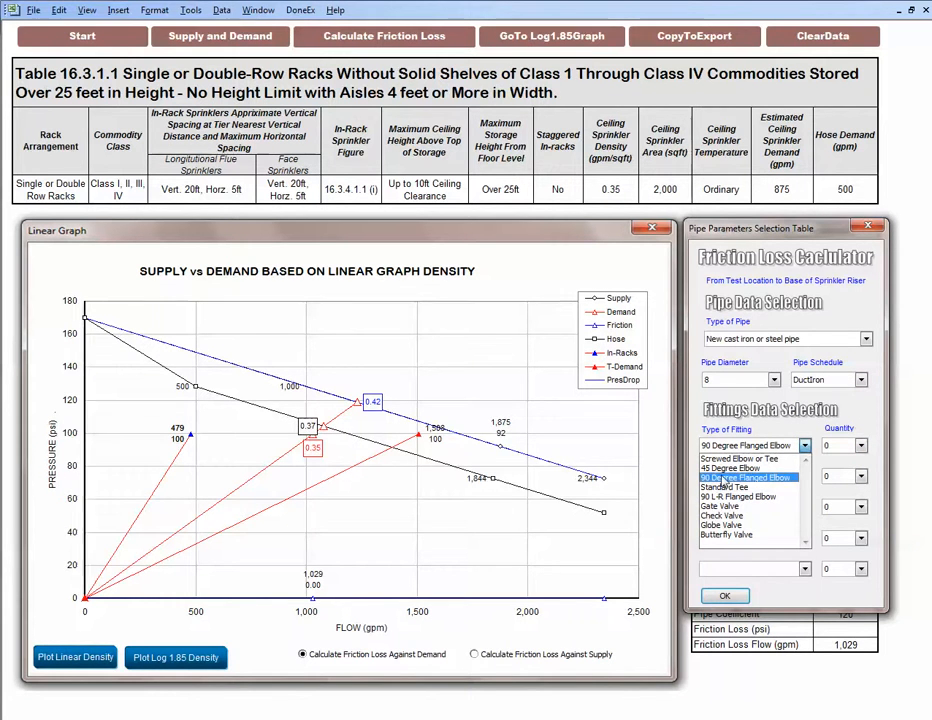
Choose 90 Degree Flanged Elbow and Gate Valve fittings and set the elbow quantity
{"action": "left_click", "coordinate": [748, 488]}
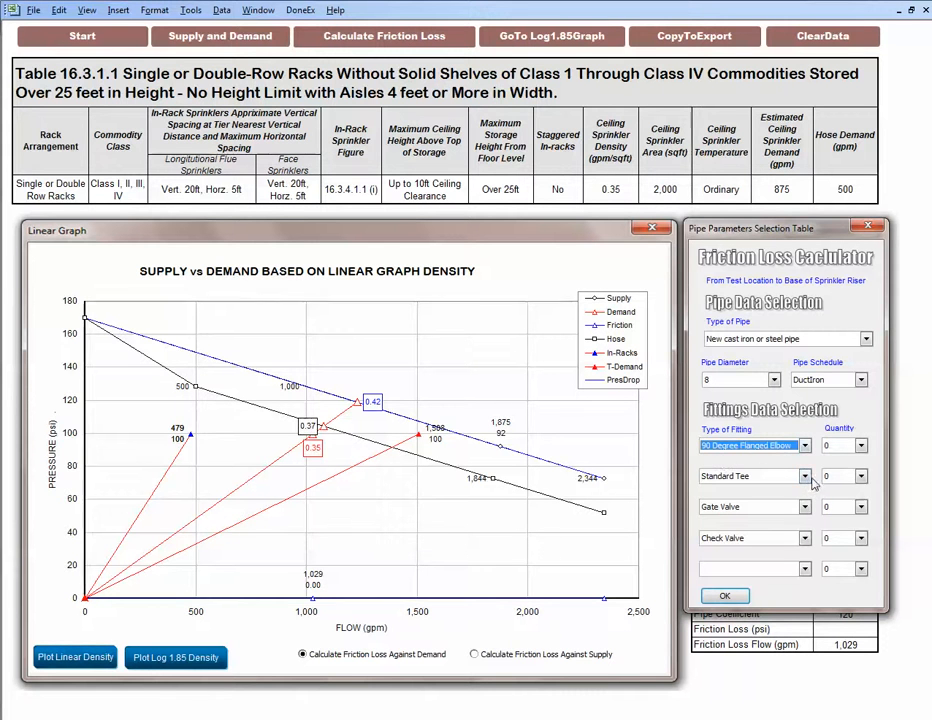
{"action": "left_click", "coordinate": [804, 476]}
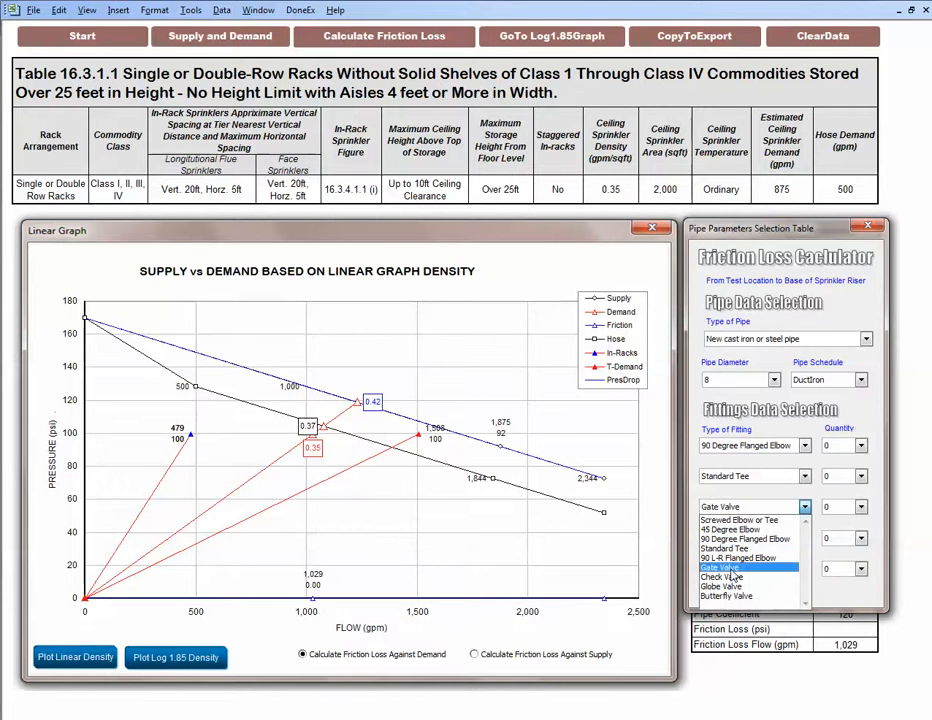
{"action": "left_click", "coordinate": [736, 576]}
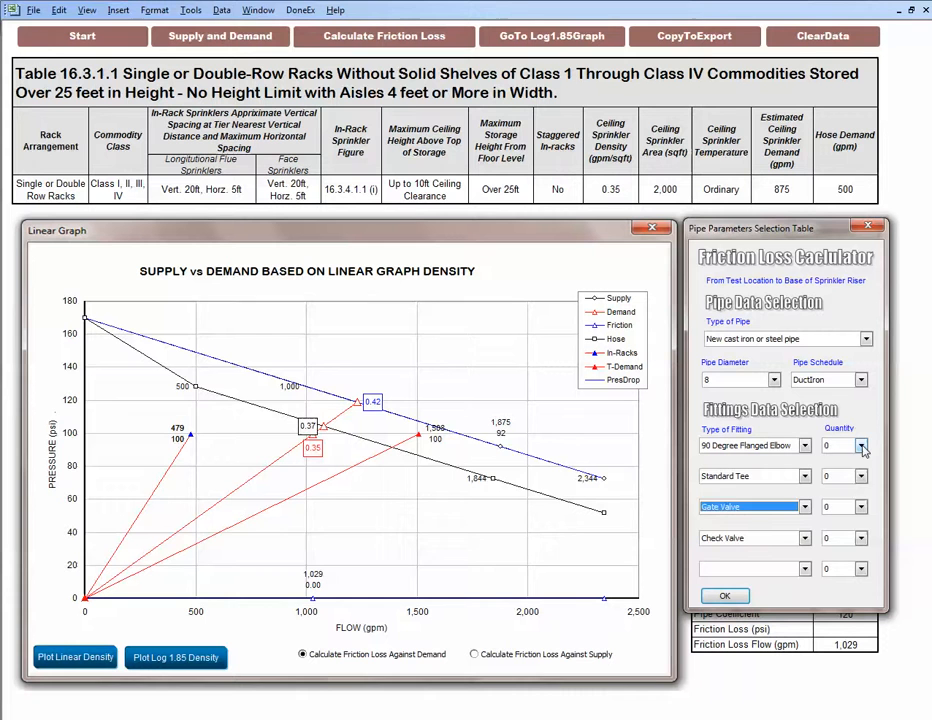
{"action": "left_click", "coordinate": [860, 446]}
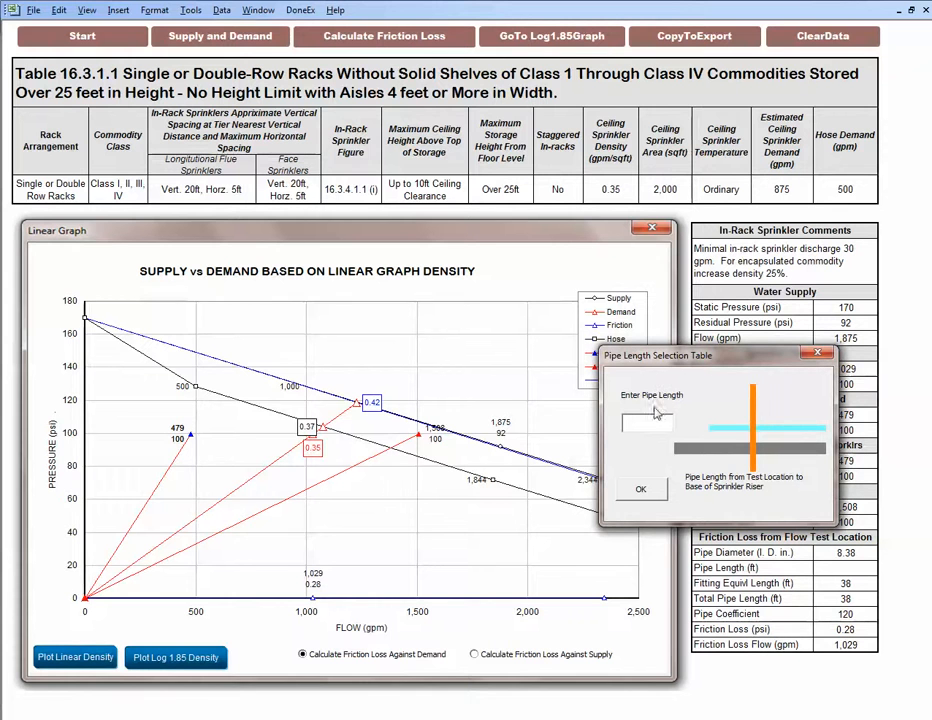
Set the pipe length to 500 ft, giving a 538 ft total pipe length
{"action": "left_click", "coordinate": [644, 420]}
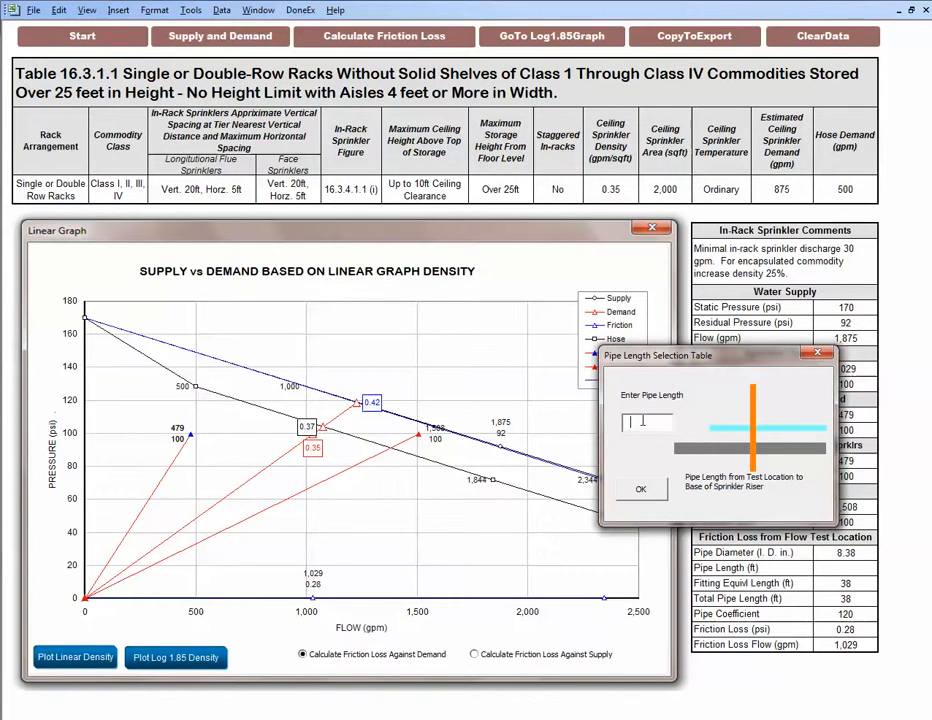
{"action": "type", "text": "500"}
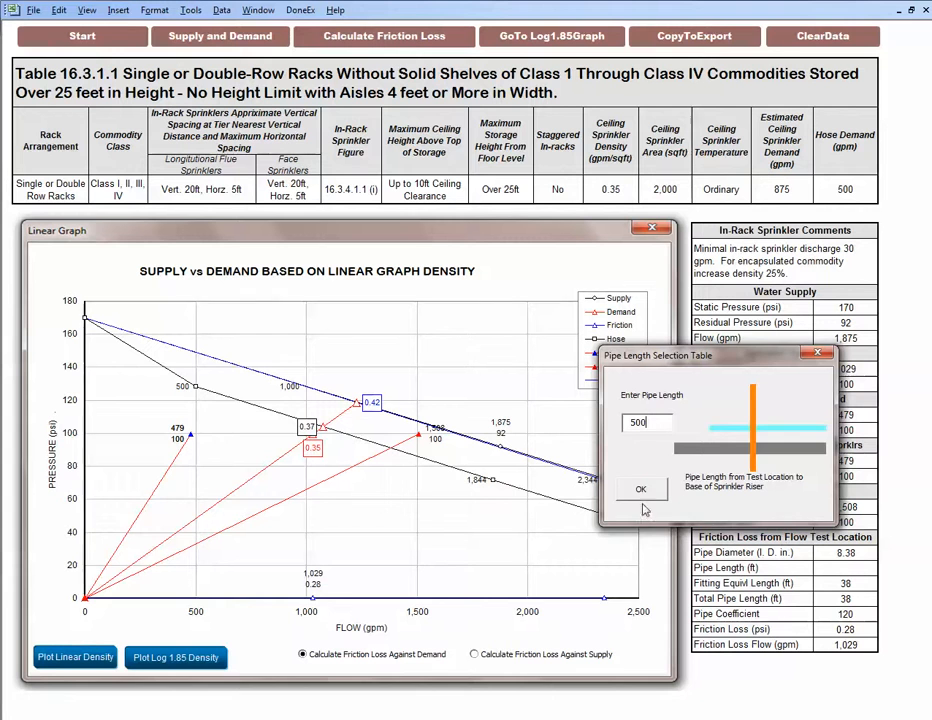
{"action": "left_click", "coordinate": [640, 488]}
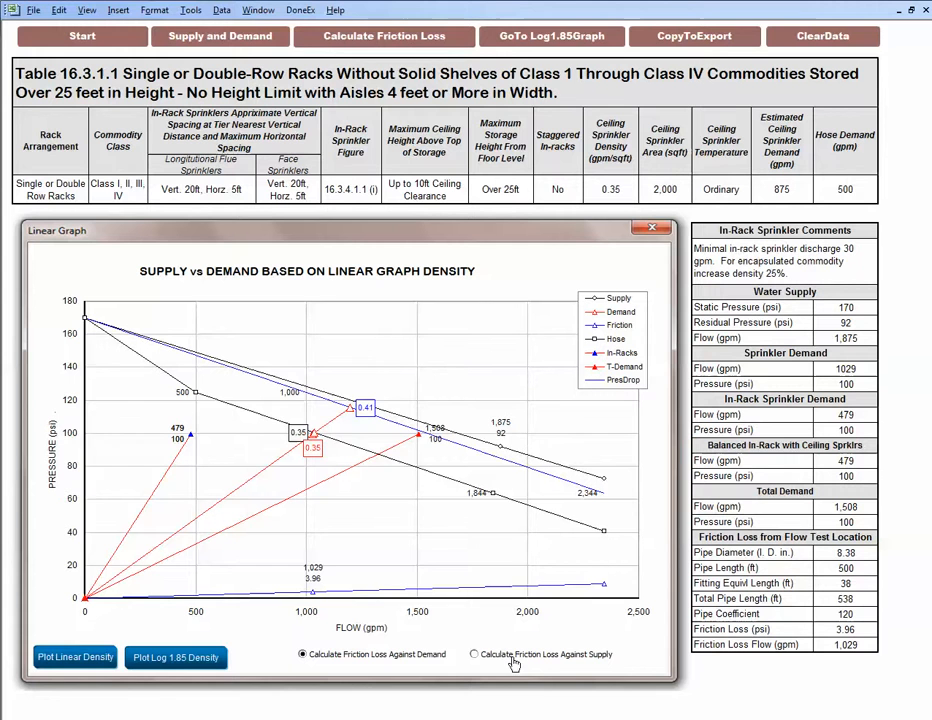
Switch friction loss calculation to against supply
{"action": "left_click", "coordinate": [472, 654]}
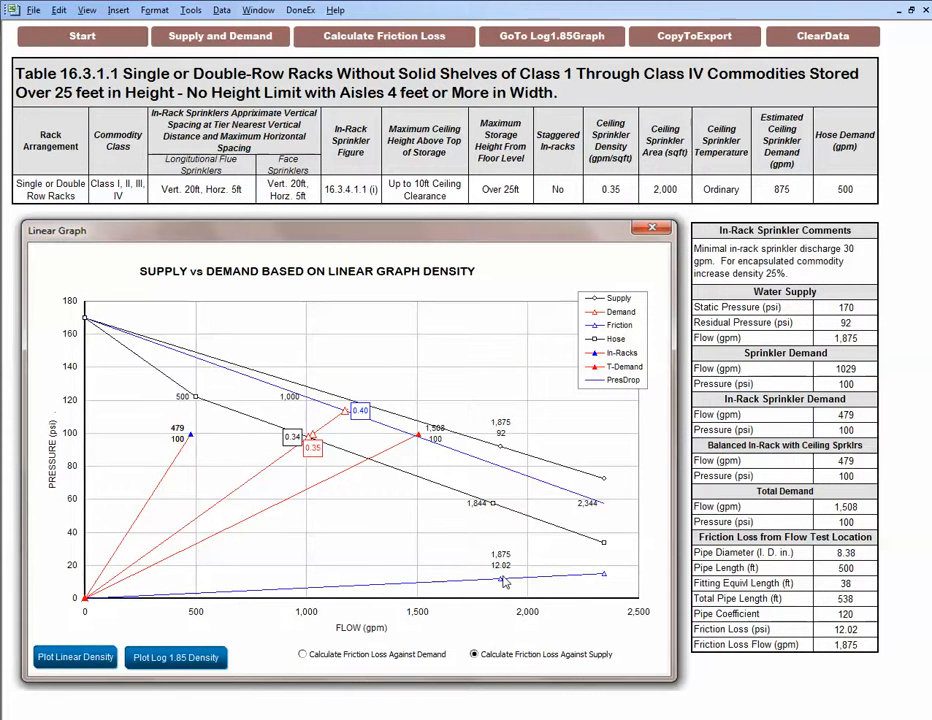
{"action": "mouse_move", "coordinate": [508, 588]}
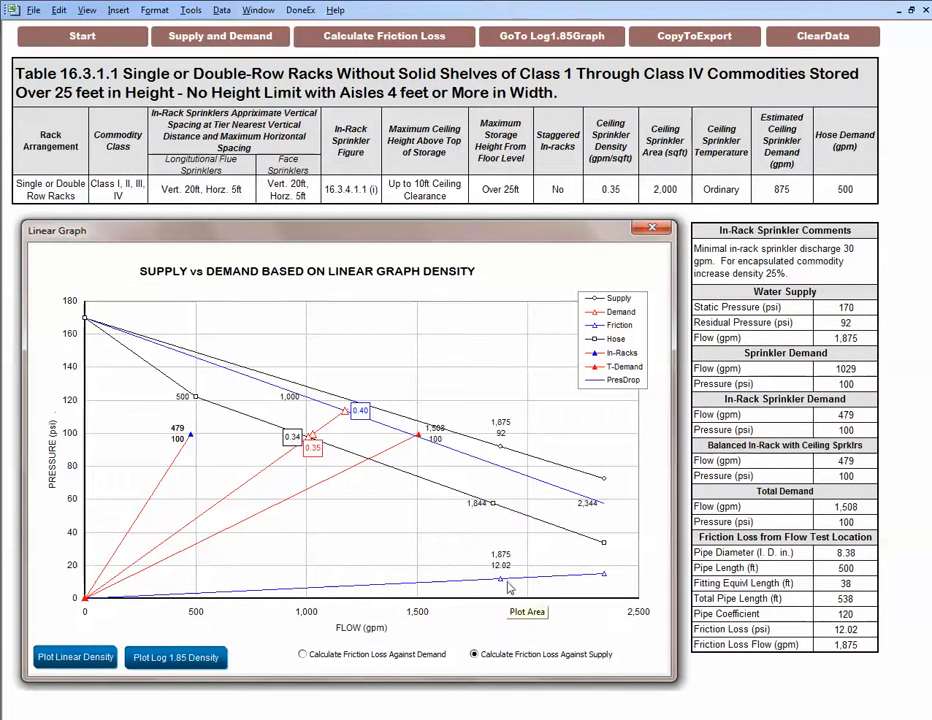
{"action": "mouse_move", "coordinate": [538, 464]}
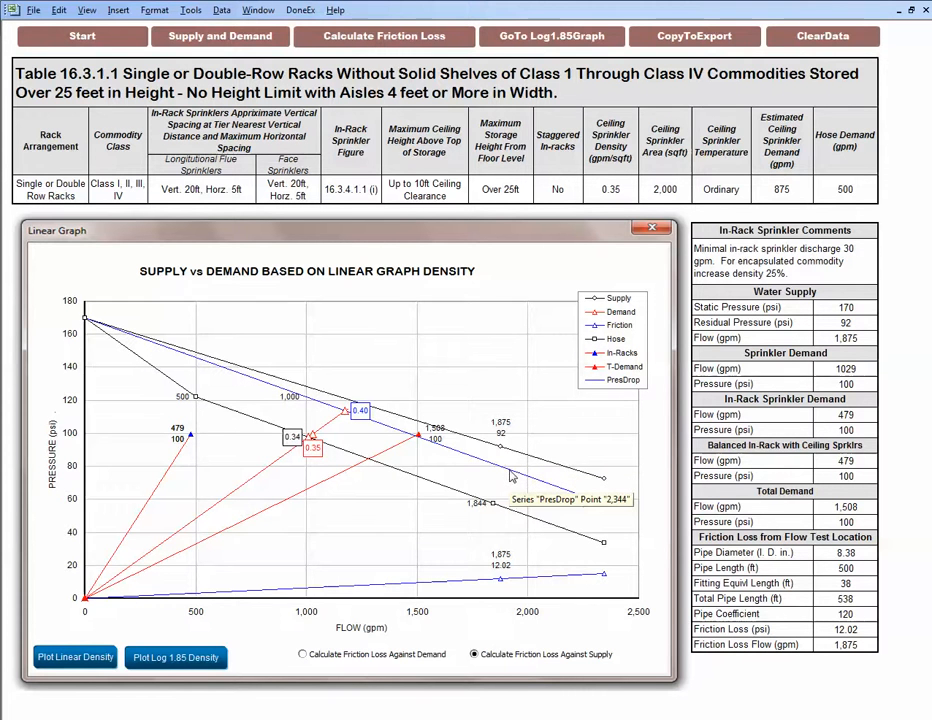
{"action": "mouse_move", "coordinate": [526, 524]}
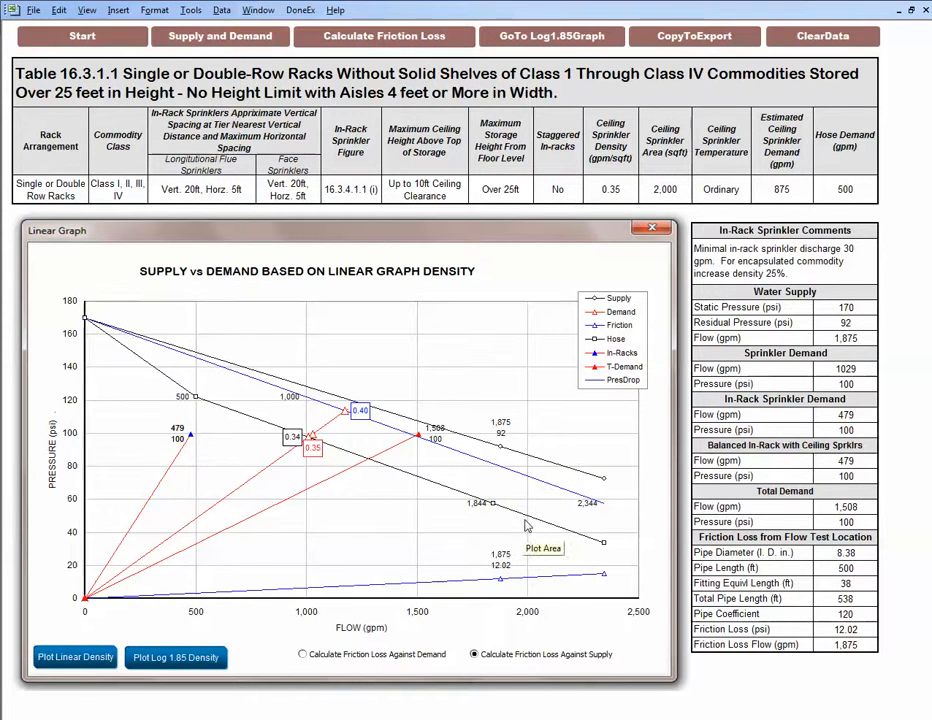
{"action": "mouse_move", "coordinate": [508, 476]}
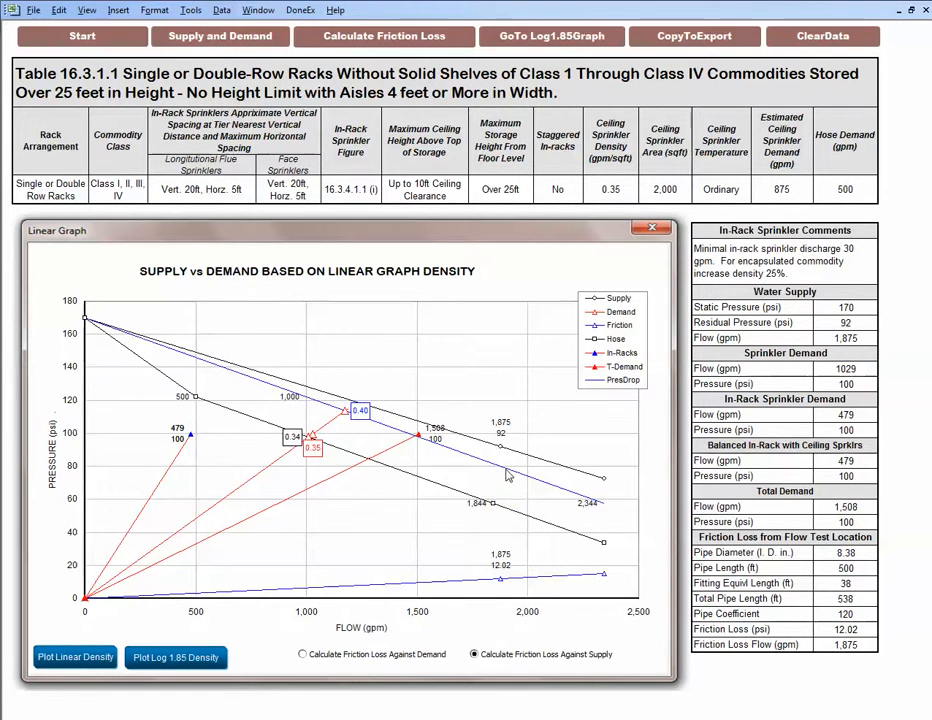
{"action": "mouse_move", "coordinate": [308, 464]}
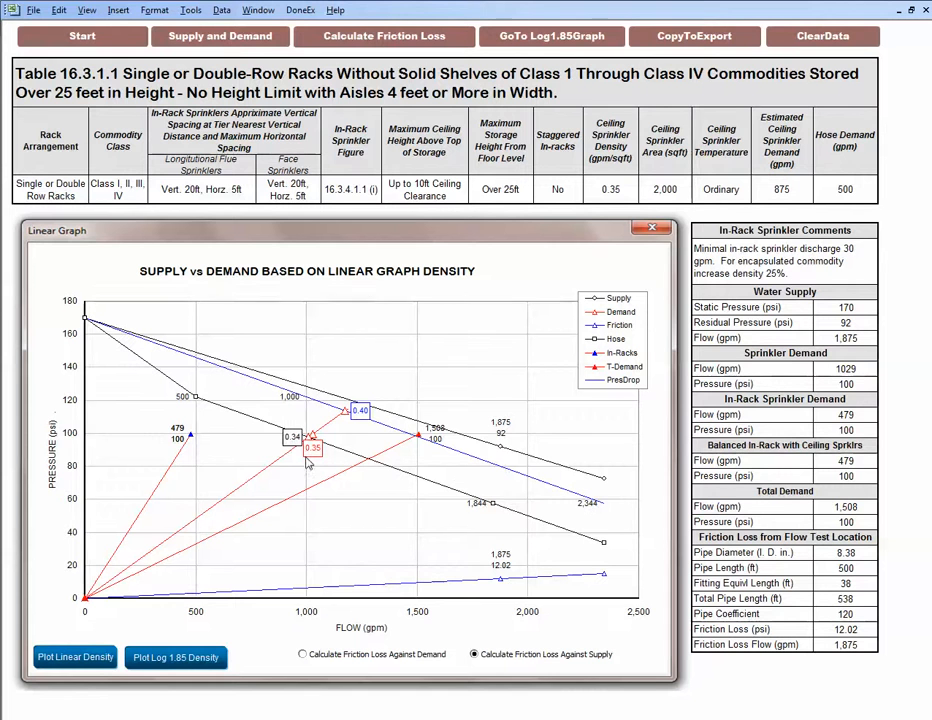
{"action": "mouse_move", "coordinate": [314, 456]}
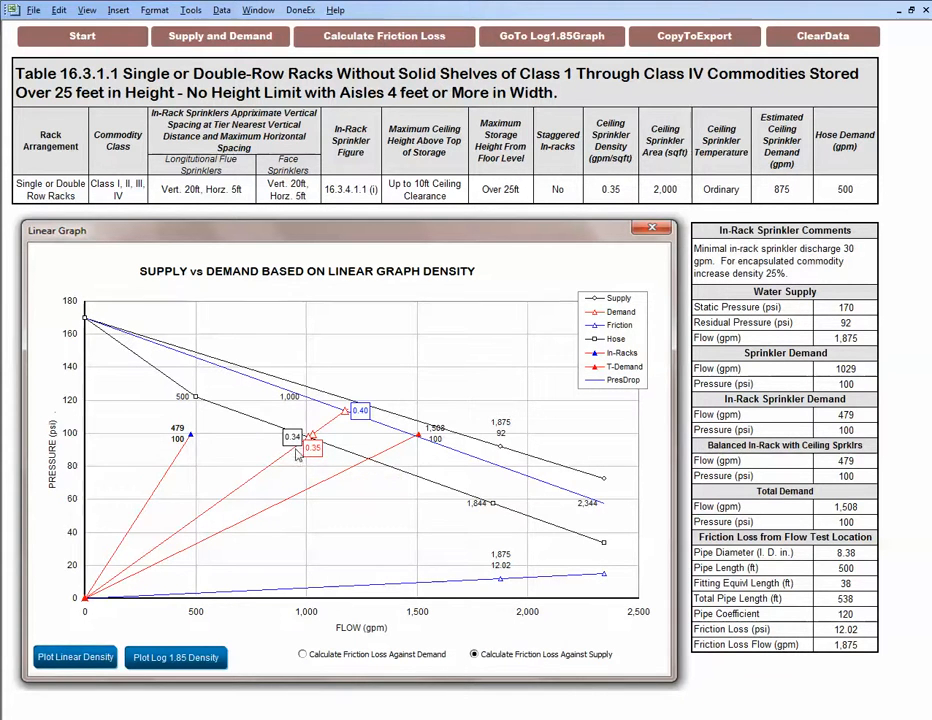
{"action": "mouse_move", "coordinate": [292, 454]}
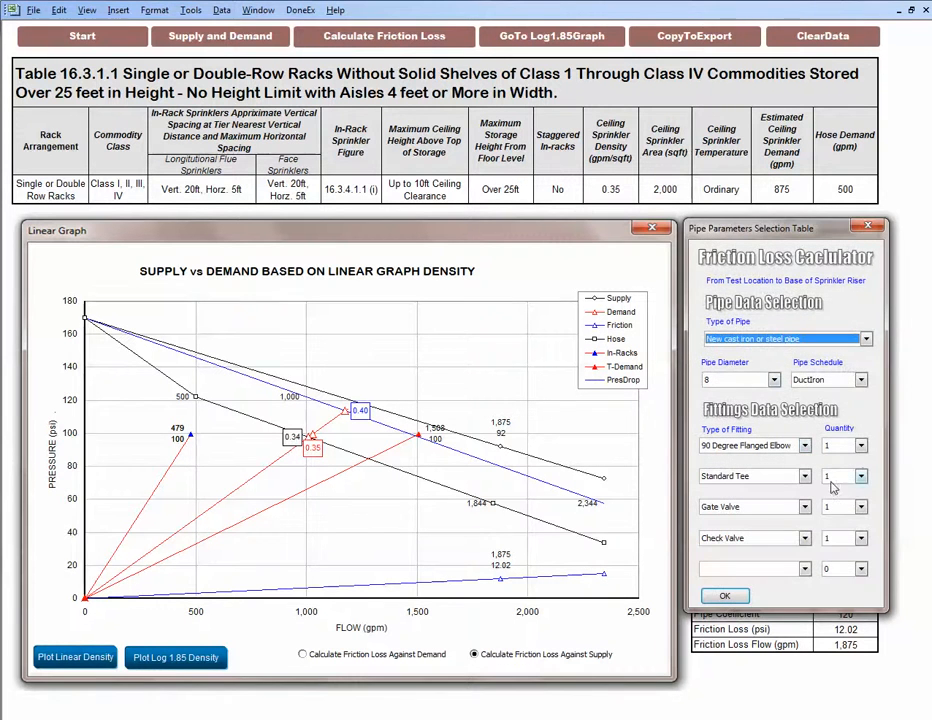
Accept the pipe parameters and re-enter a pipe length of 0, clearing the friction loss line
{"action": "left_click", "coordinate": [856, 446]}
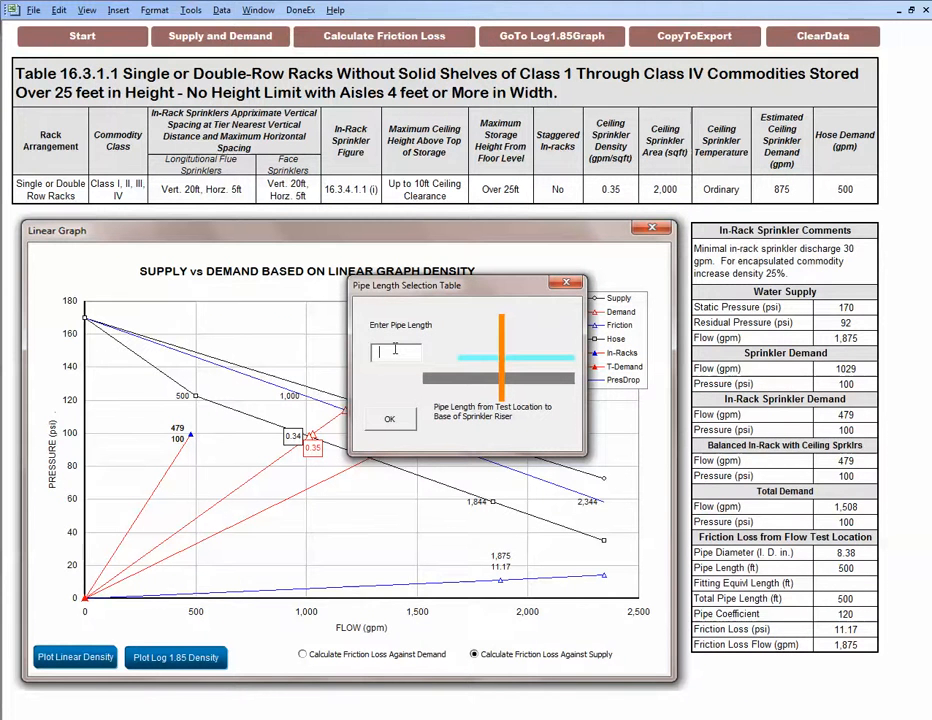
{"action": "type", "text": "0"}
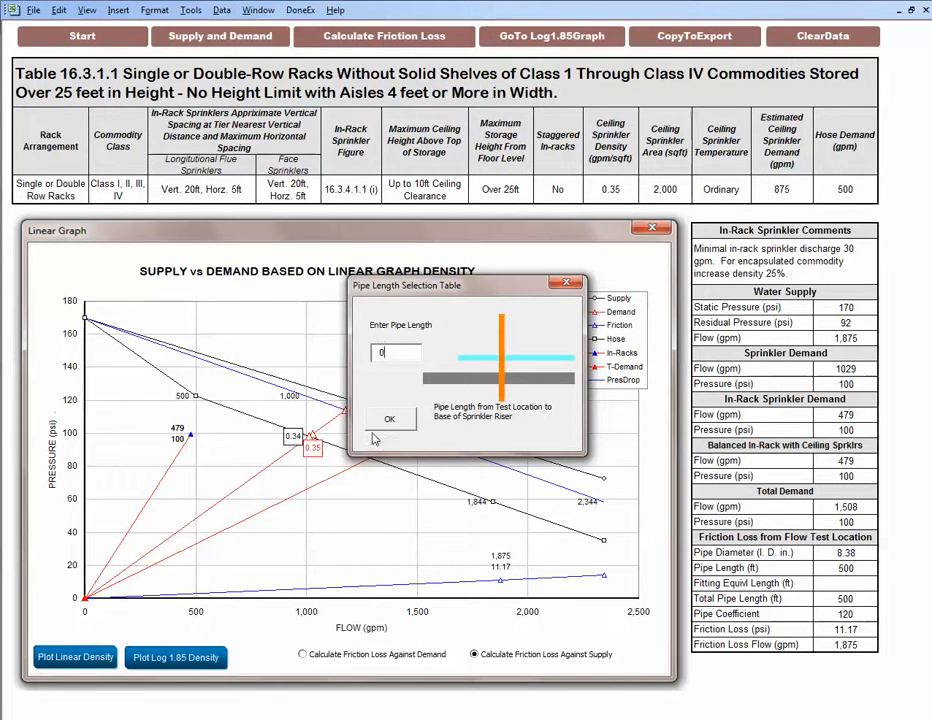
{"action": "left_click", "coordinate": [386, 418]}
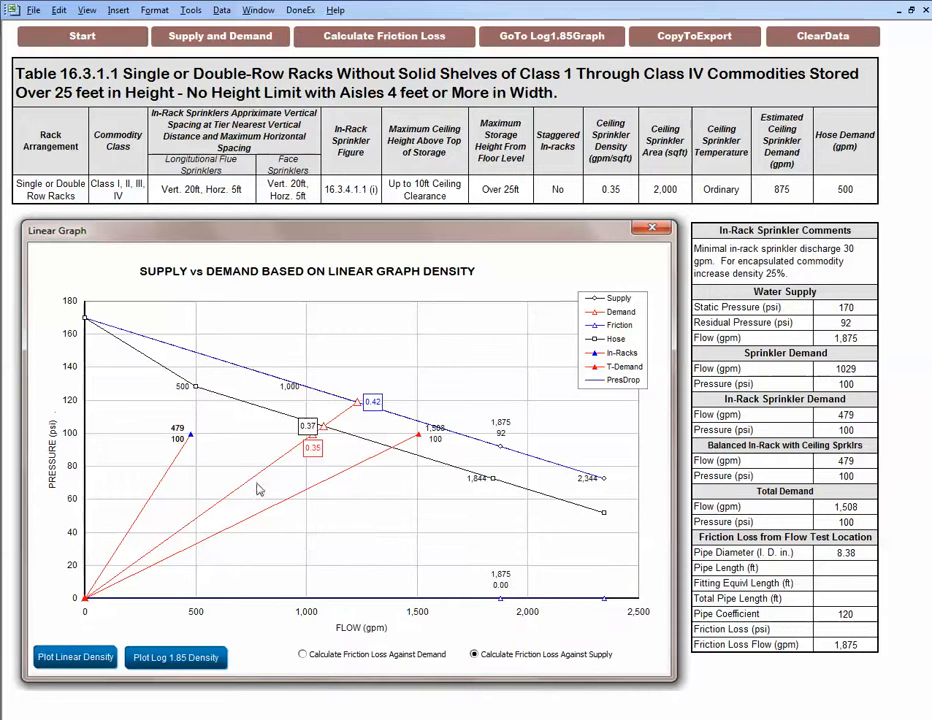
{"action": "mouse_move", "coordinate": [192, 444]}
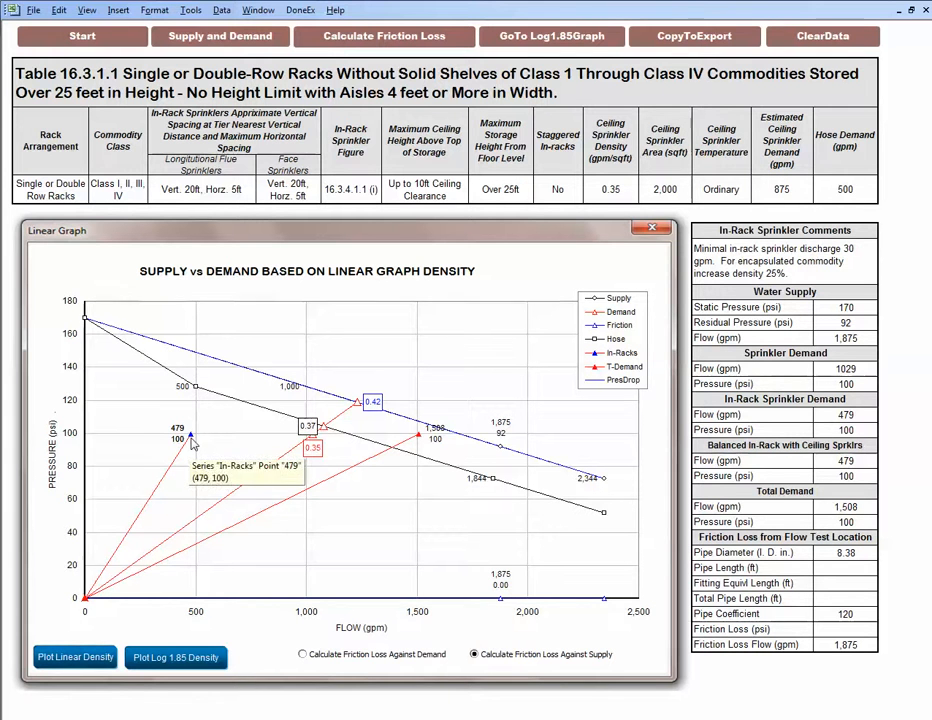
{"action": "mouse_move", "coordinate": [304, 418]}
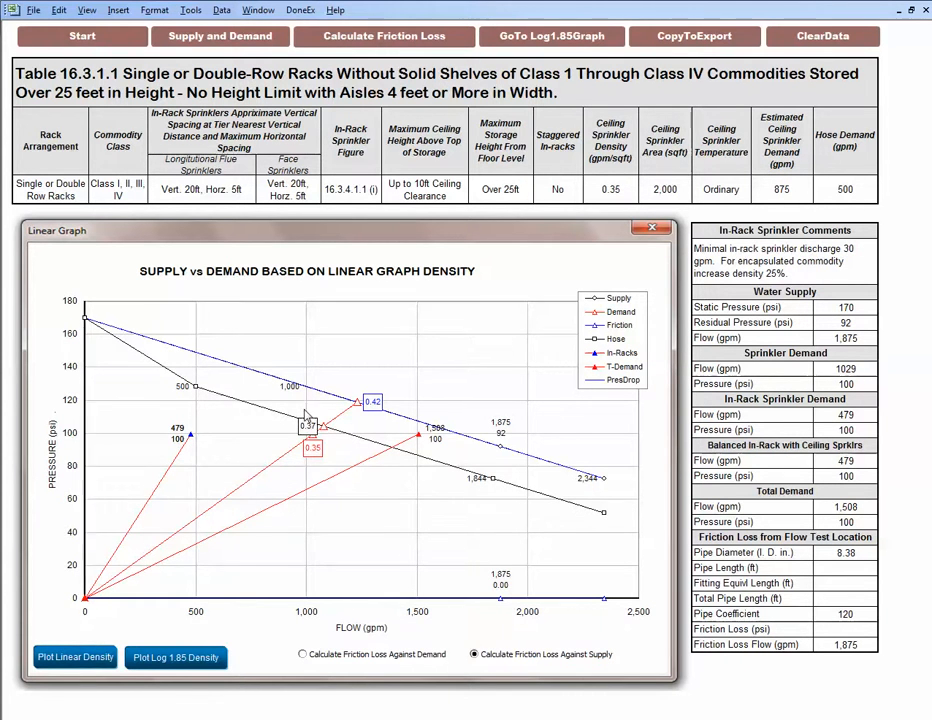
{"action": "mouse_move", "coordinate": [424, 444]}
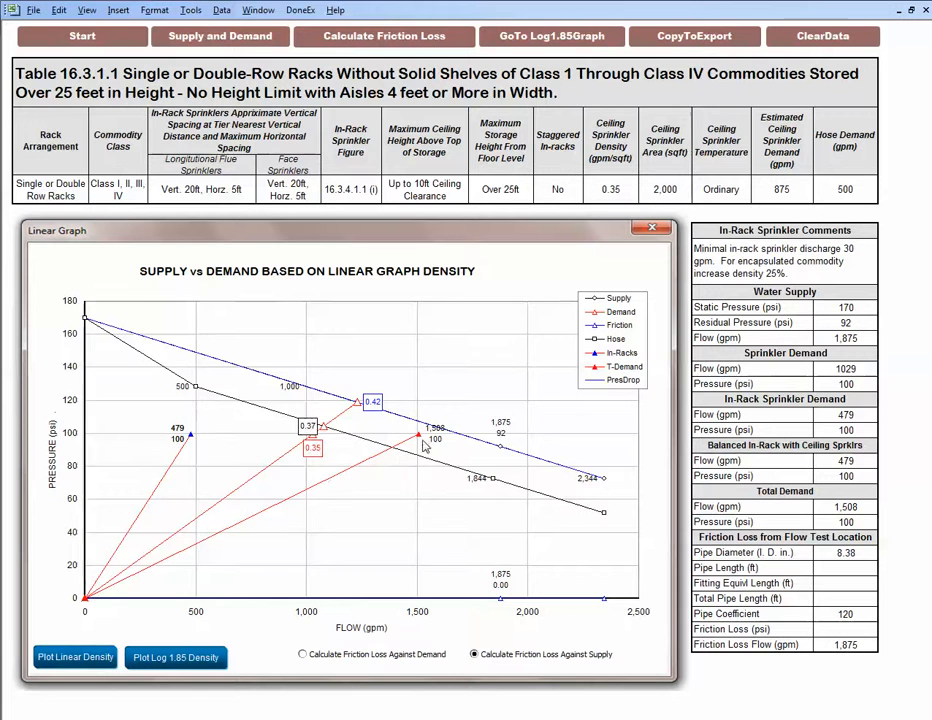
{"action": "mouse_move", "coordinate": [414, 436]}
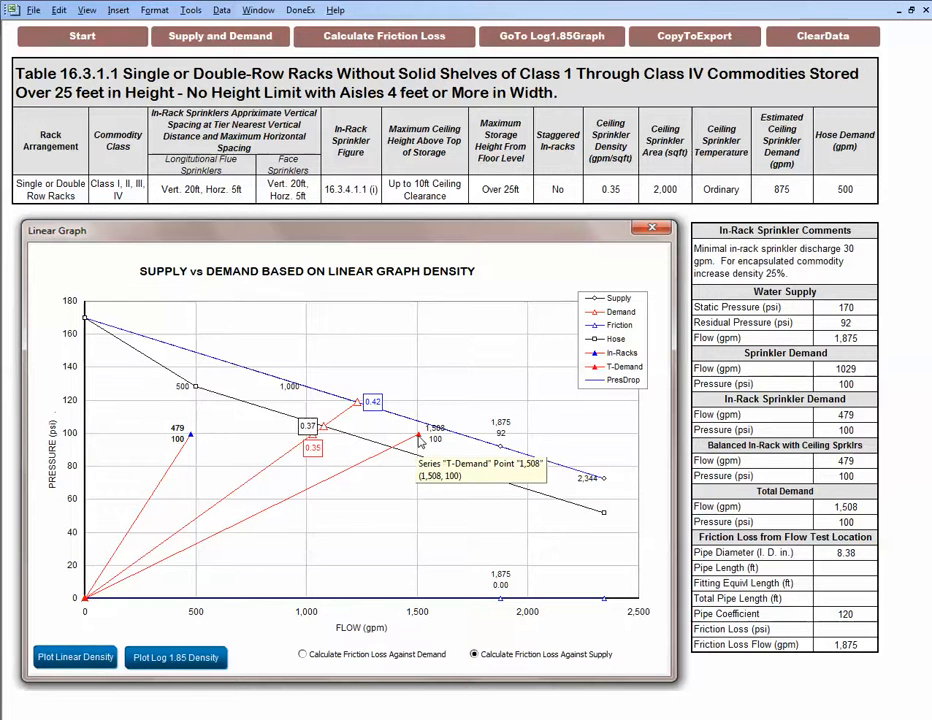
{"action": "mouse_move", "coordinate": [524, 492]}
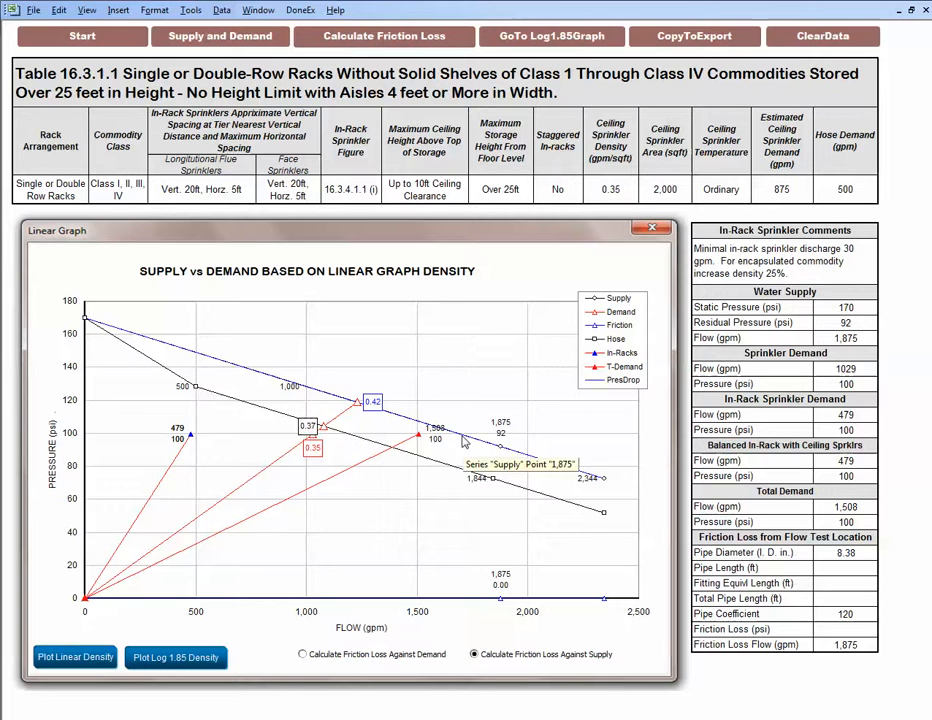
{"action": "mouse_move", "coordinate": [436, 438]}
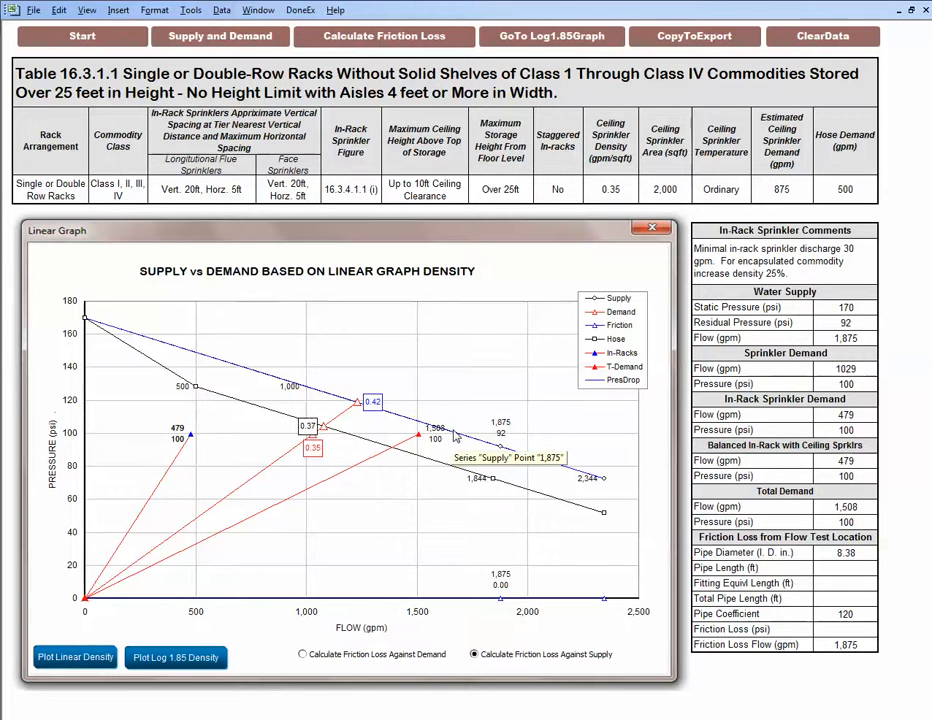
{"action": "mouse_move", "coordinate": [422, 444]}
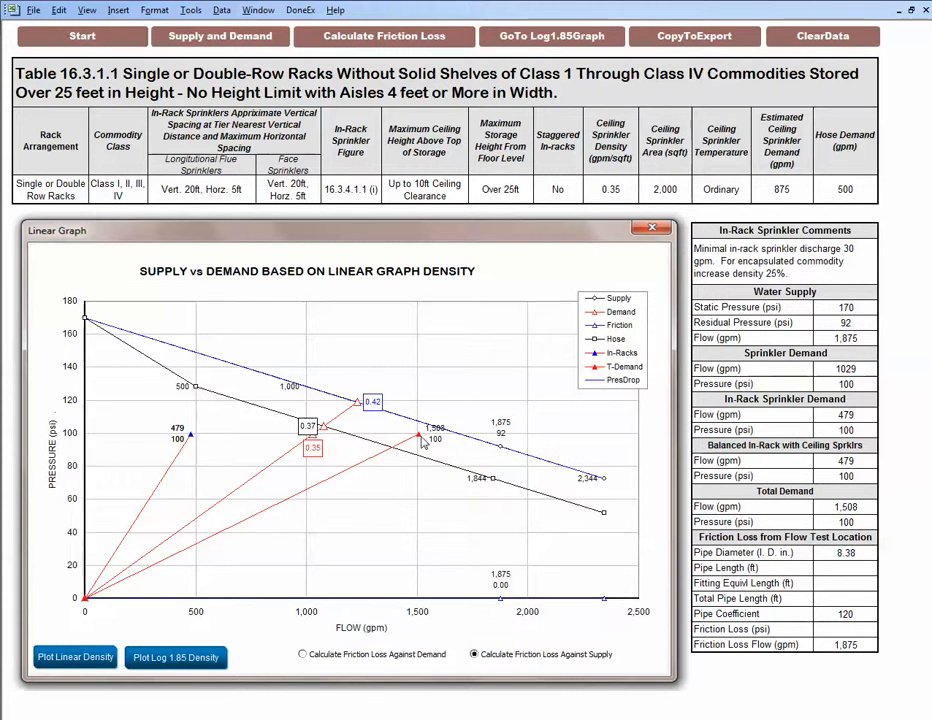
{"action": "mouse_move", "coordinate": [410, 460]}
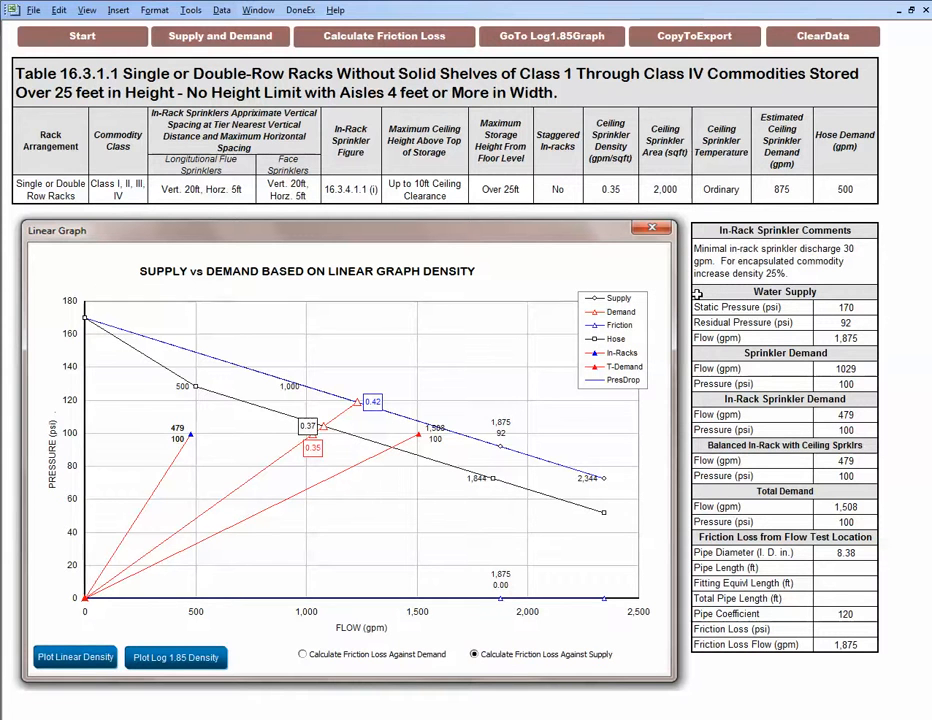
{"action": "mouse_move", "coordinate": [688, 194]}
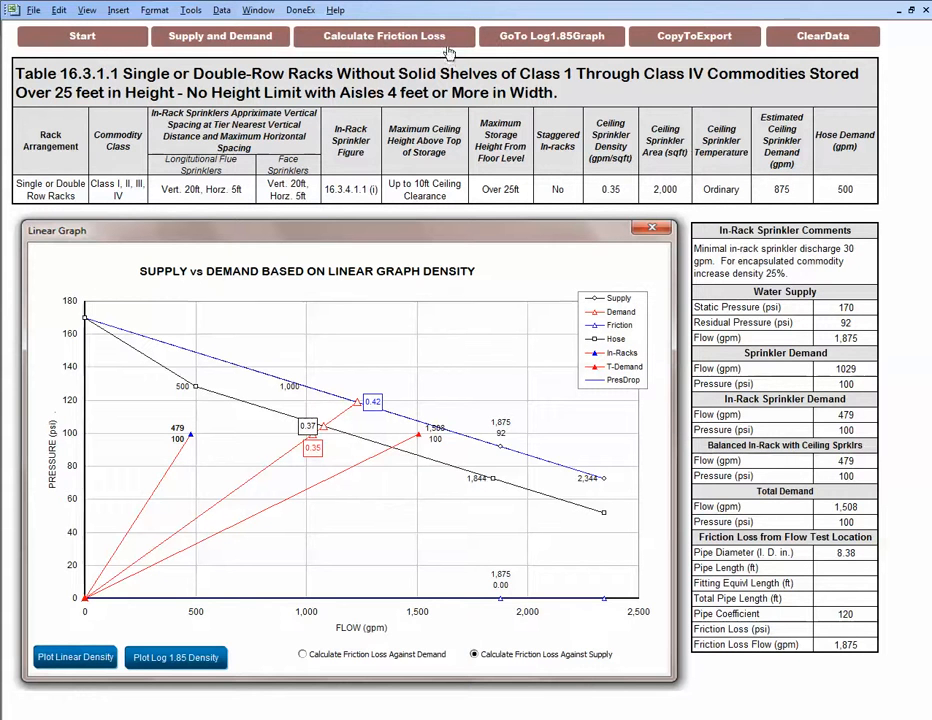
{"action": "mouse_move", "coordinate": [528, 36]}
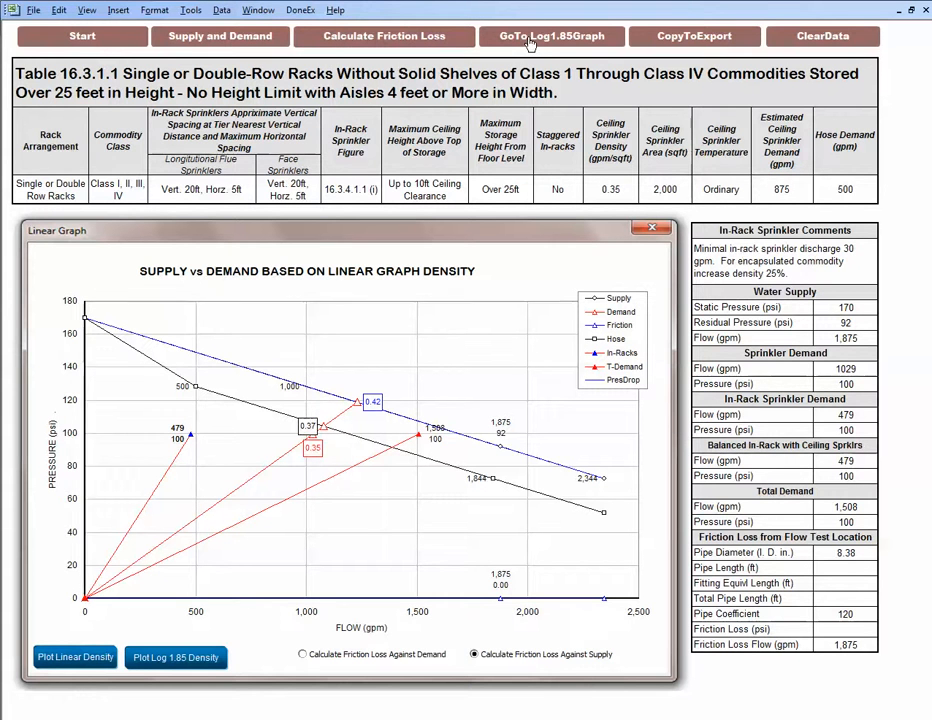
{"action": "mouse_move", "coordinate": [532, 38]}
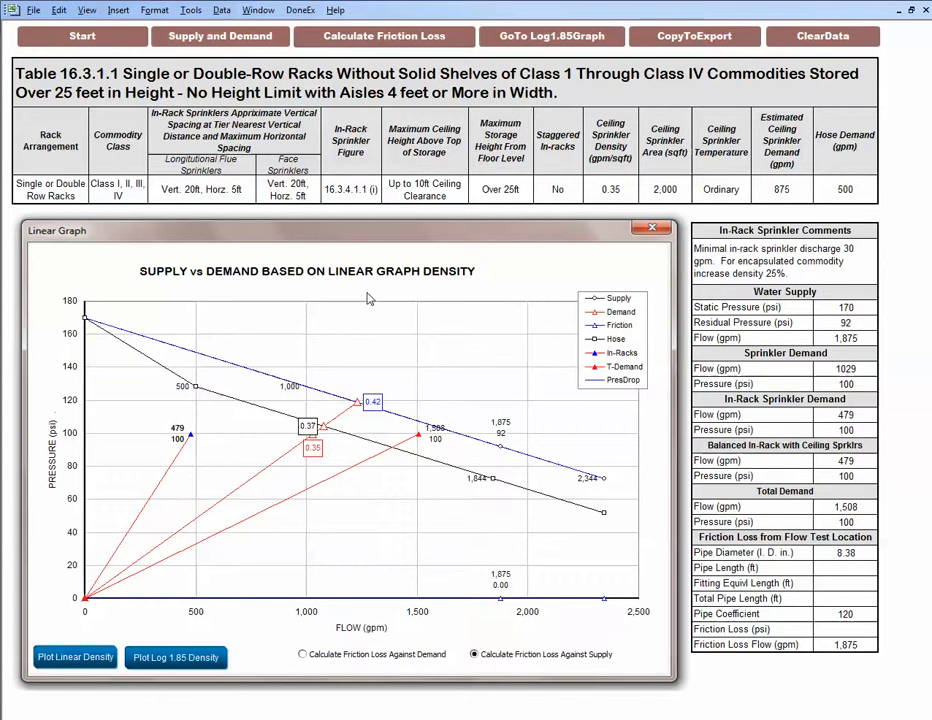
{"action": "mouse_move", "coordinate": [312, 420]}
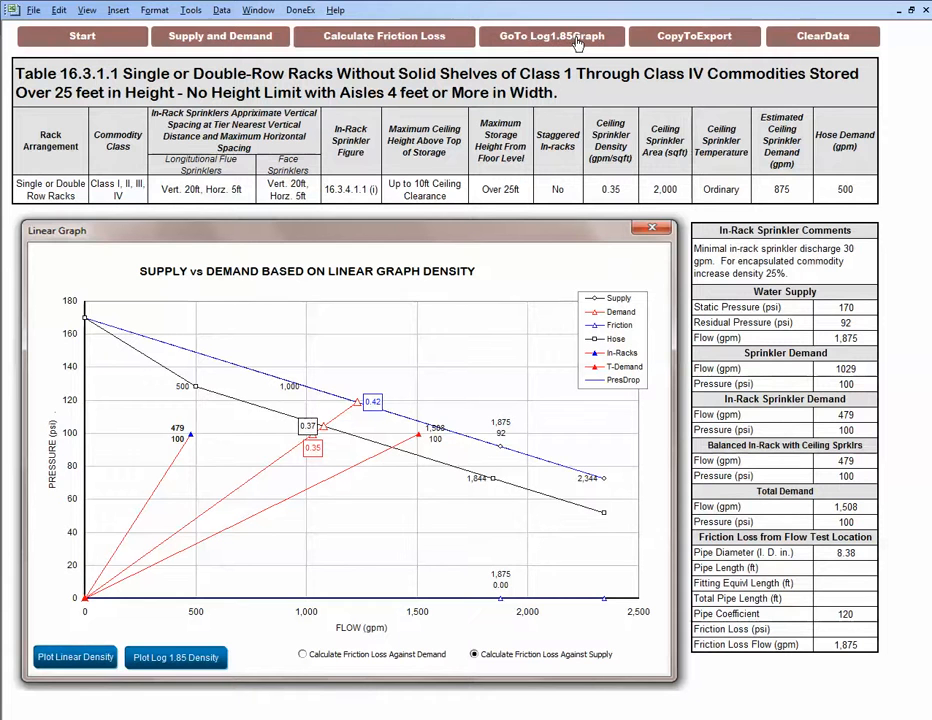
{"action": "mouse_move", "coordinate": [520, 36]}
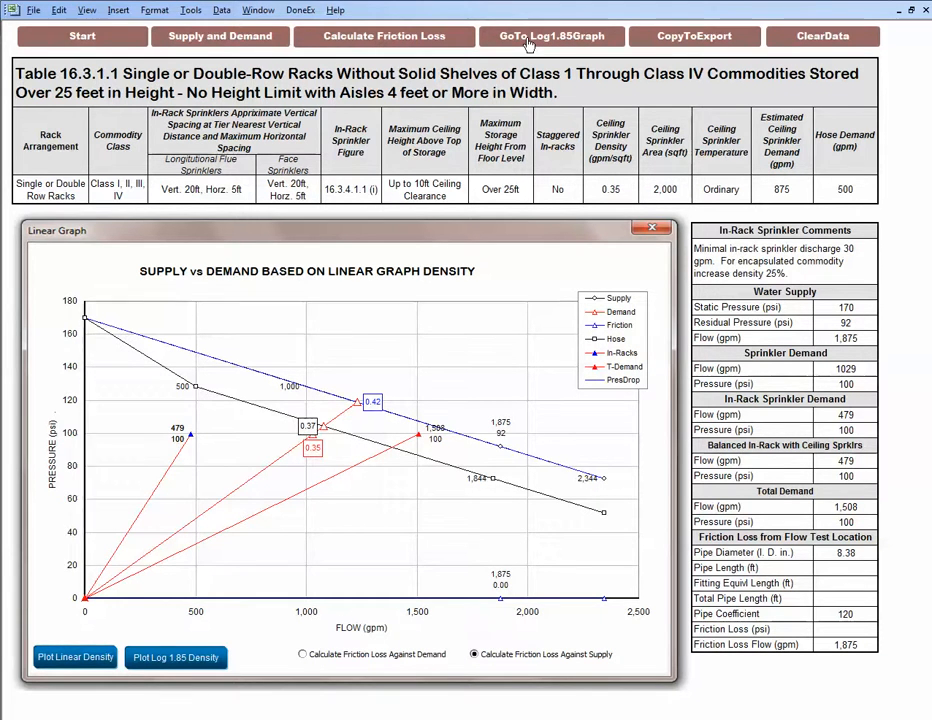
{"action": "mouse_move", "coordinate": [496, 48]}
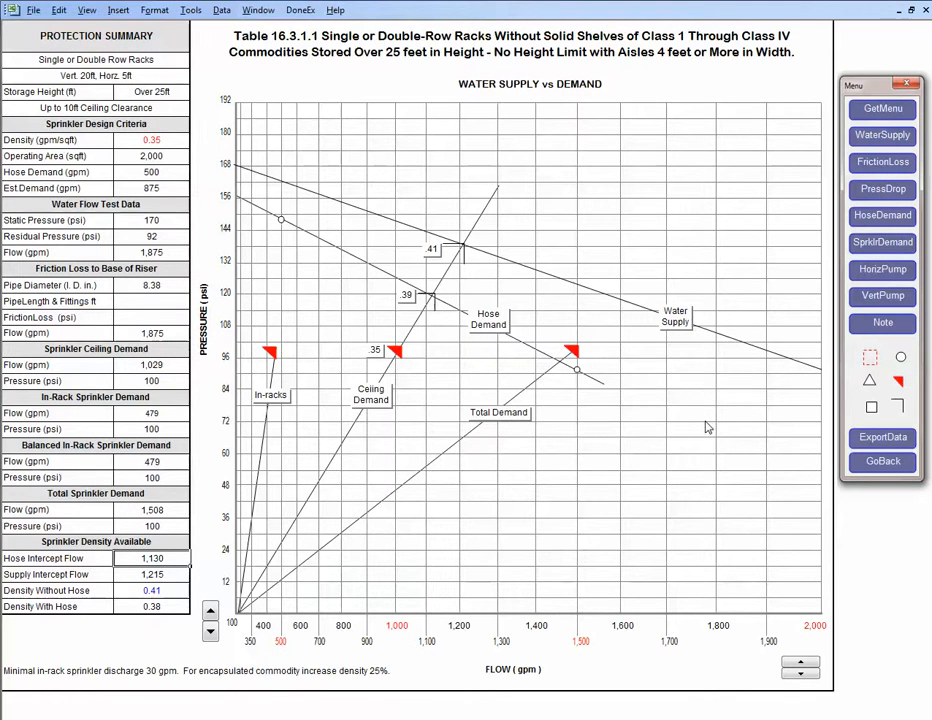
{"action": "mouse_move", "coordinate": [710, 424]}
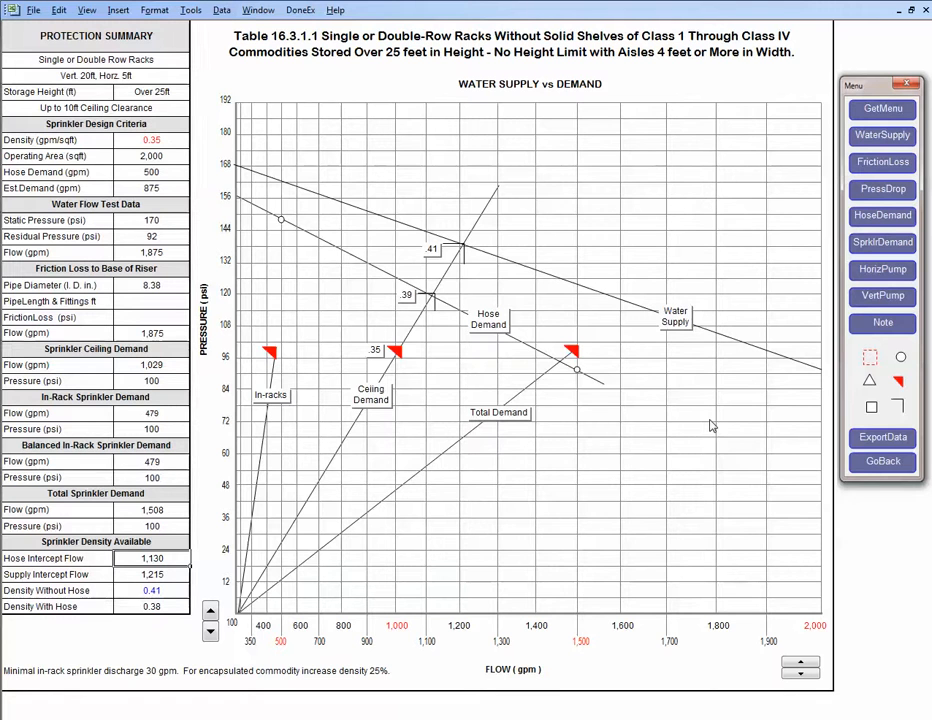
{"action": "mouse_move", "coordinate": [482, 268]}
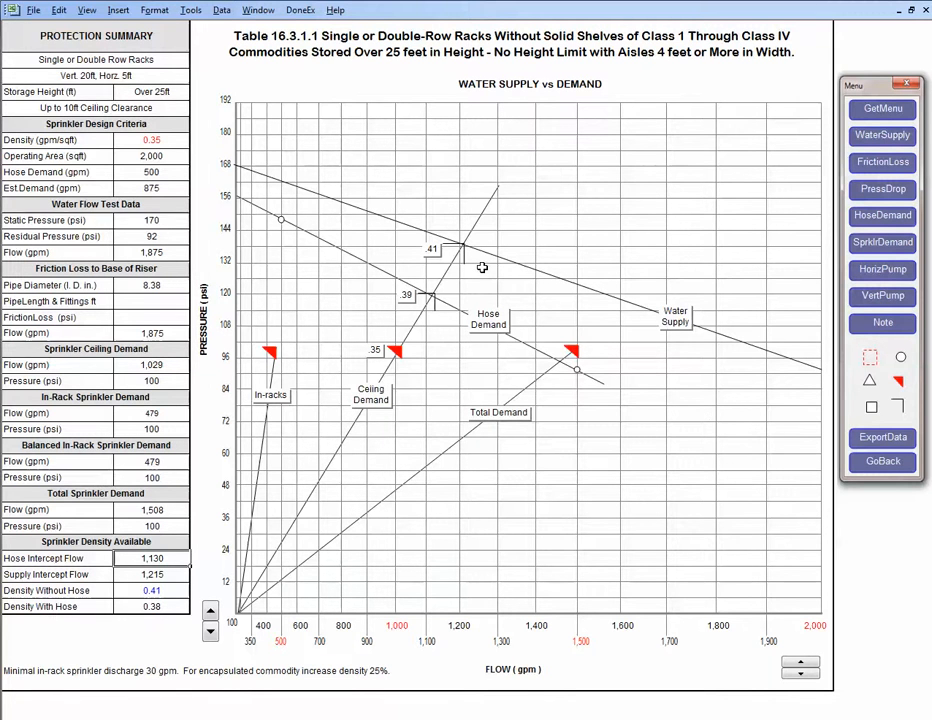
{"action": "mouse_move", "coordinate": [772, 358]}
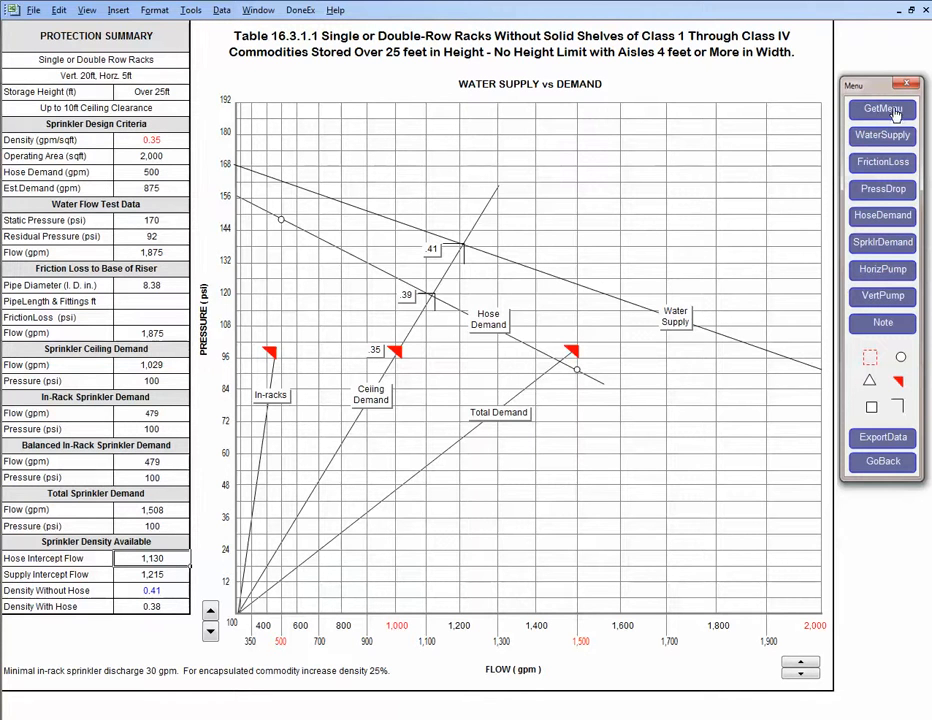
{"action": "mouse_move", "coordinate": [882, 136]}
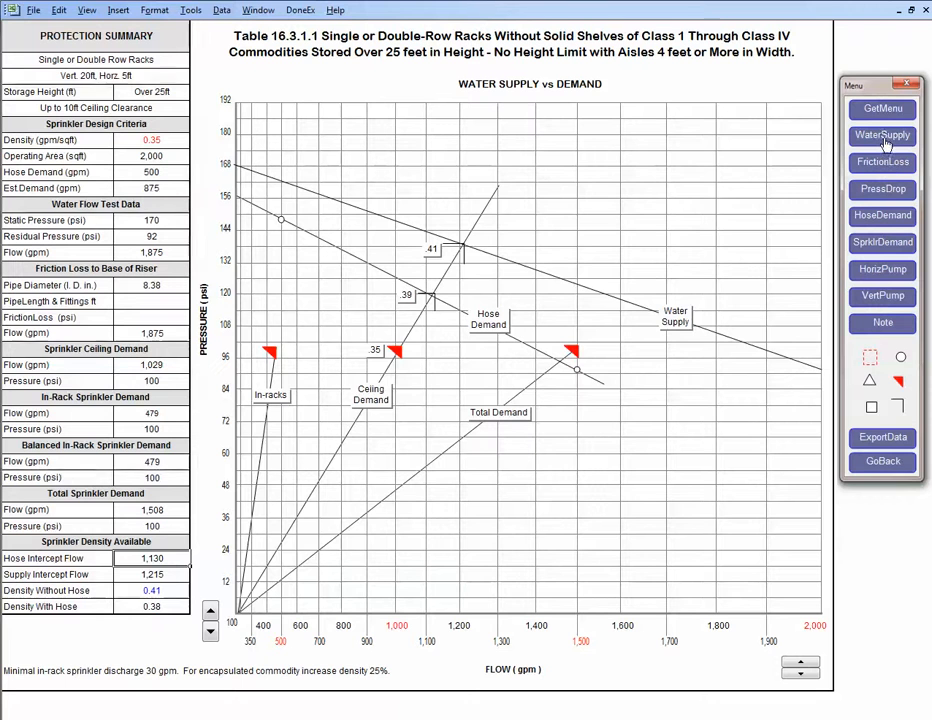
{"action": "mouse_move", "coordinate": [880, 138]}
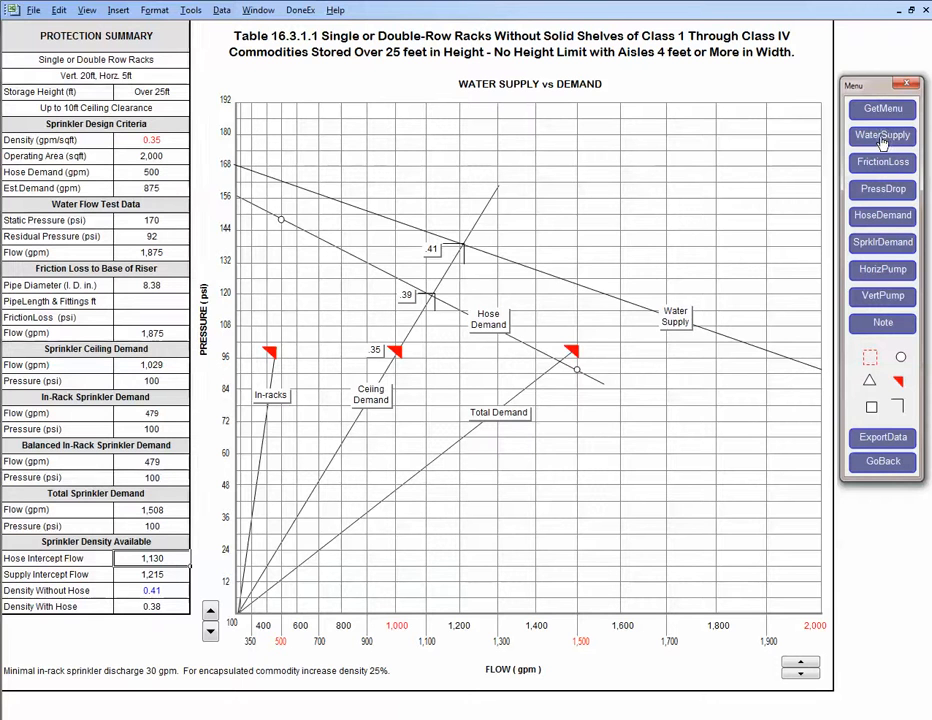
{"action": "left_click", "coordinate": [882, 136]}
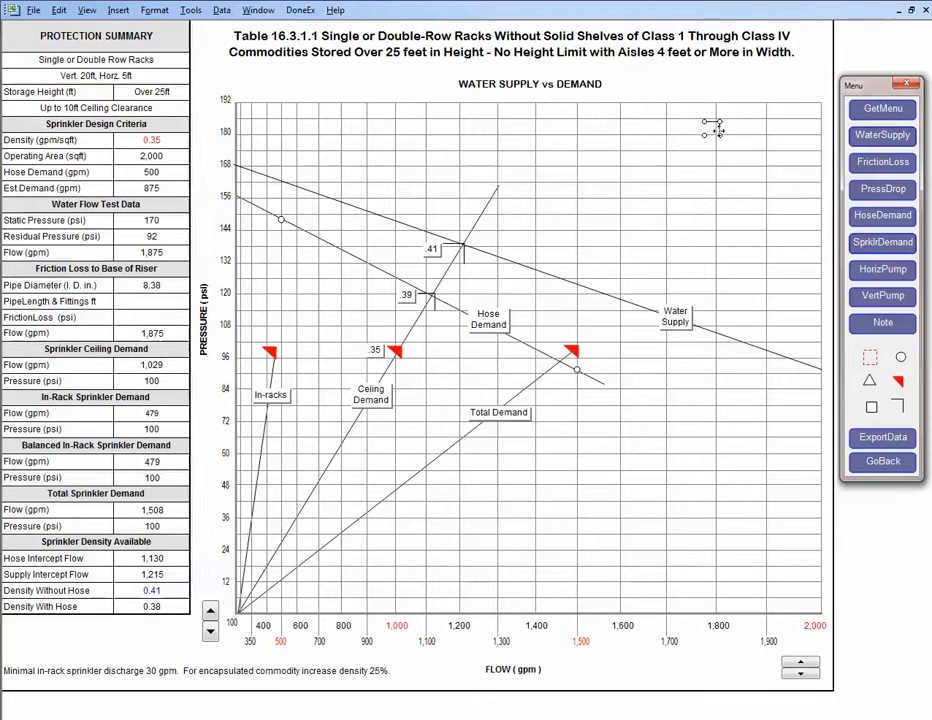
{"action": "mouse_move", "coordinate": [440, 304]}
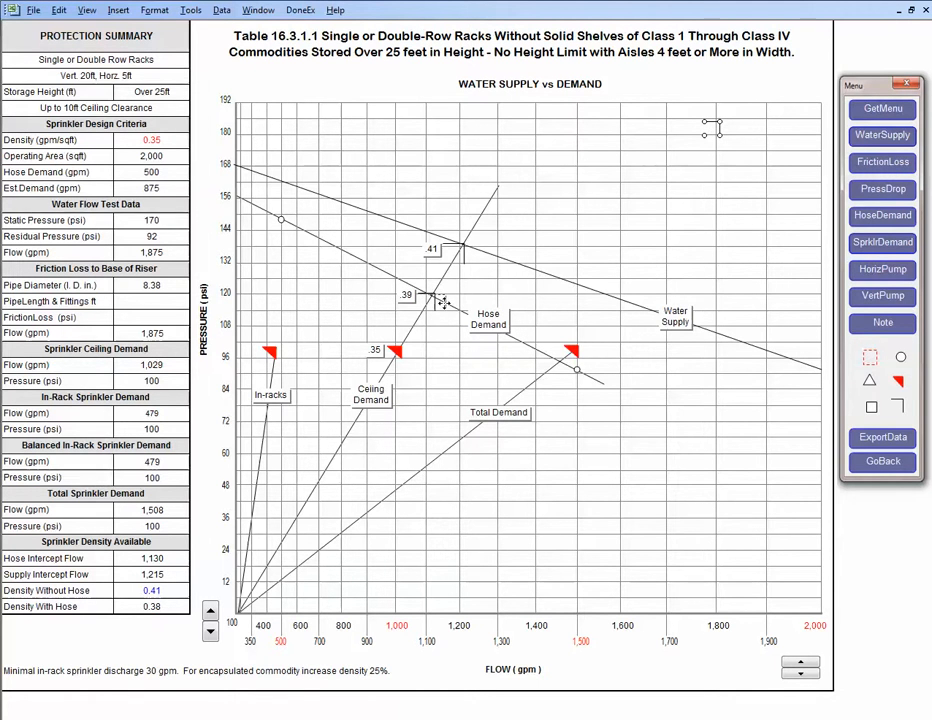
{"action": "mouse_move", "coordinate": [616, 188]}
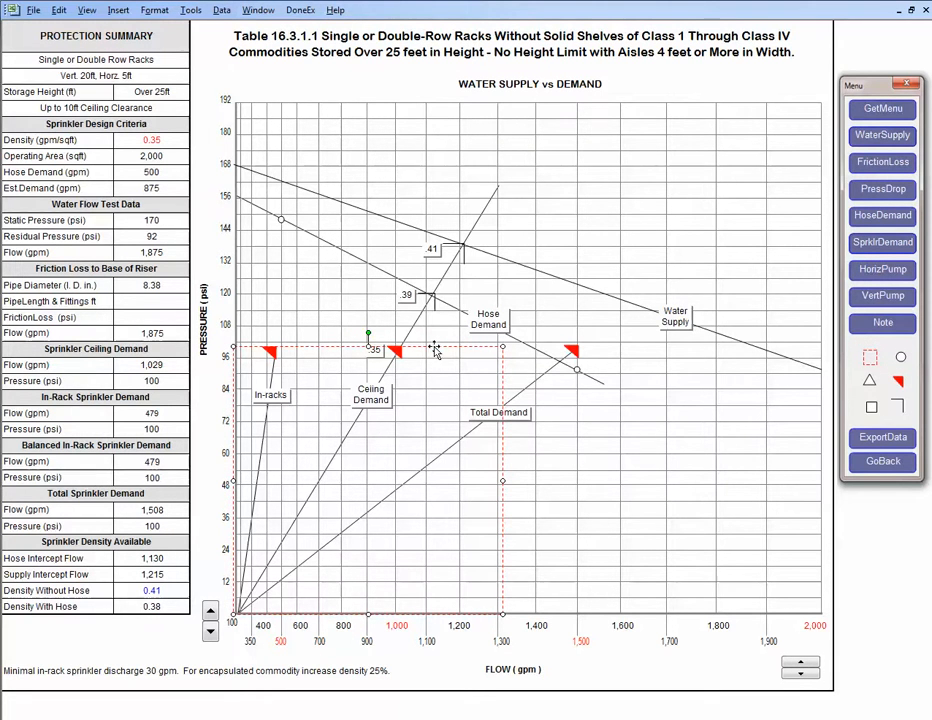
{"action": "mouse_move", "coordinate": [502, 348]}
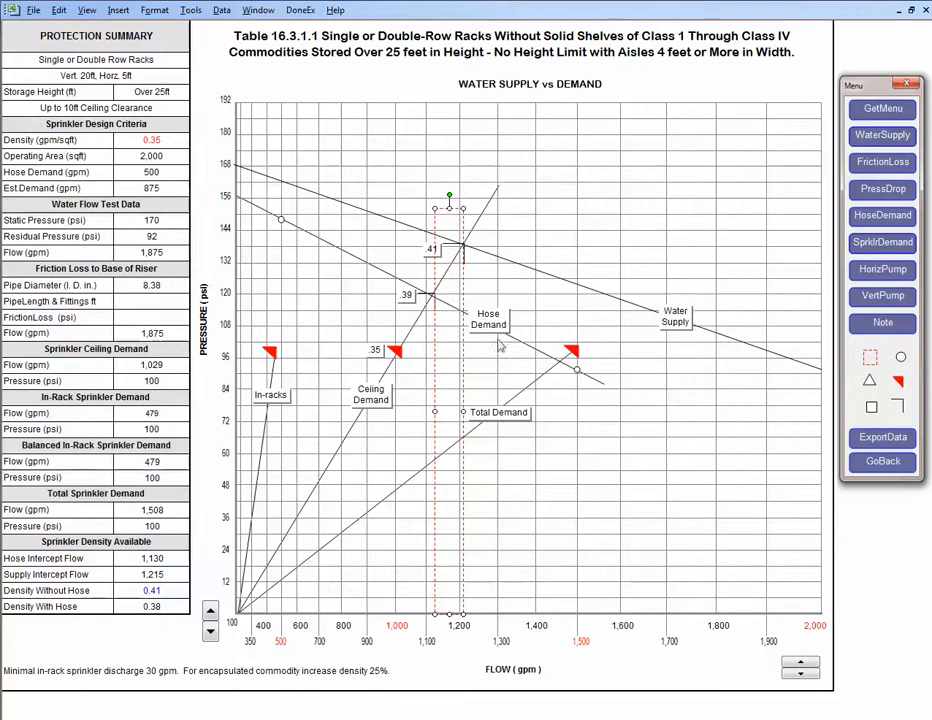
{"action": "mouse_move", "coordinate": [432, 300]}
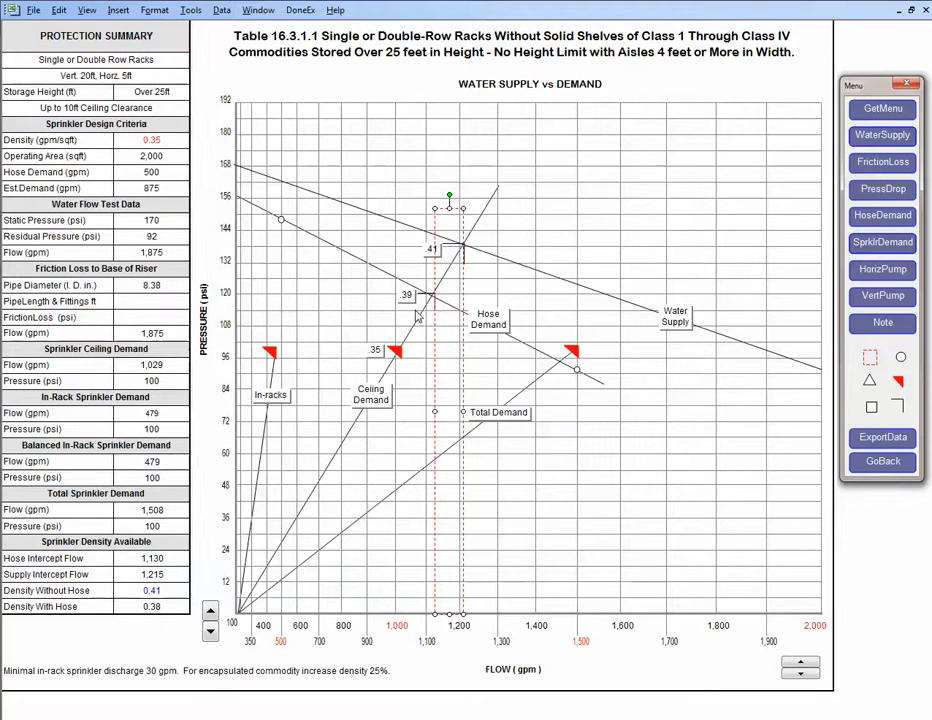
{"action": "mouse_move", "coordinate": [458, 650]}
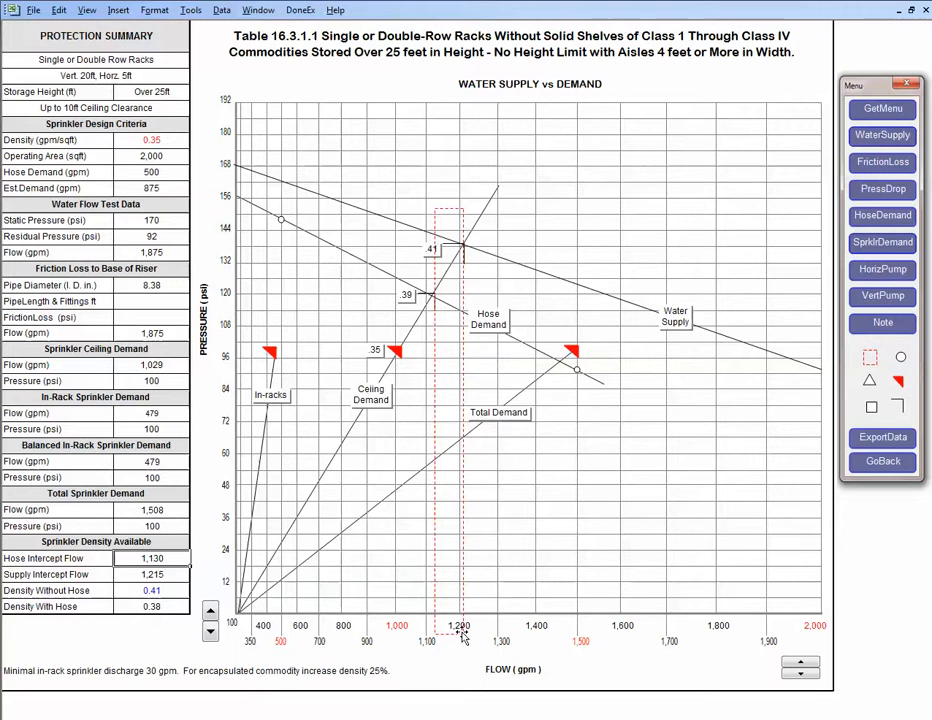
{"action": "mouse_move", "coordinate": [460, 644]}
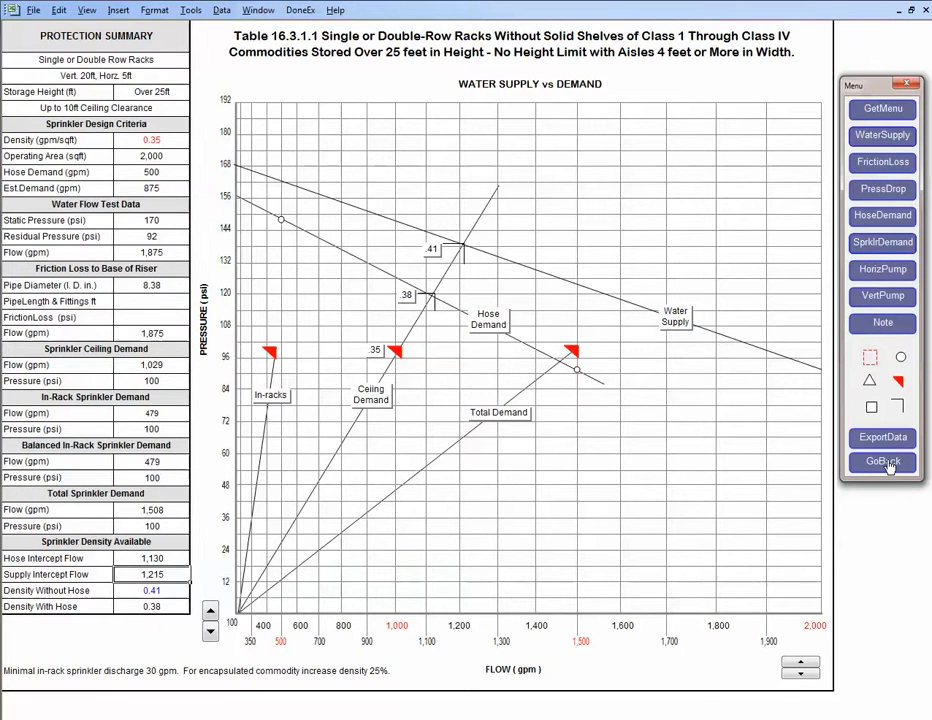
Use GoBack to return from the log 1.85 graph sheet to the main rack calculation sheet
{"action": "left_click", "coordinate": [882, 462]}
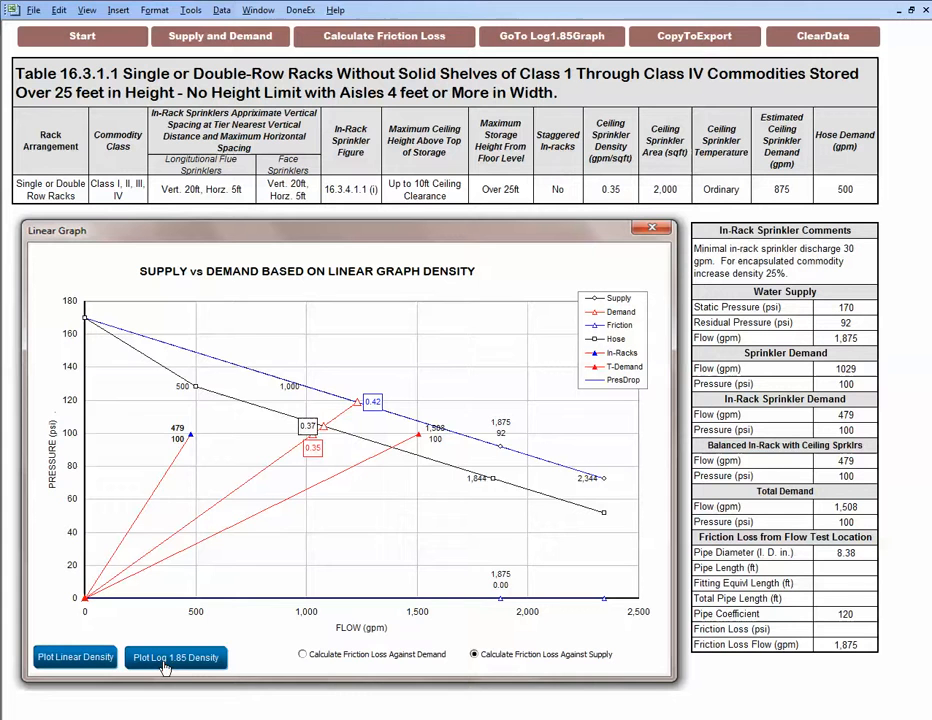
Replot the graph on log 1.85, then linear, then log 1.85 density, and start CopyToExport
{"action": "left_click", "coordinate": [176, 656]}
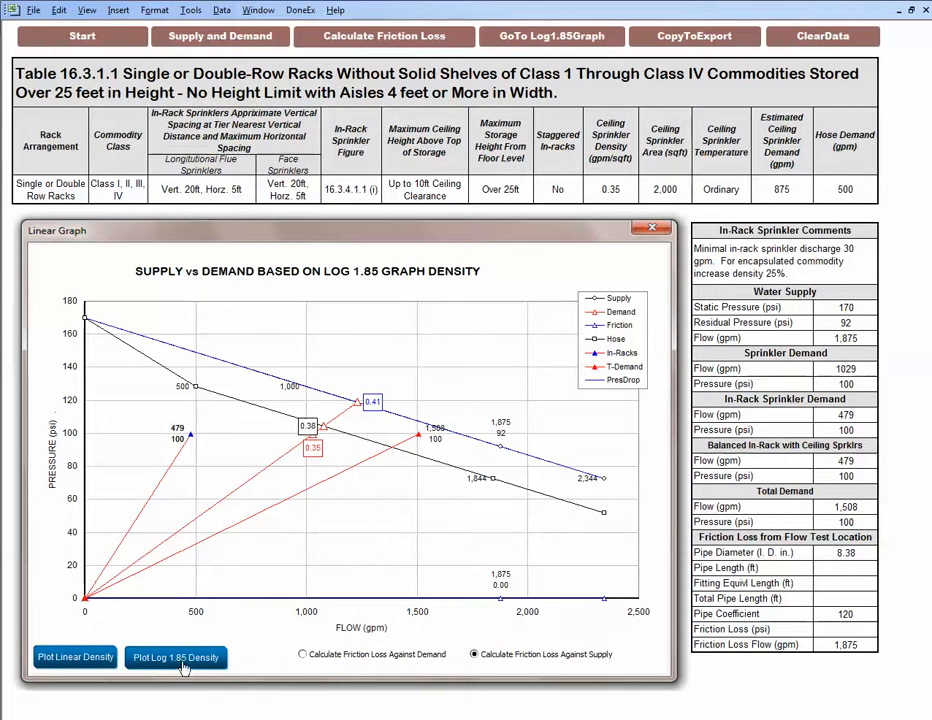
{"action": "mouse_move", "coordinate": [316, 436]}
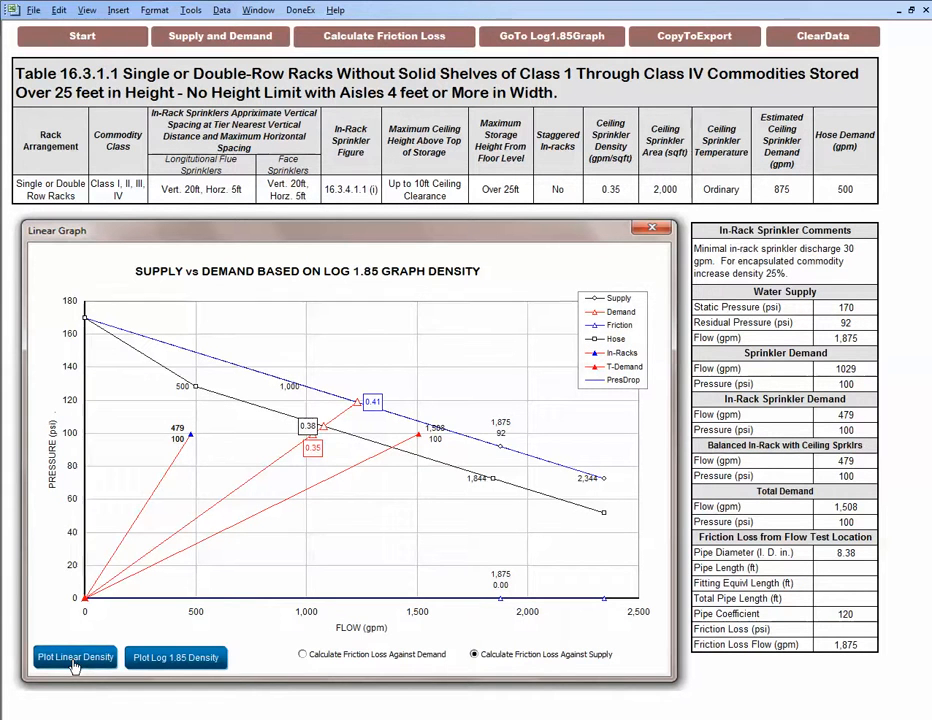
{"action": "left_click", "coordinate": [66, 656]}
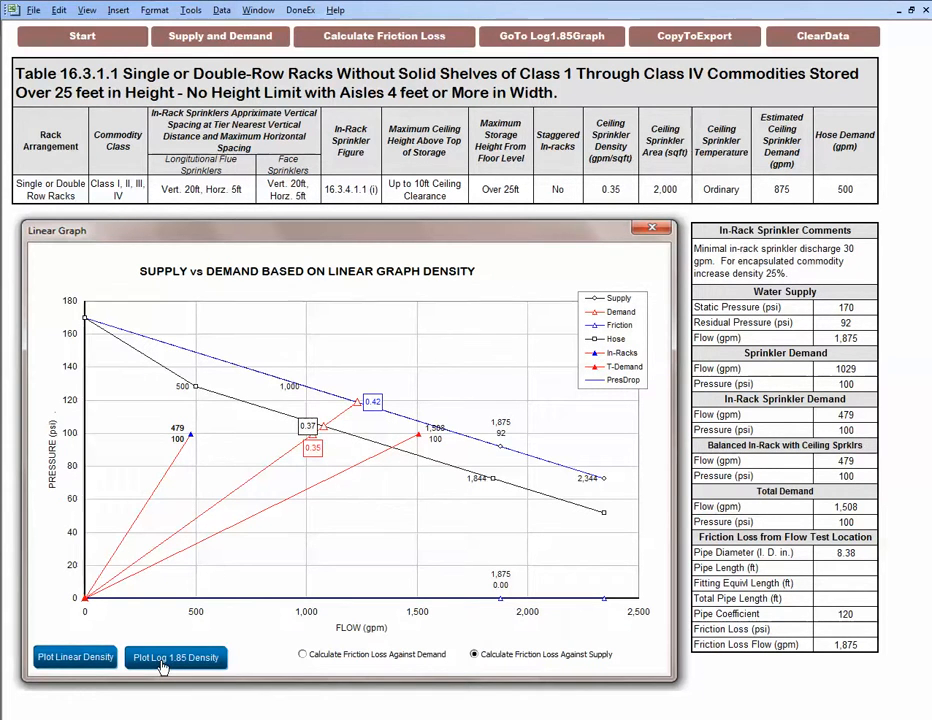
{"action": "mouse_move", "coordinate": [338, 284]}
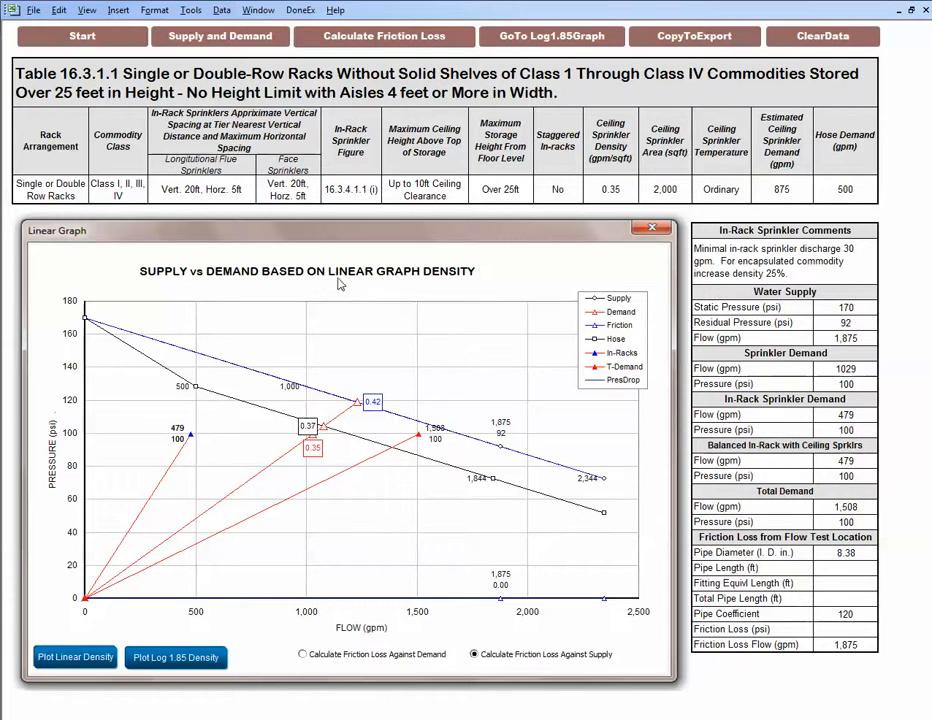
{"action": "mouse_move", "coordinate": [164, 660]}
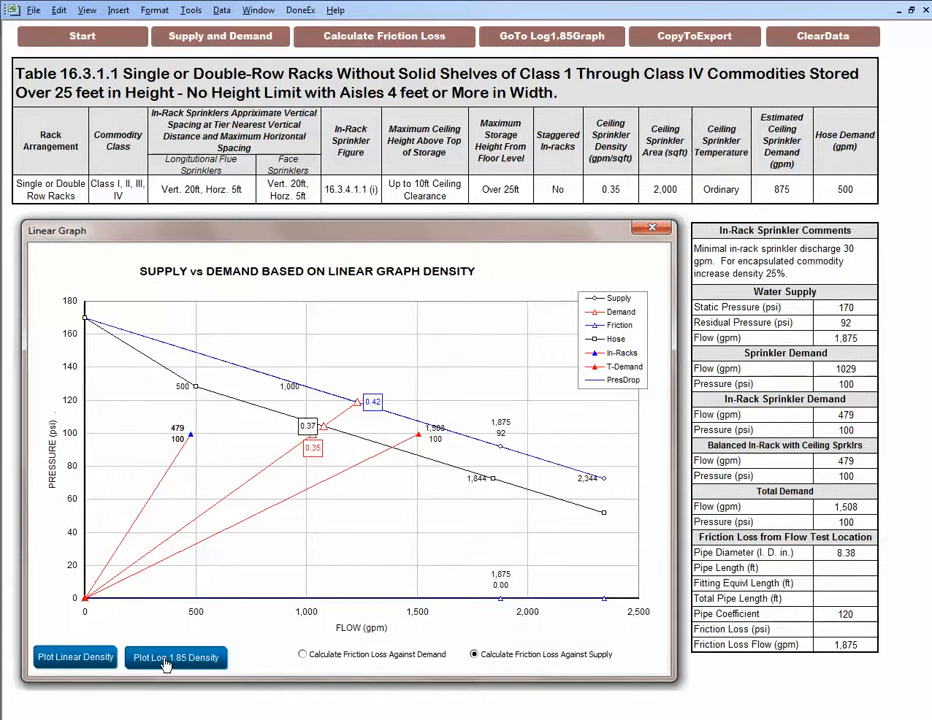
{"action": "left_click", "coordinate": [176, 656]}
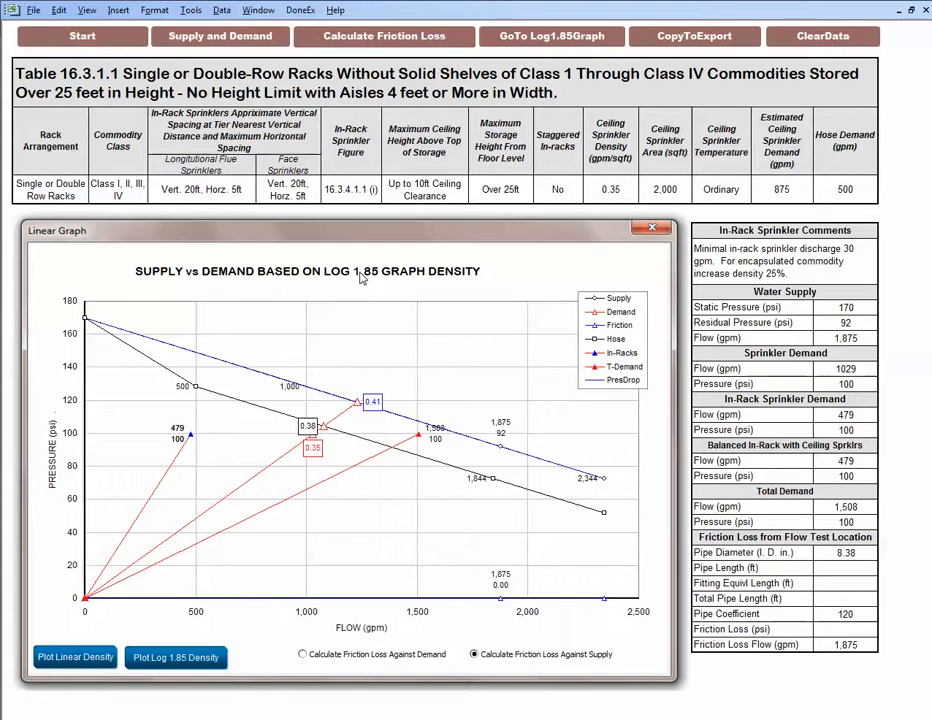
{"action": "mouse_move", "coordinate": [370, 414]}
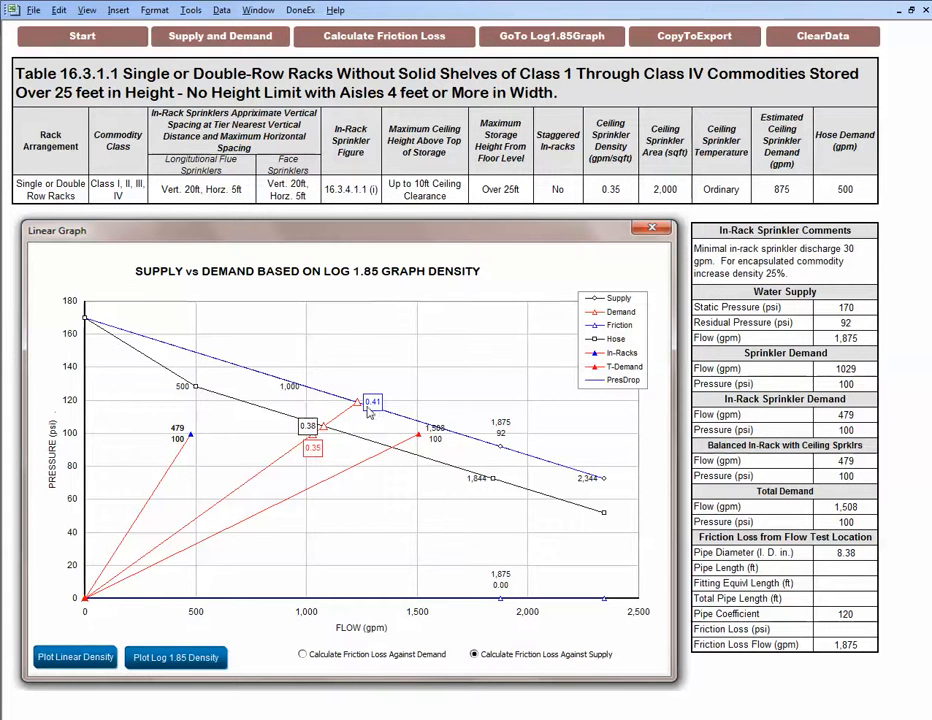
{"action": "mouse_move", "coordinate": [524, 534]}
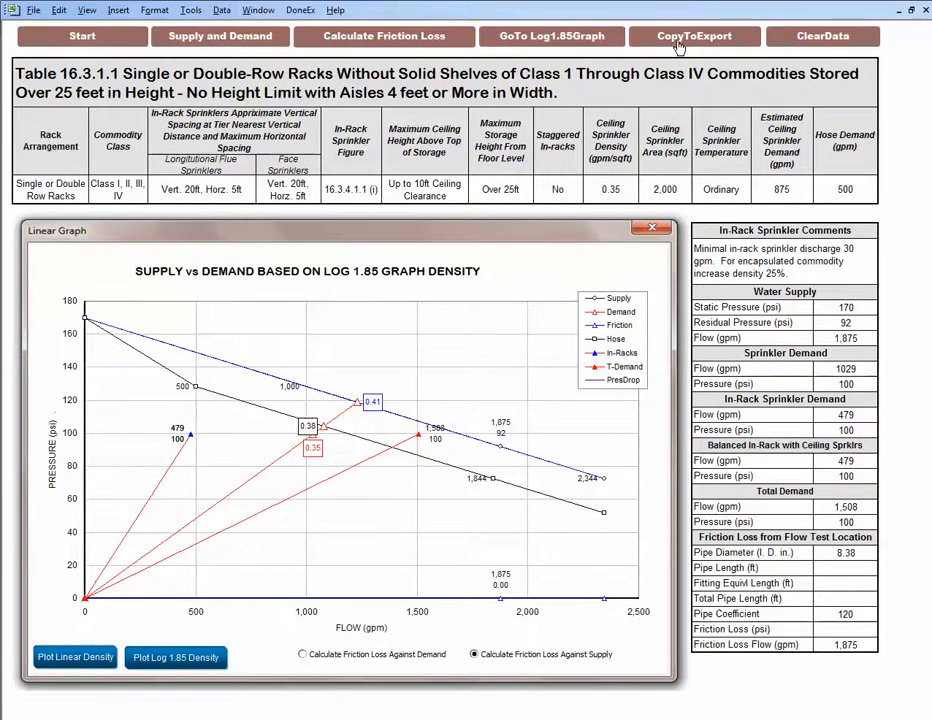
{"action": "left_click", "coordinate": [692, 36]}
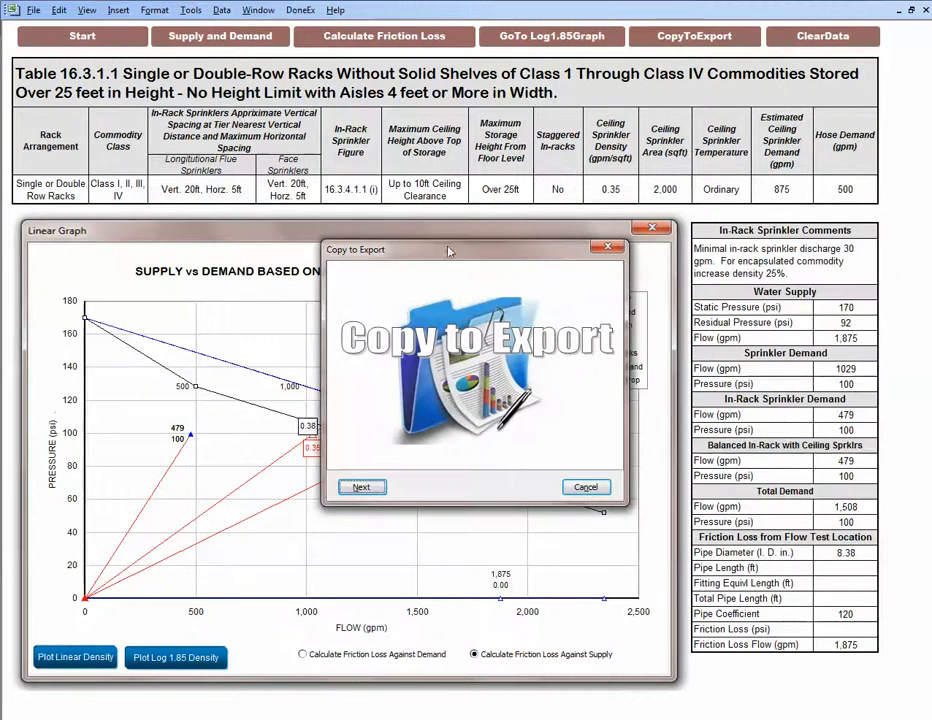
Confirm the data-and-graph copy and use Copy Map Screen to open a blank Word document
{"action": "left_click", "coordinate": [360, 488]}
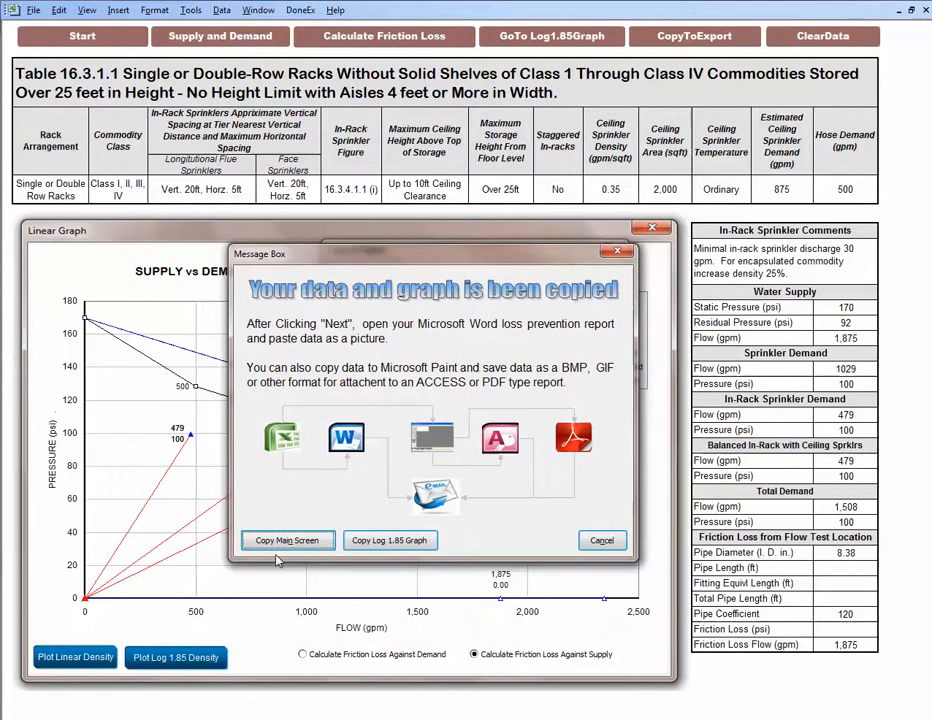
{"action": "mouse_move", "coordinate": [288, 552]}
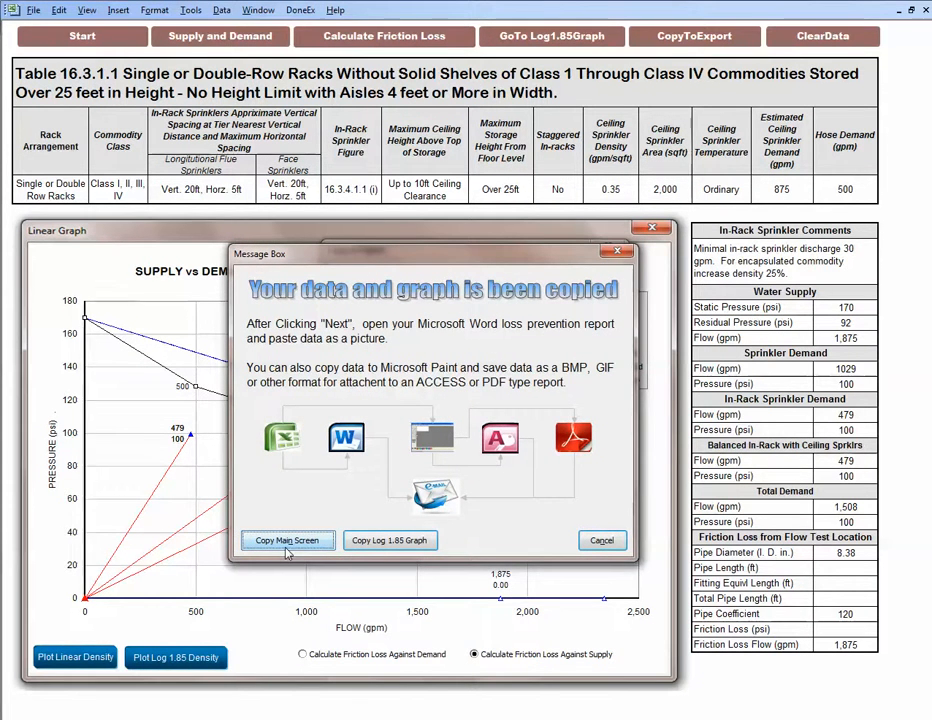
{"action": "mouse_move", "coordinate": [390, 548]}
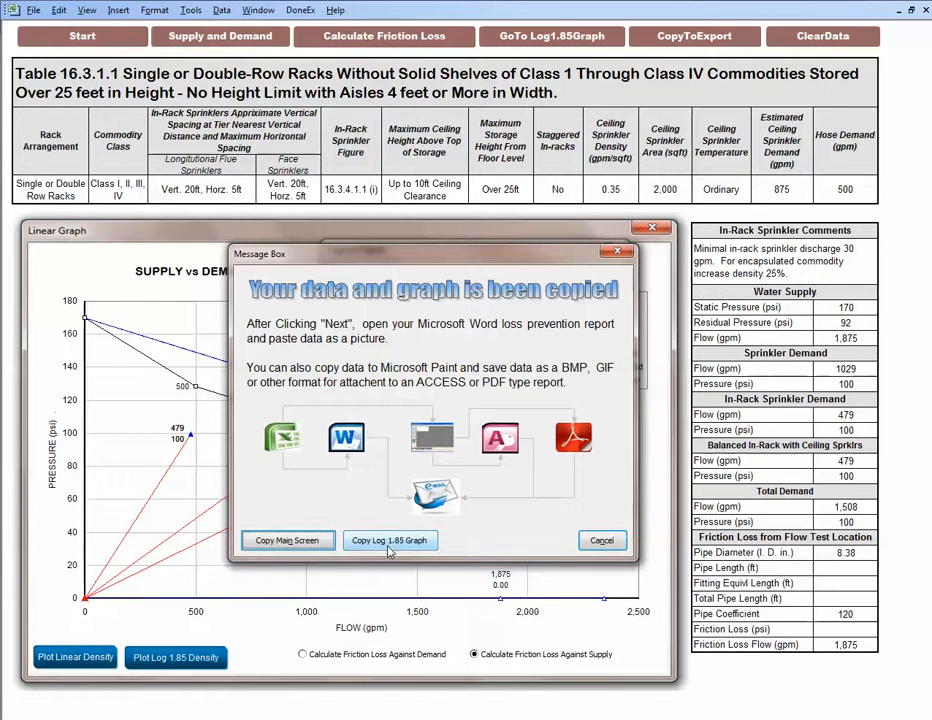
{"action": "mouse_move", "coordinate": [292, 552]}
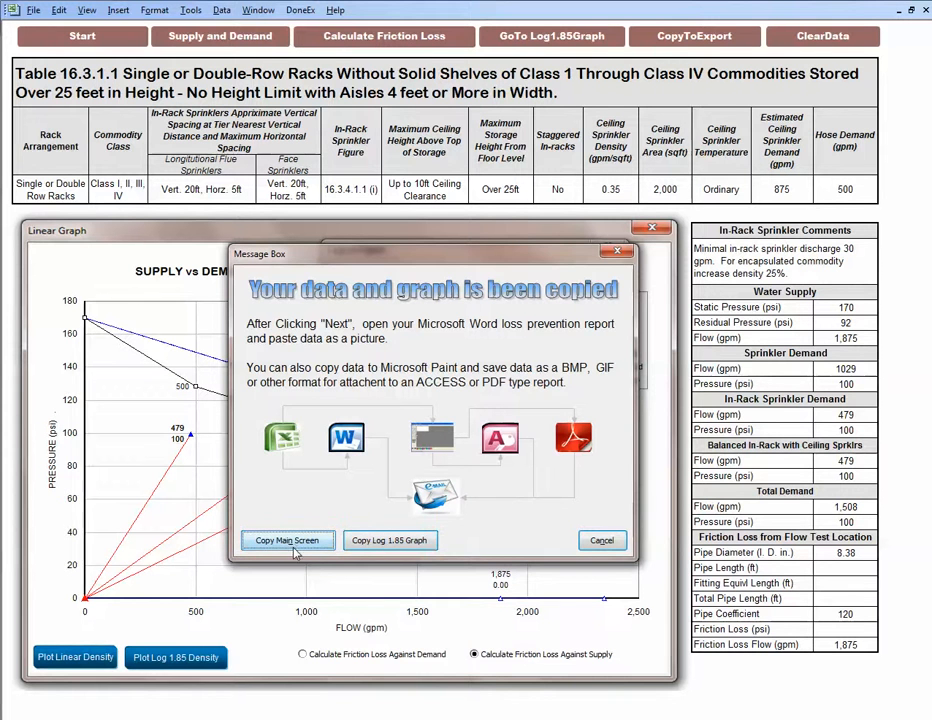
{"action": "left_click", "coordinate": [602, 540]}
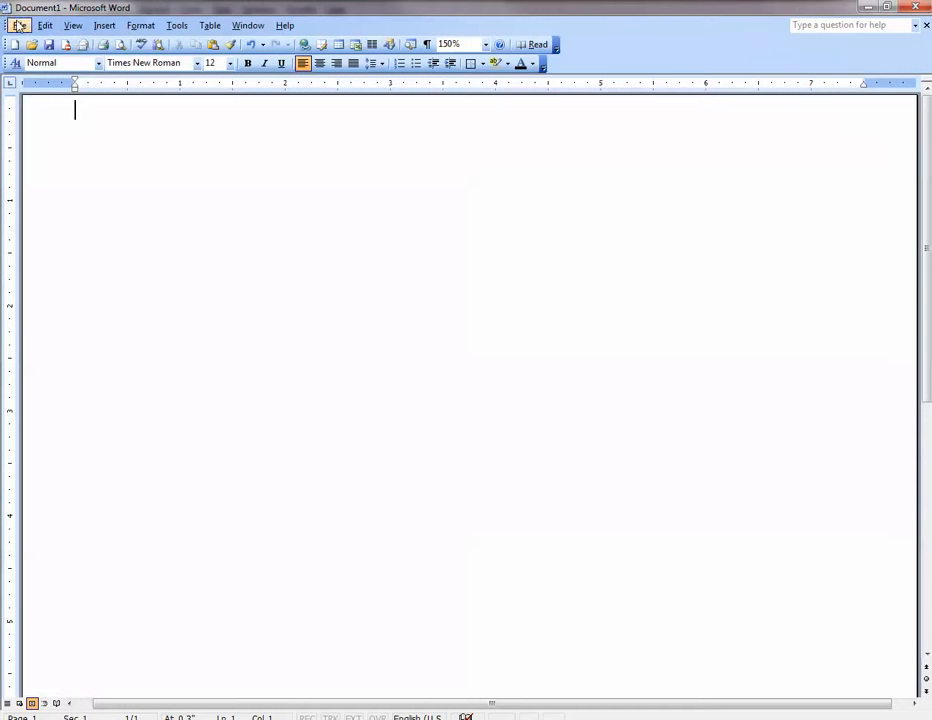
{"action": "mouse_move", "coordinate": [44, 26]}
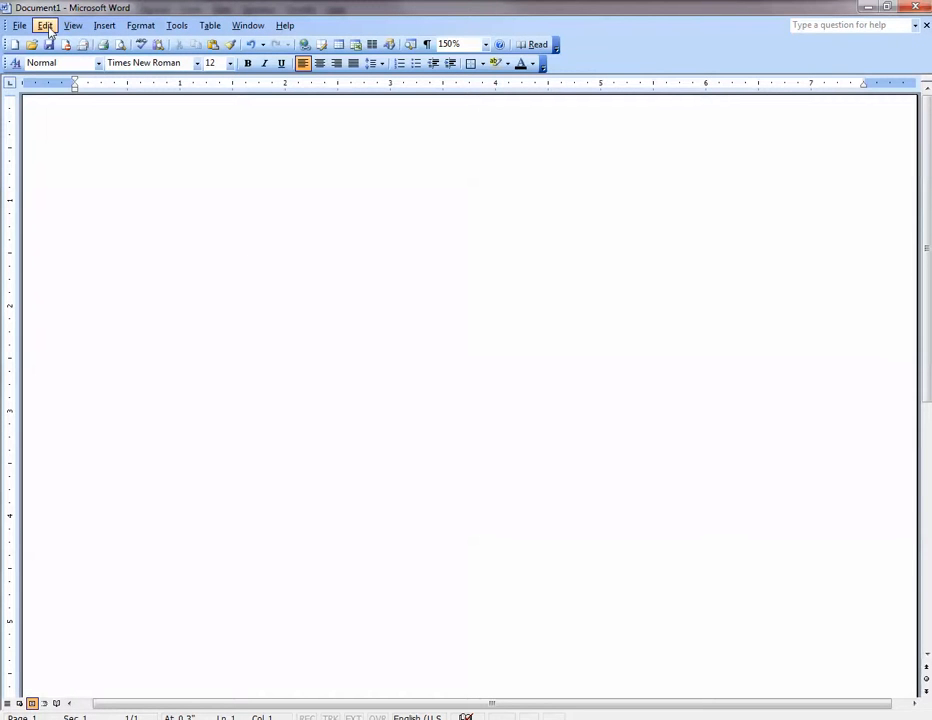
Bring up Word's Paste Special and choose a paste format for the copied Excel data
{"action": "left_click", "coordinate": [44, 26]}
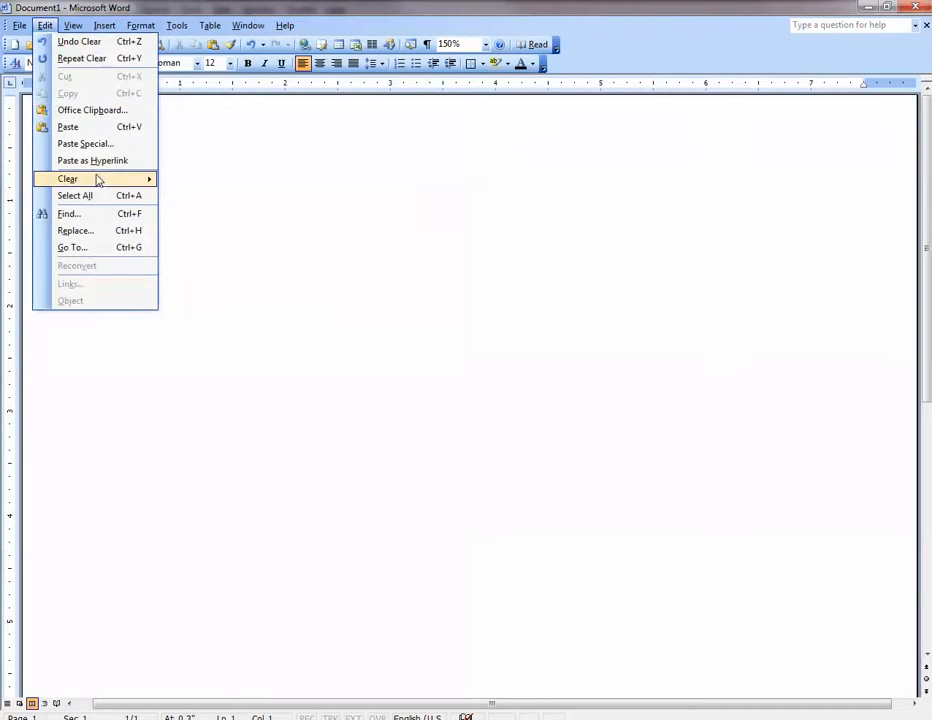
{"action": "left_click", "coordinate": [96, 160]}
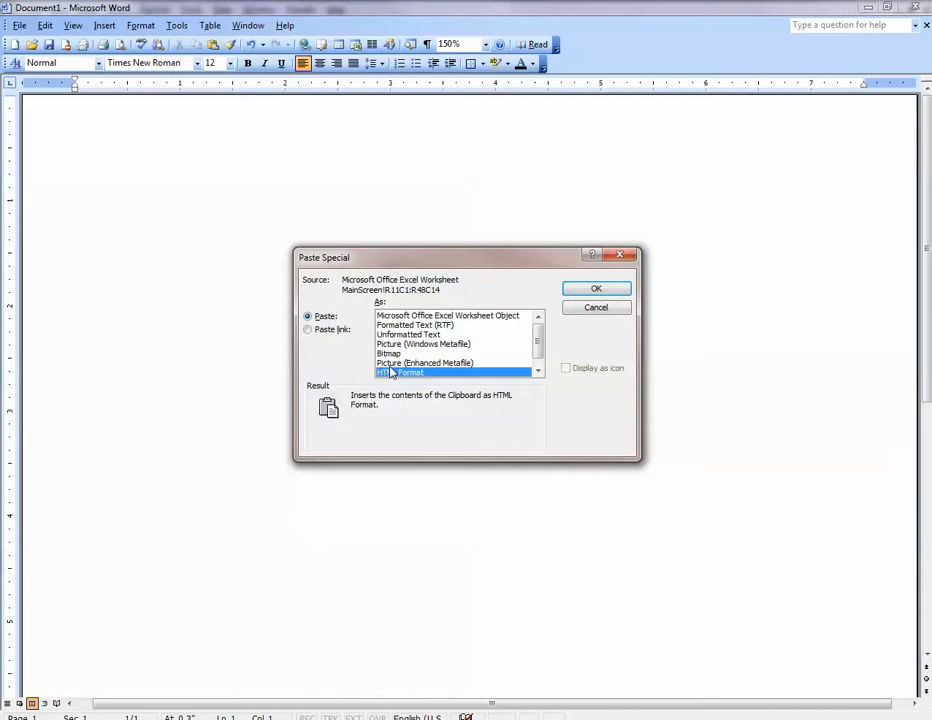
{"action": "left_click", "coordinate": [596, 288]}
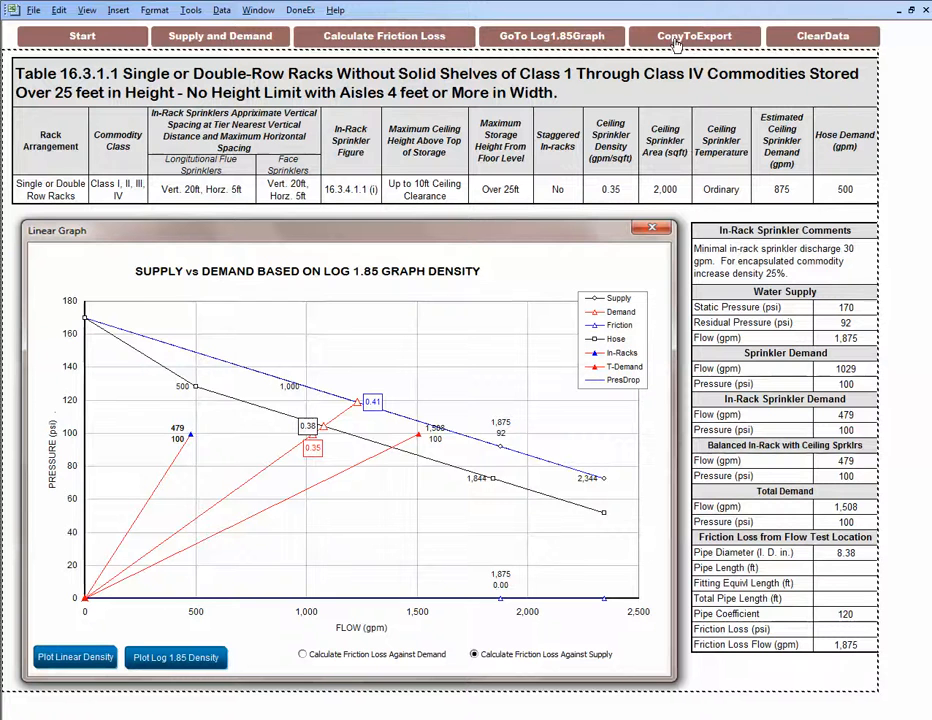
Run CopyToExport again so the rack table and log 1.85 graph paste into Word
{"action": "left_click", "coordinate": [692, 36]}
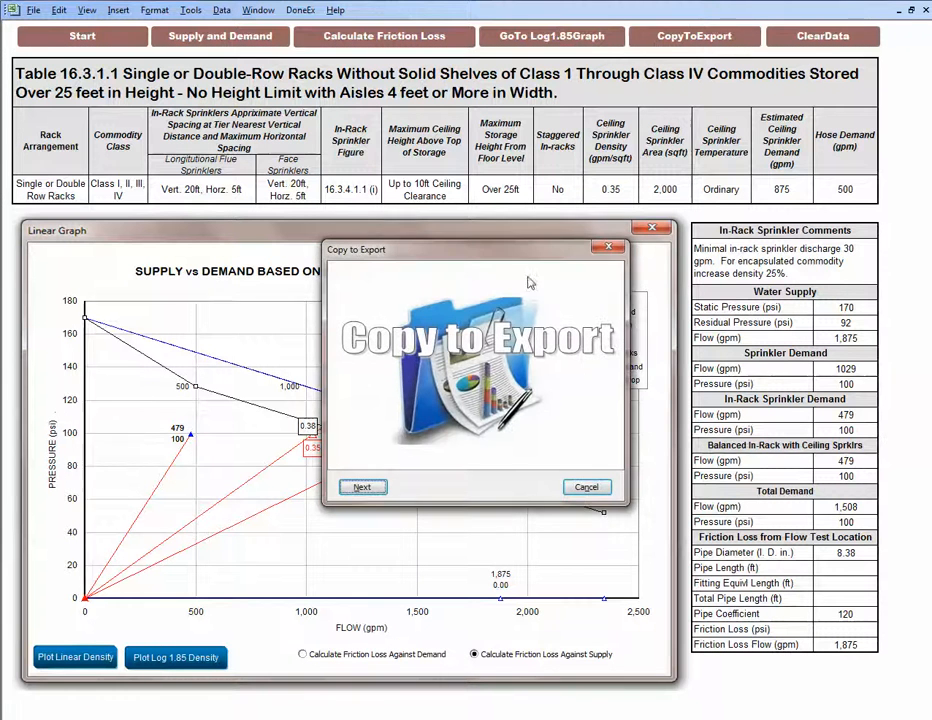
{"action": "left_click", "coordinate": [360, 488]}
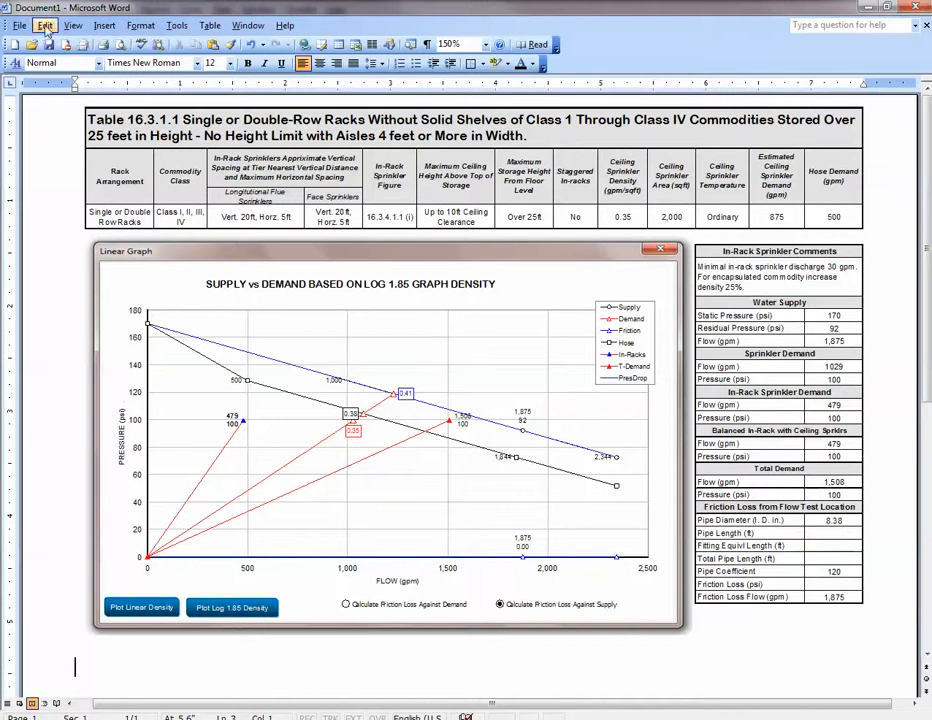
Paste the protection summary and water supply vs demand chart into Word via Paste Special
{"action": "left_click", "coordinate": [42, 24]}
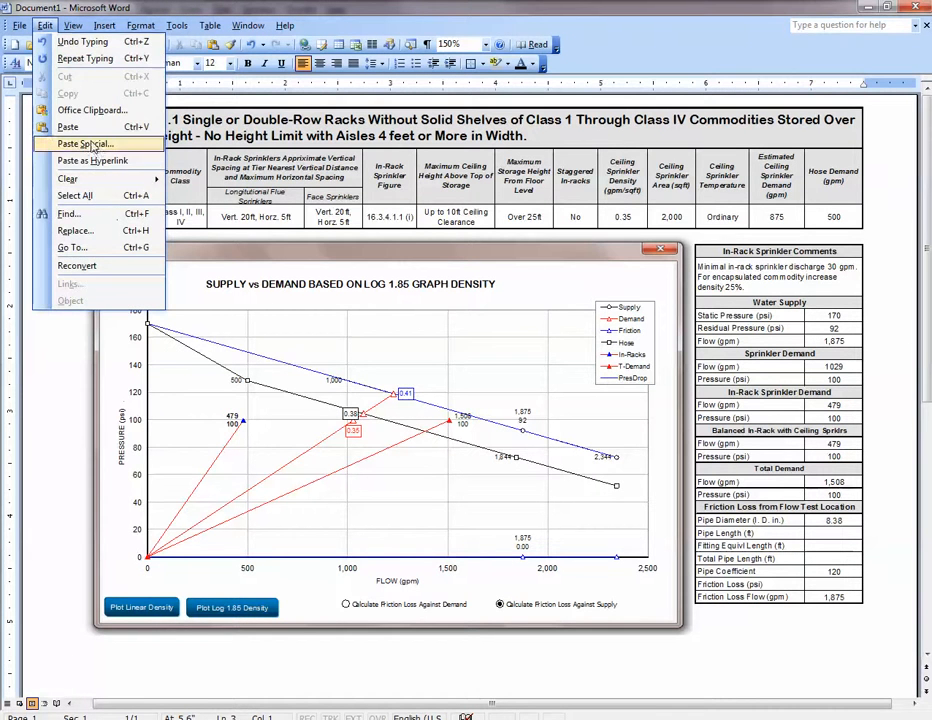
{"action": "left_click", "coordinate": [76, 148]}
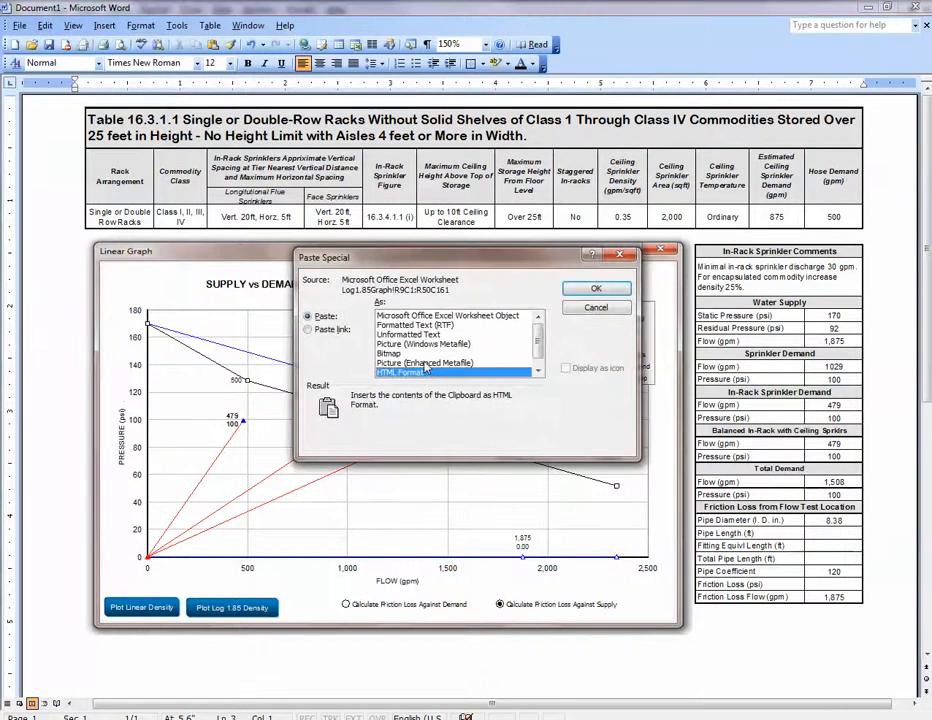
{"action": "left_click", "coordinate": [596, 288]}
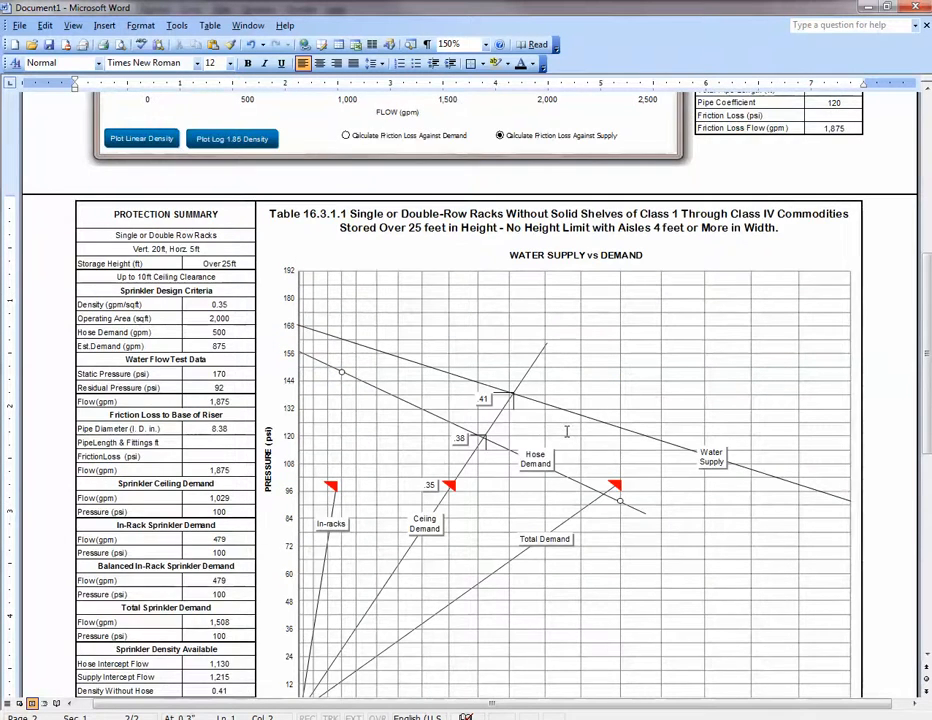
{"action": "scroll", "scroll_direction": "down", "scroll_amount": 3}
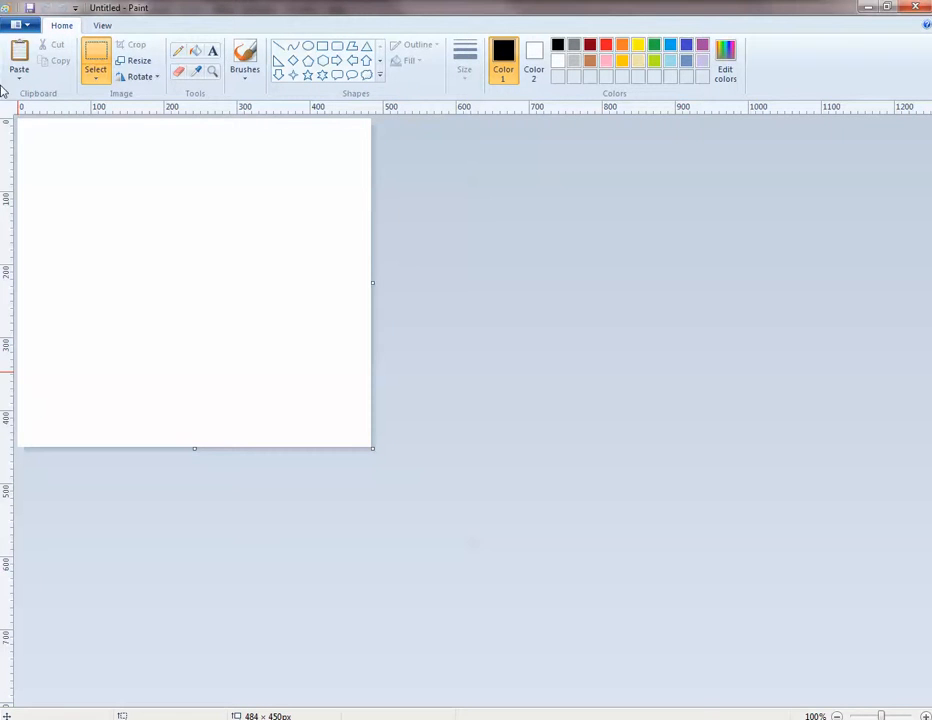
{"action": "mouse_move", "coordinate": [18, 52]}
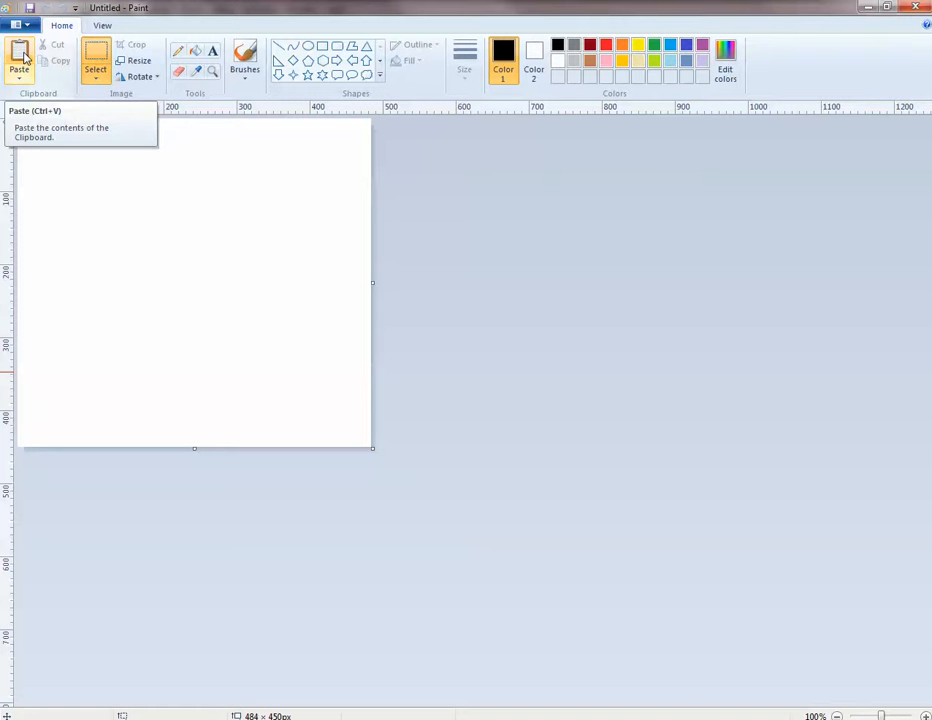
{"action": "mouse_move", "coordinate": [518, 276]}
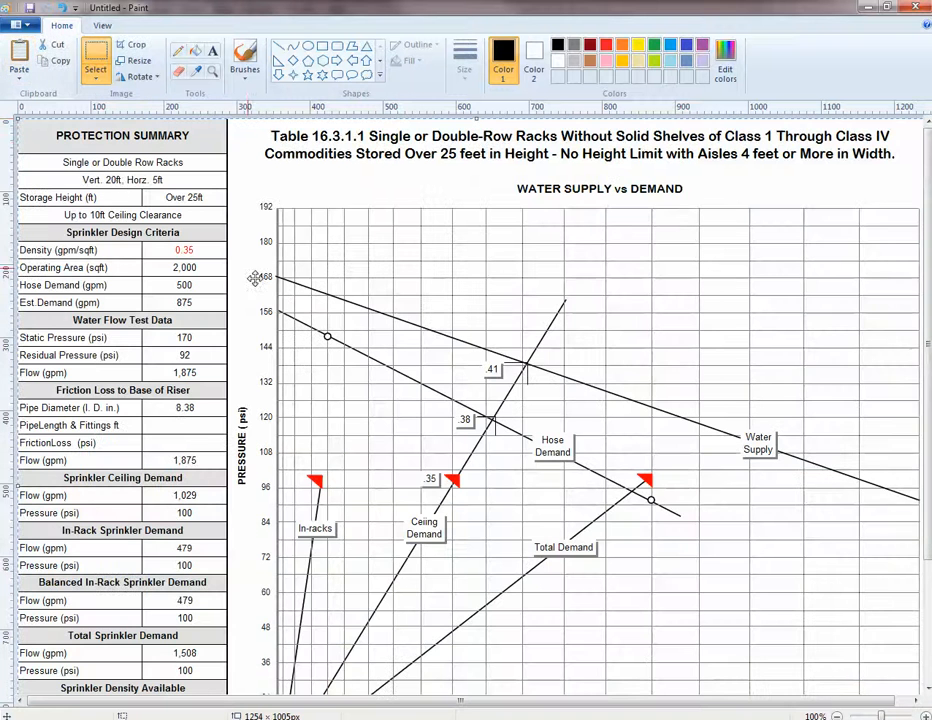
Review the pasted picture in Paint and show the Save as PNG, JPEG and BMP options
{"action": "scroll", "scroll_direction": "down", "scroll_amount": 3}
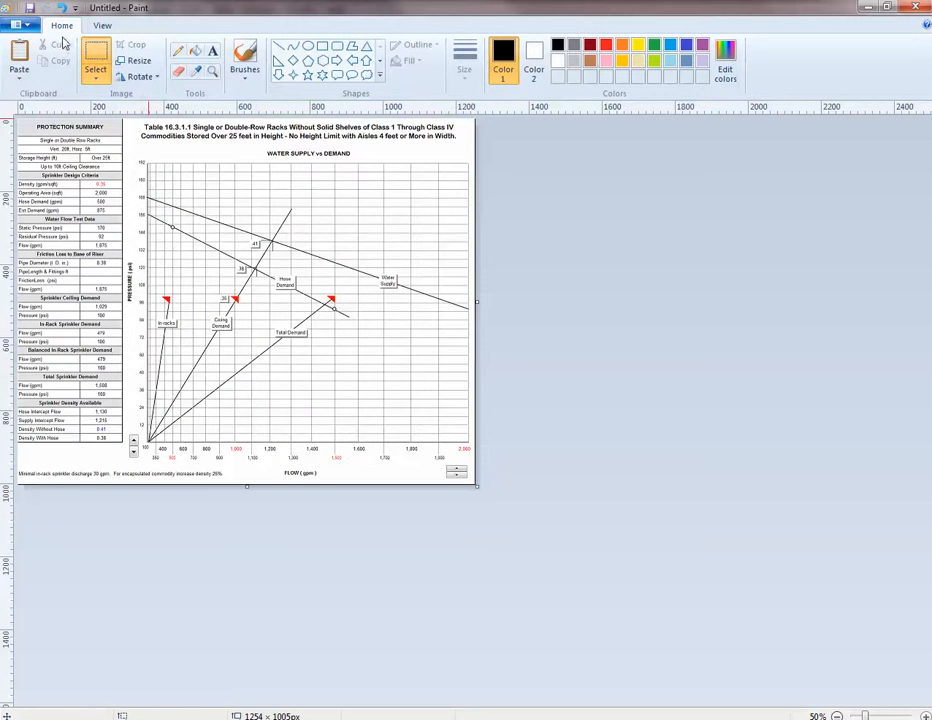
{"action": "left_click", "coordinate": [16, 24]}
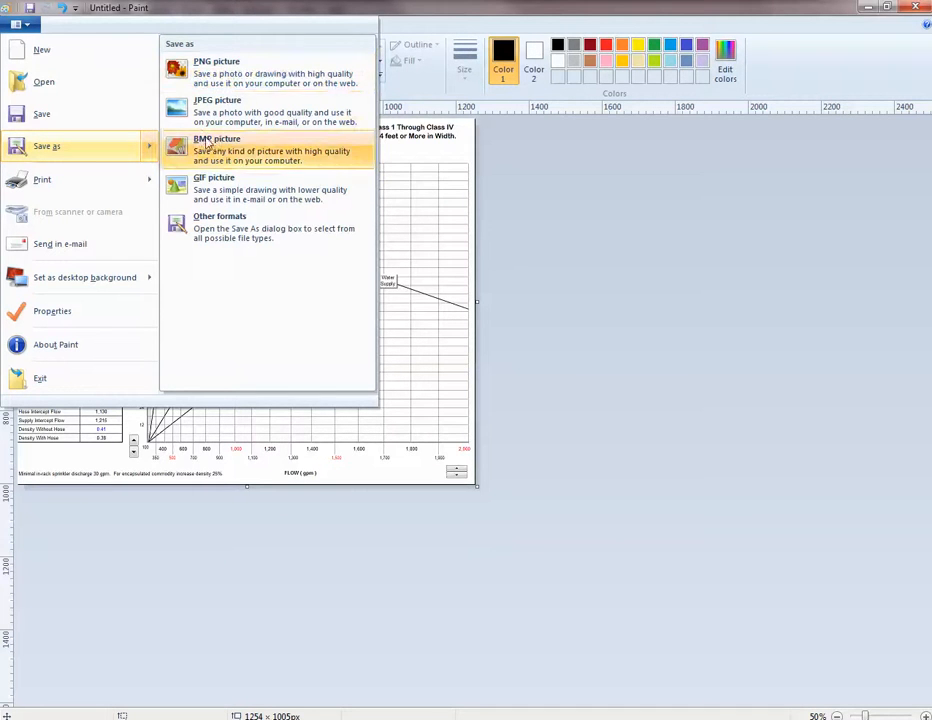
{"action": "mouse_move", "coordinate": [210, 114]}
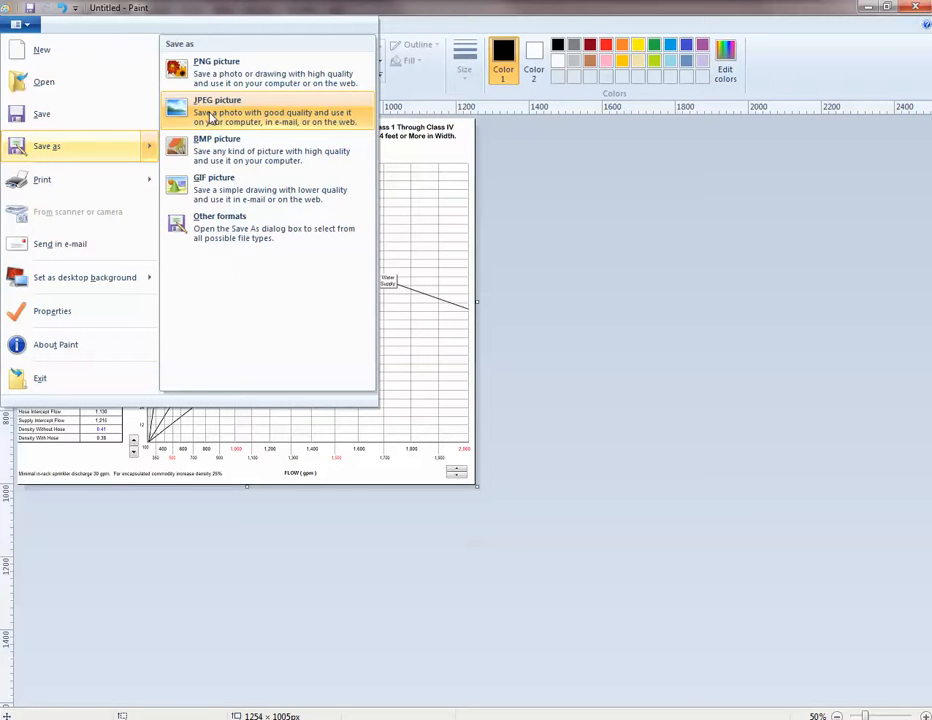
{"action": "mouse_move", "coordinate": [452, 422]}
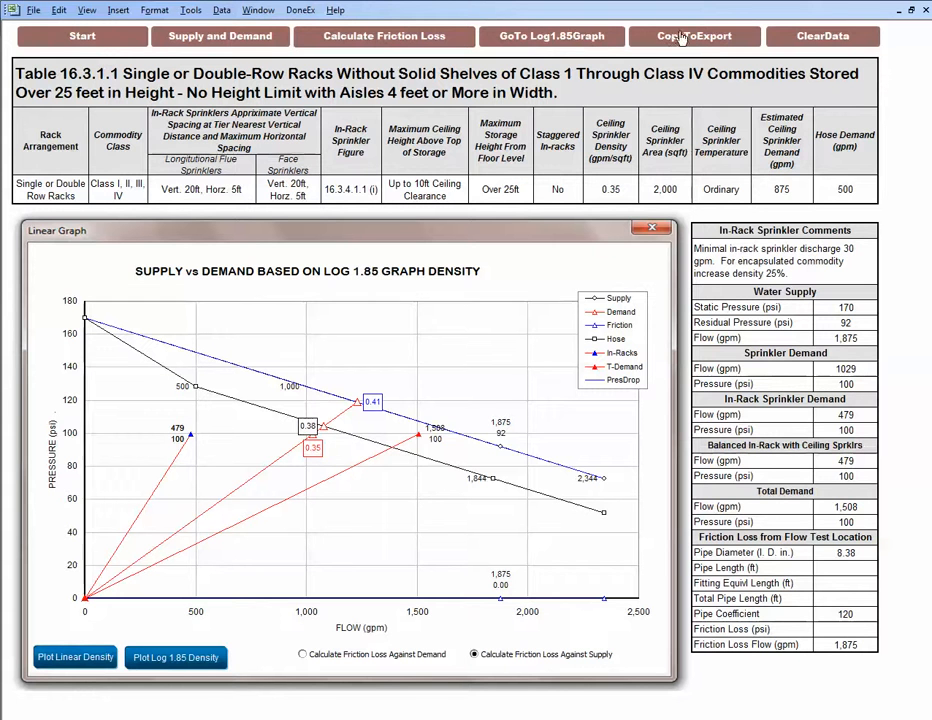
Export the rack table and graph to a fresh Paint picture, discarding the earlier unsaved one
{"action": "left_click", "coordinate": [682, 36]}
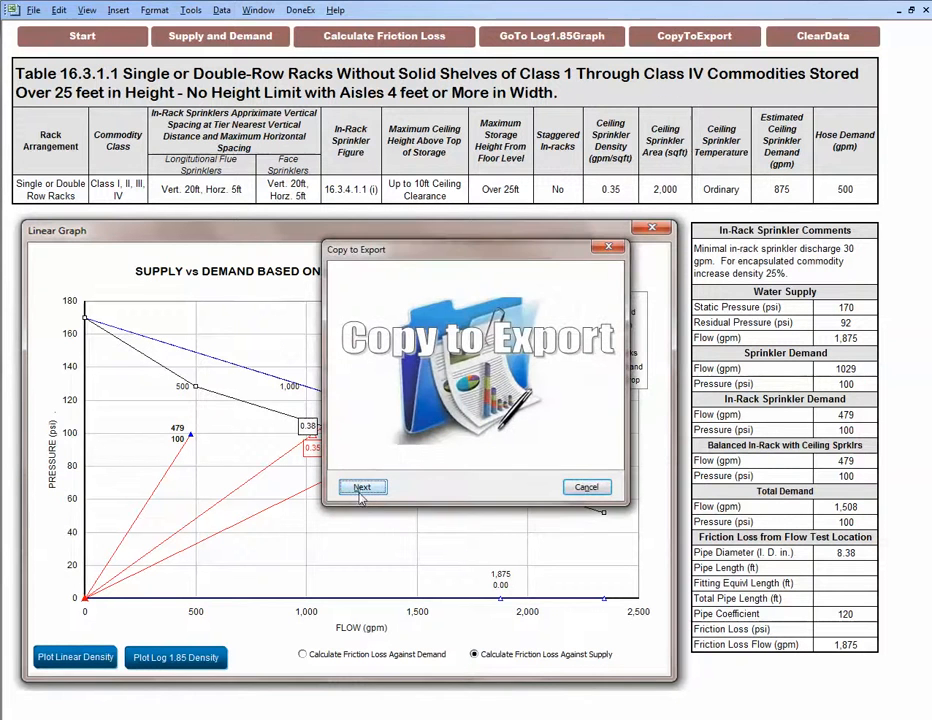
{"action": "left_click", "coordinate": [360, 488]}
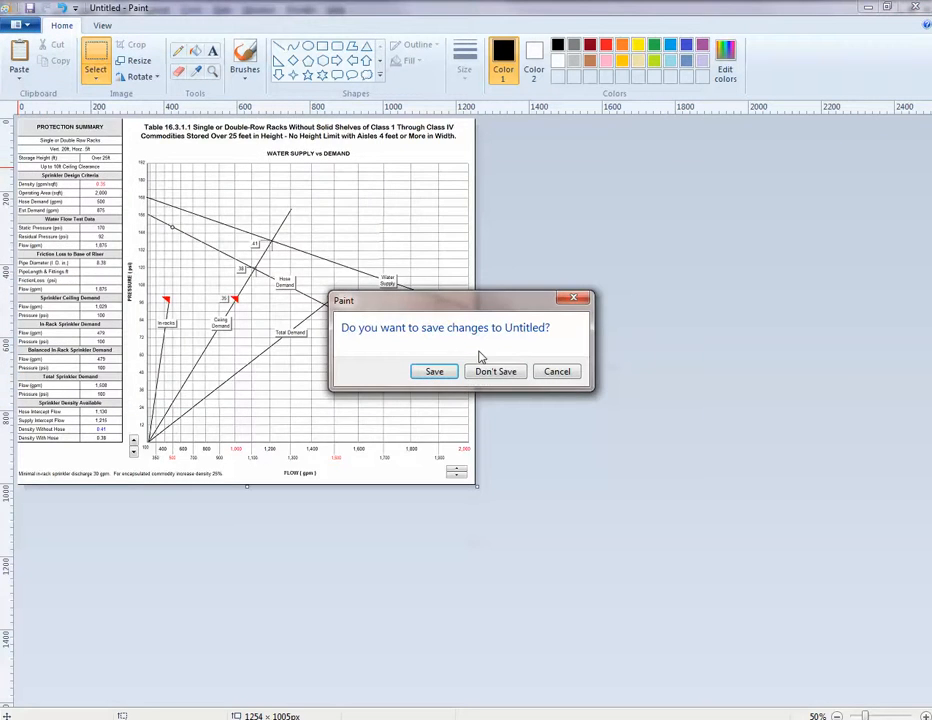
{"action": "left_click", "coordinate": [496, 370]}
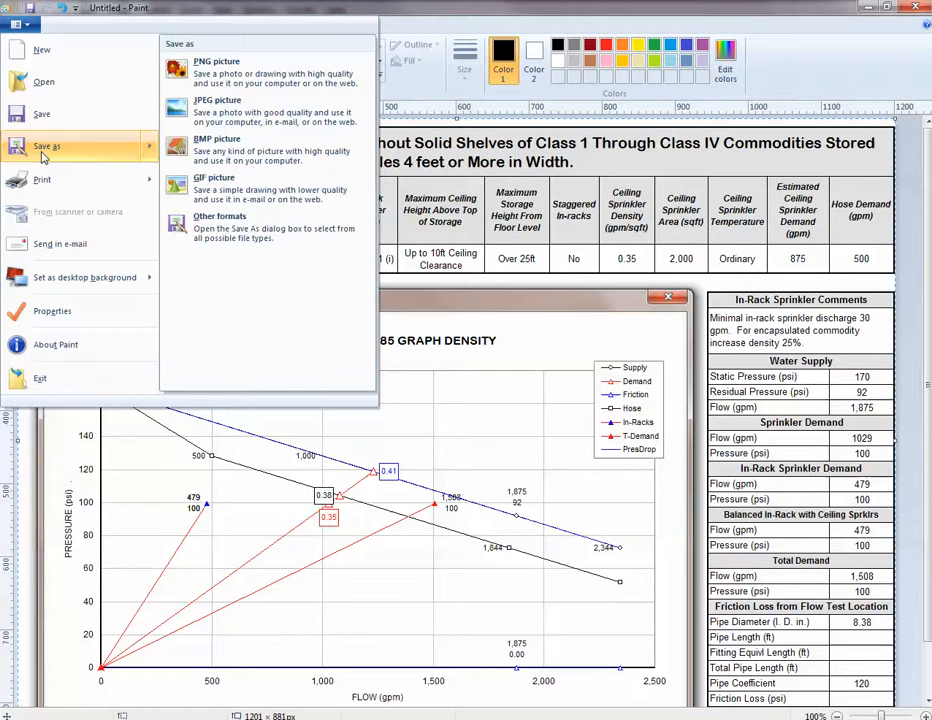
{"action": "mouse_move", "coordinate": [216, 190]}
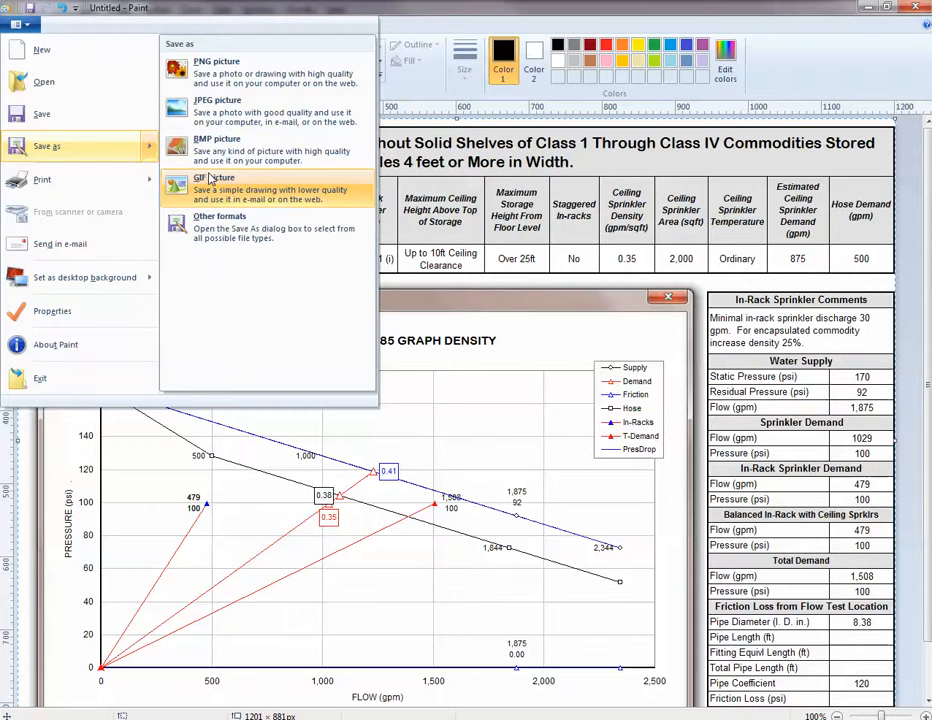
{"action": "mouse_move", "coordinate": [210, 182]}
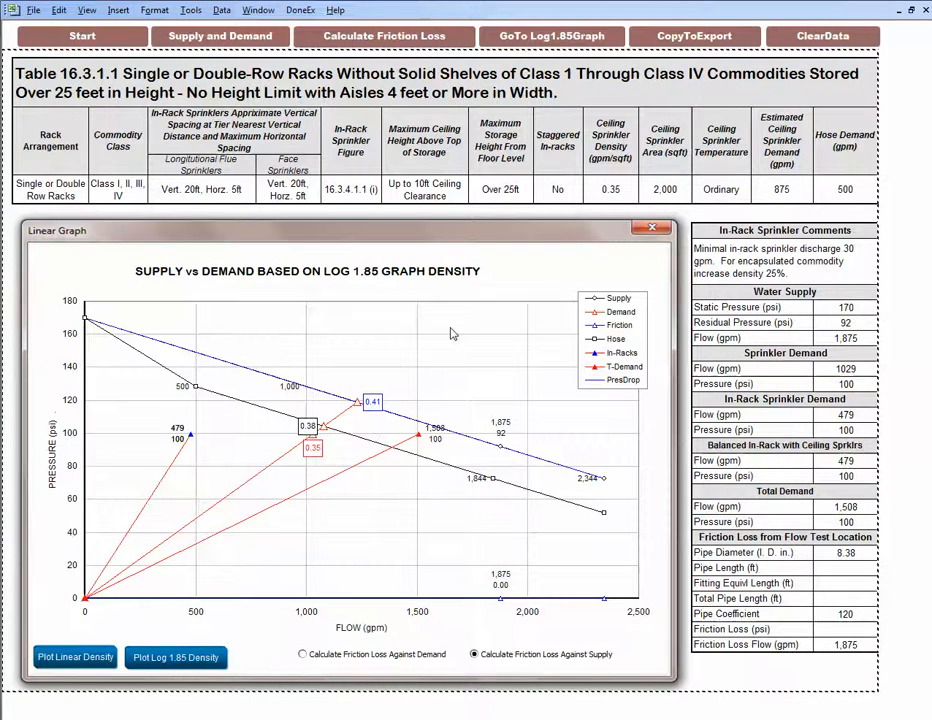
{"action": "mouse_move", "coordinate": [464, 388]}
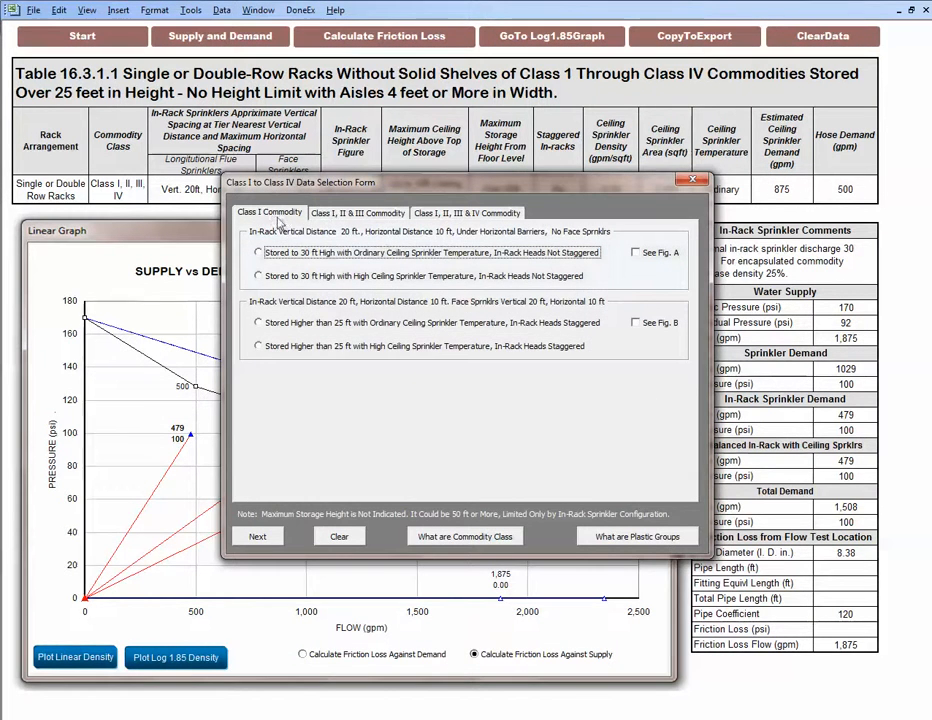
{"action": "mouse_move", "coordinate": [324, 196]}
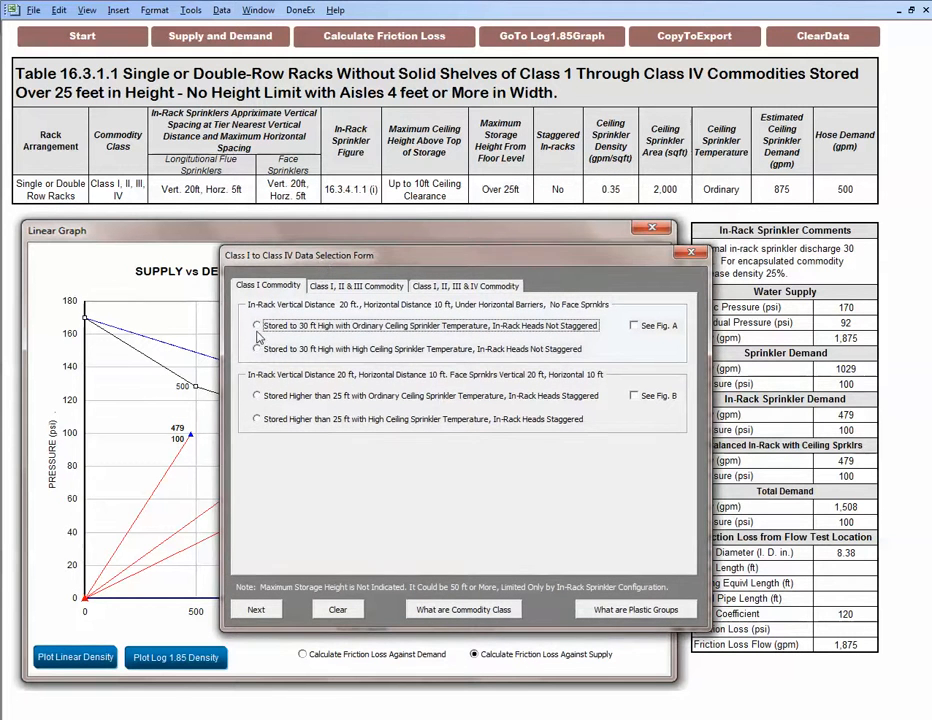
Try the Class I to 30 ft ordinary, 30 ft high temperature and above 25 ft staggered options
{"action": "left_click", "coordinate": [256, 326]}
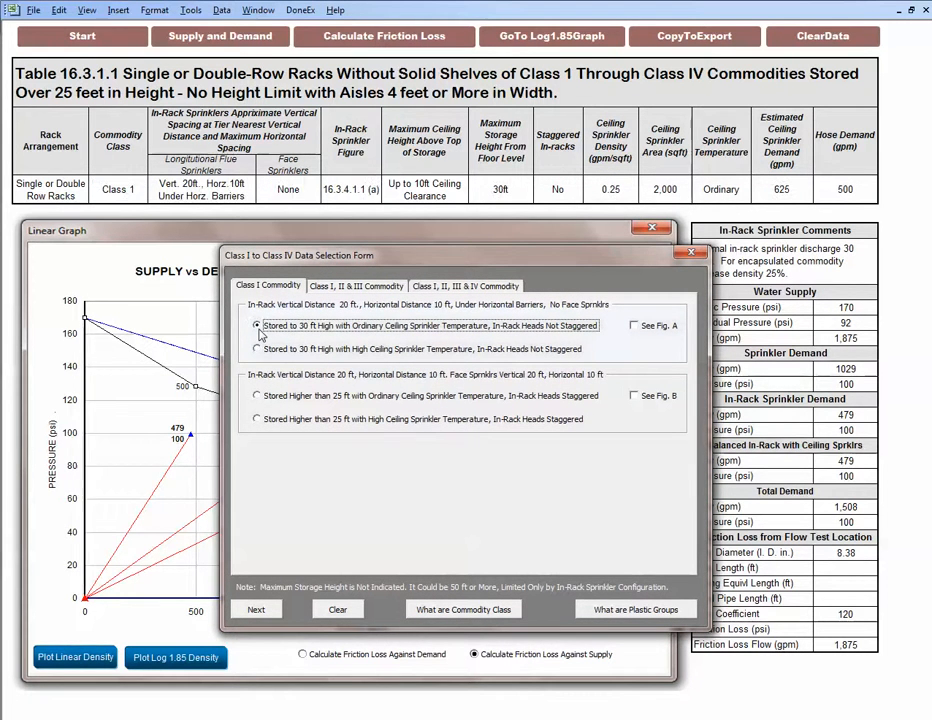
{"action": "left_click", "coordinate": [256, 348]}
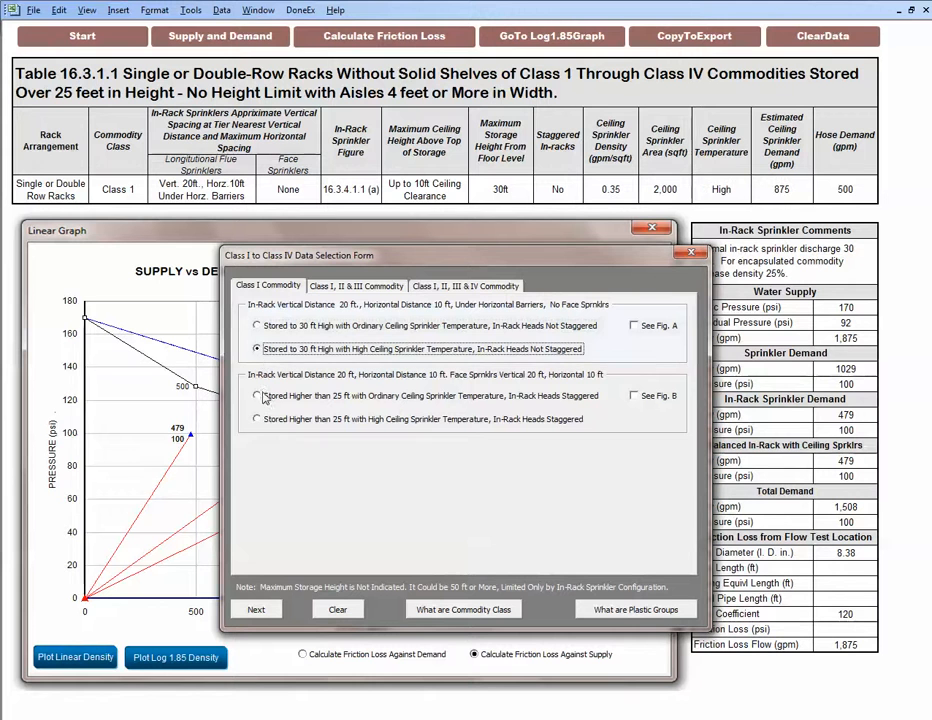
{"action": "left_click", "coordinate": [252, 396]}
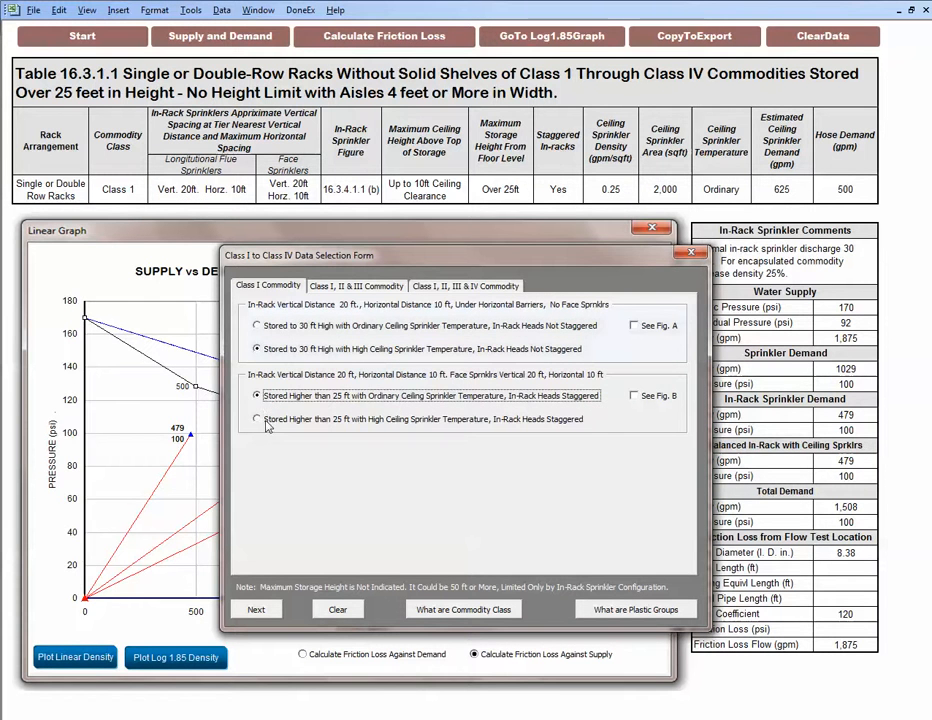
Choose a Class I, II & III rack storage arrangement and show its reference figure
{"action": "left_click", "coordinate": [356, 286]}
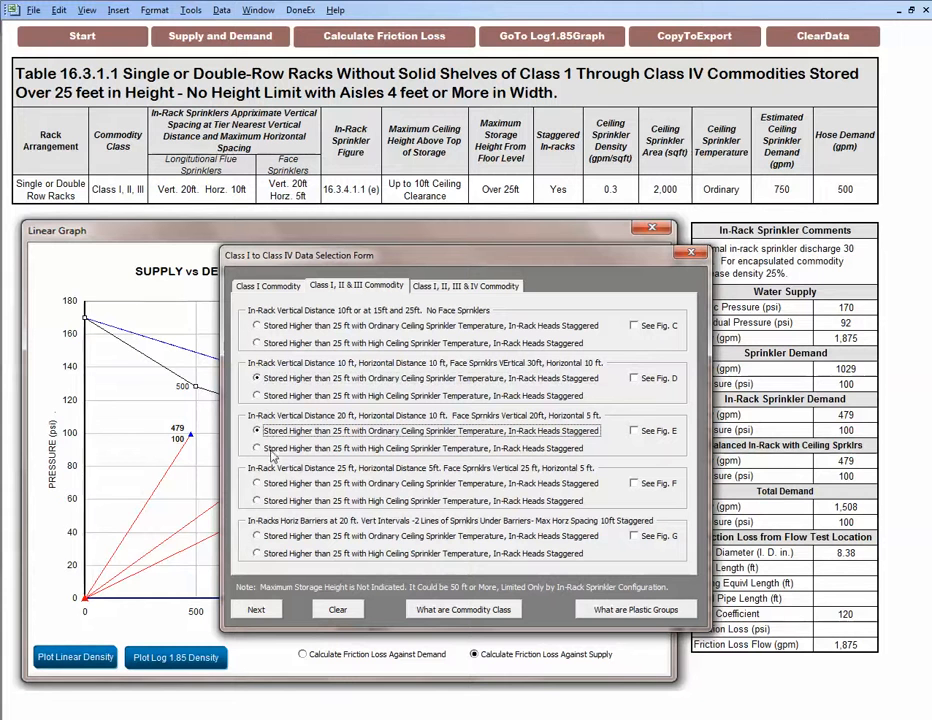
{"action": "left_click", "coordinate": [256, 448]}
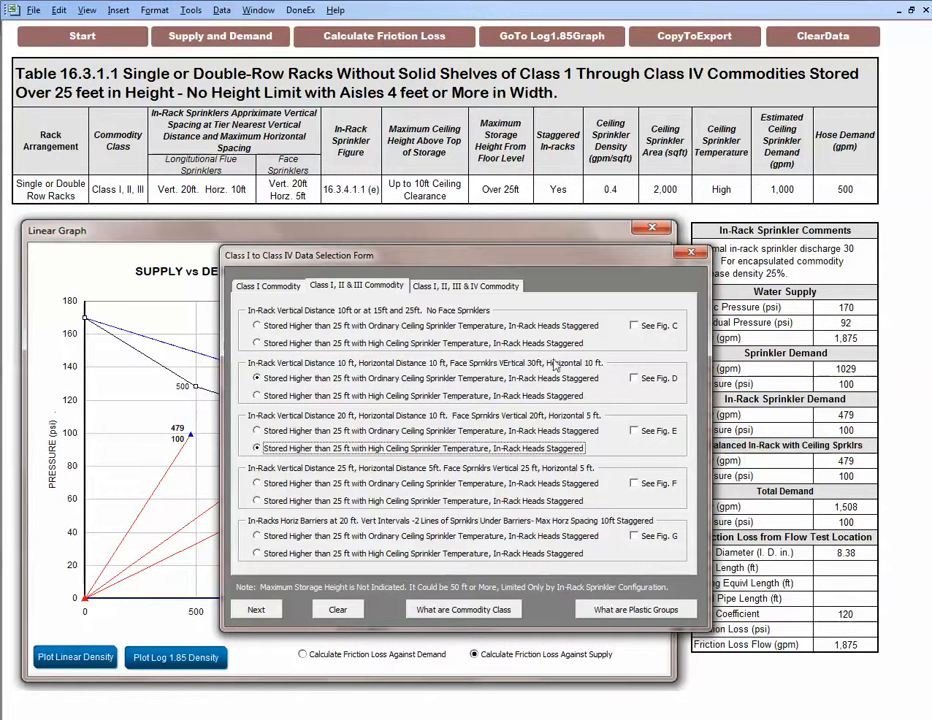
{"action": "mouse_move", "coordinate": [664, 334]}
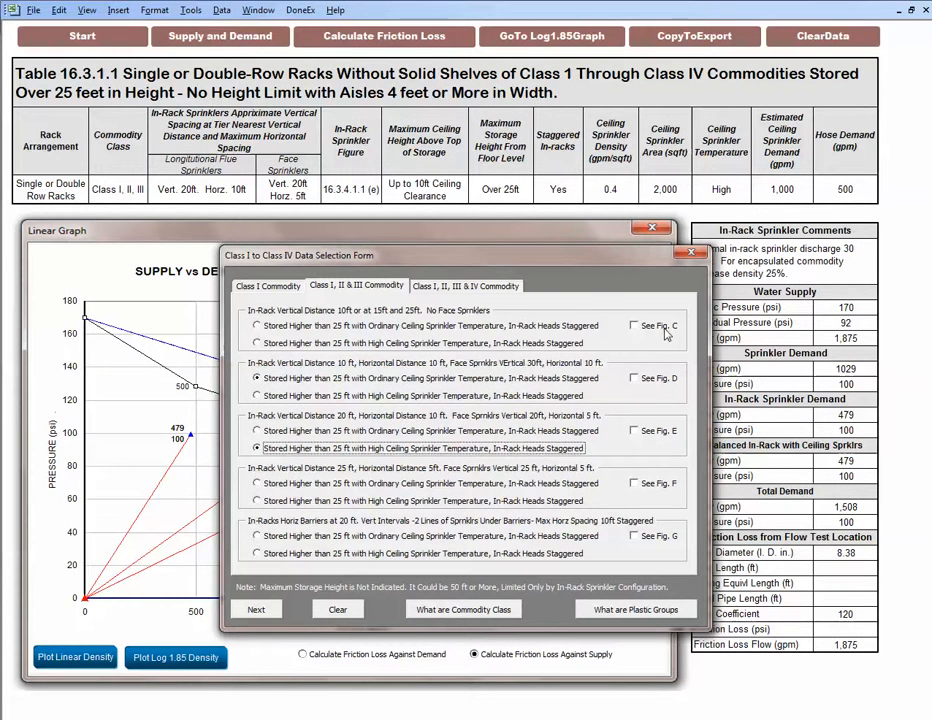
{"action": "left_click", "coordinate": [632, 326]}
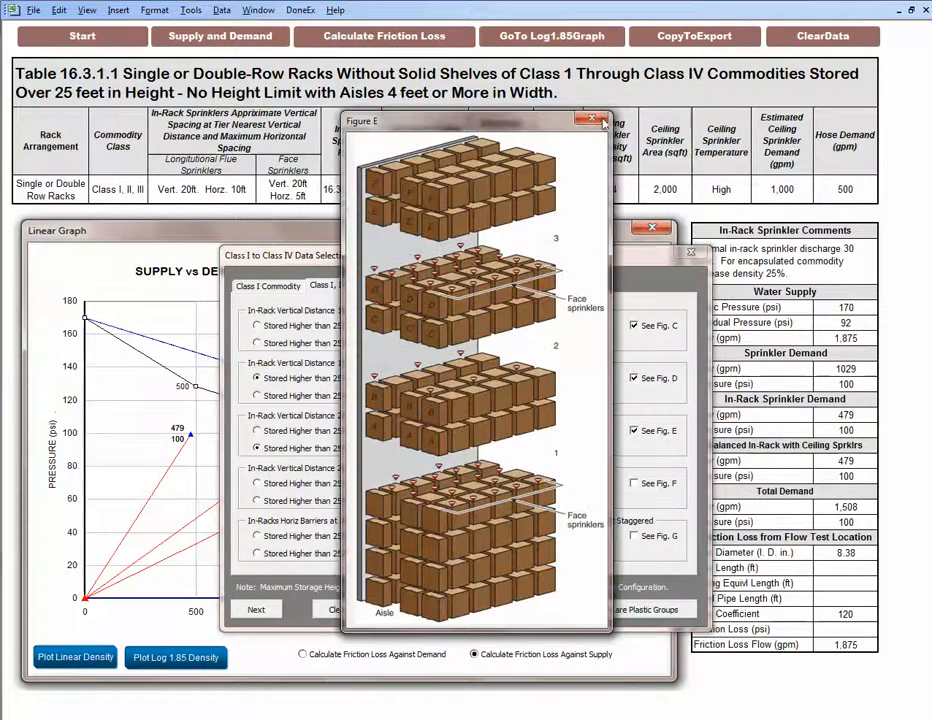
Close the Figure E rack illustration, leaving the Class I, II & III selection form open
{"action": "left_click", "coordinate": [592, 120]}
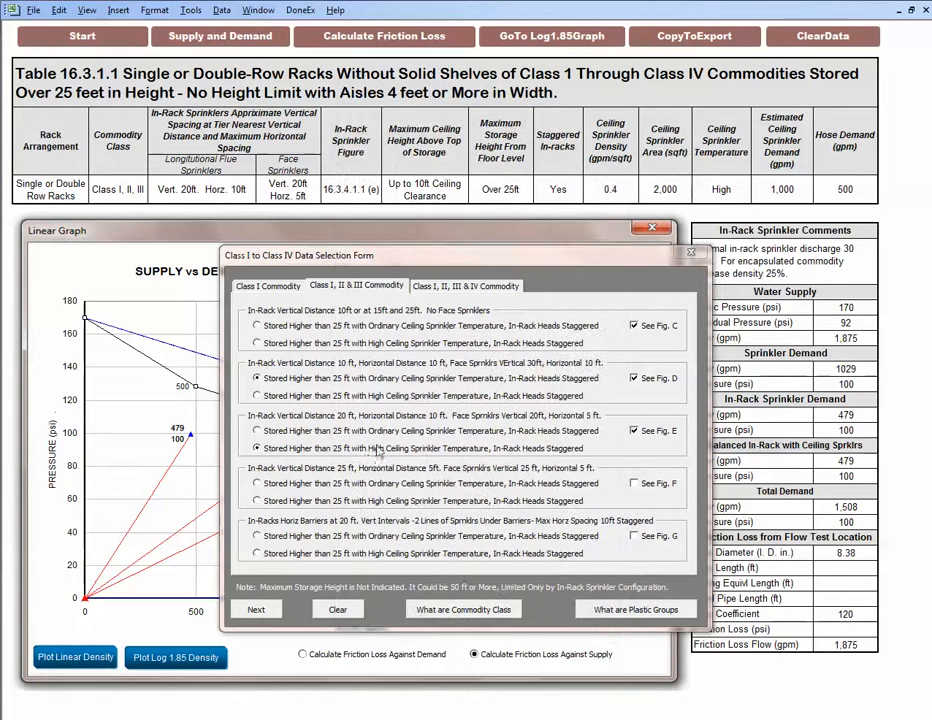
{"action": "mouse_move", "coordinate": [704, 508]}
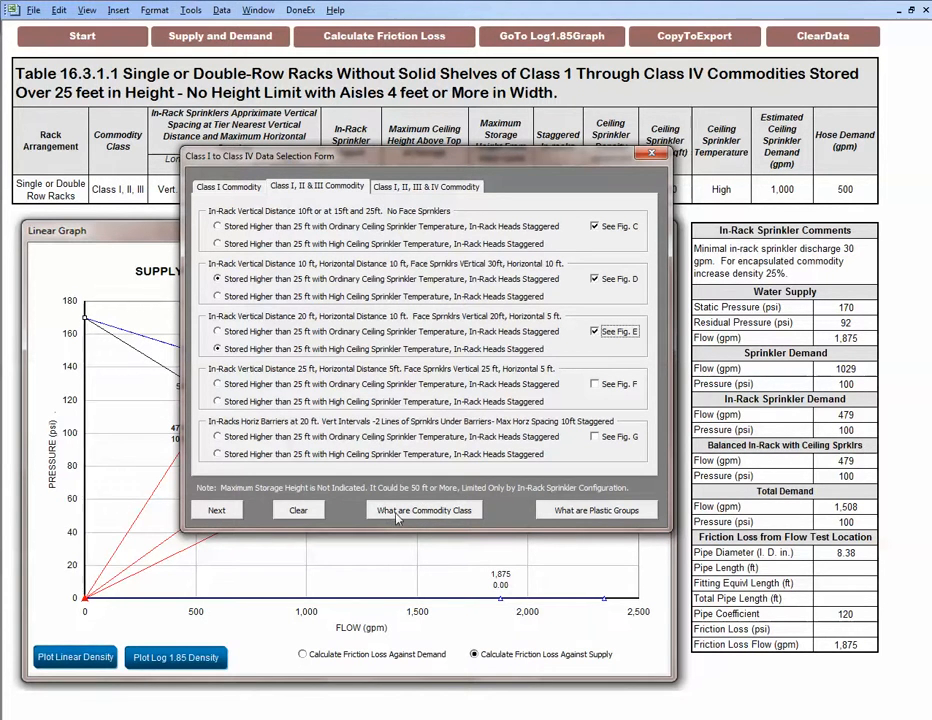
Scroll down through the 'What are Class I to Class IV Commodities' explanation window
{"action": "left_click", "coordinate": [424, 510]}
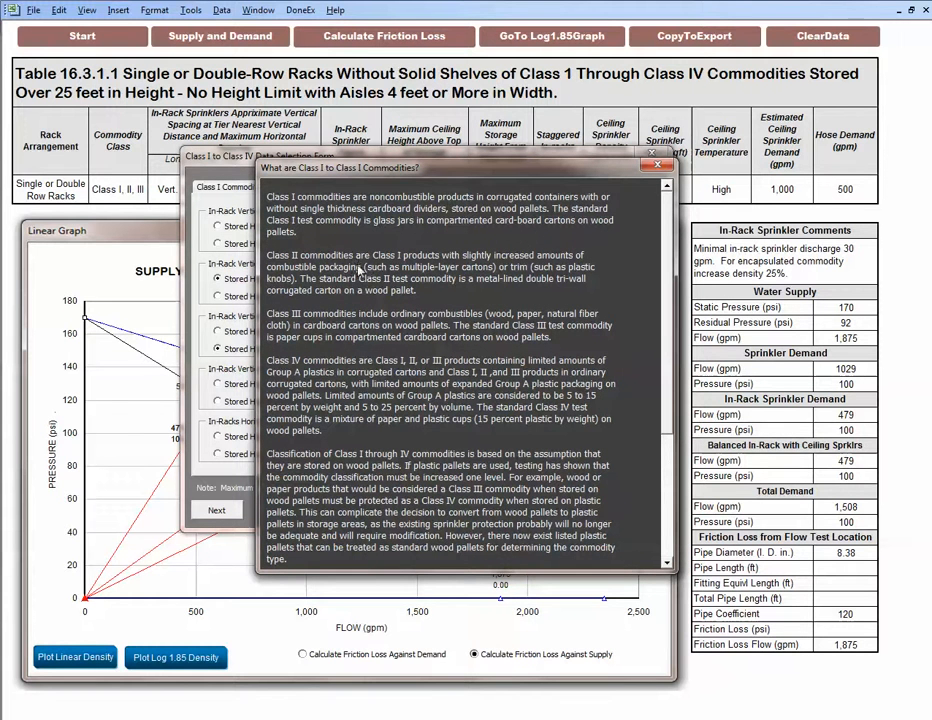
{"action": "mouse_move", "coordinate": [524, 328]}
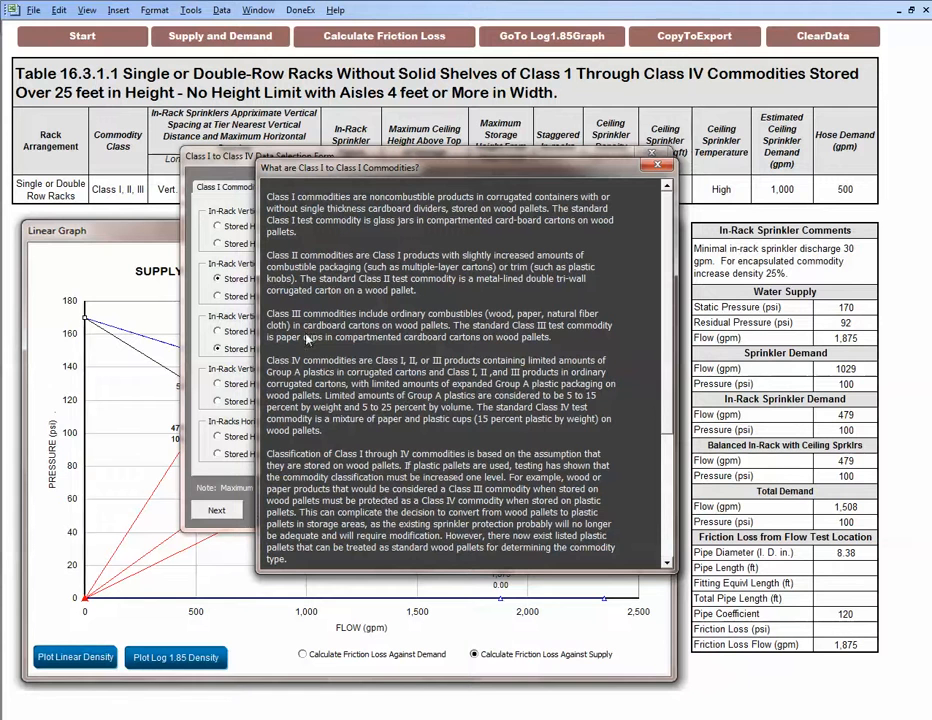
{"action": "mouse_move", "coordinate": [666, 362]}
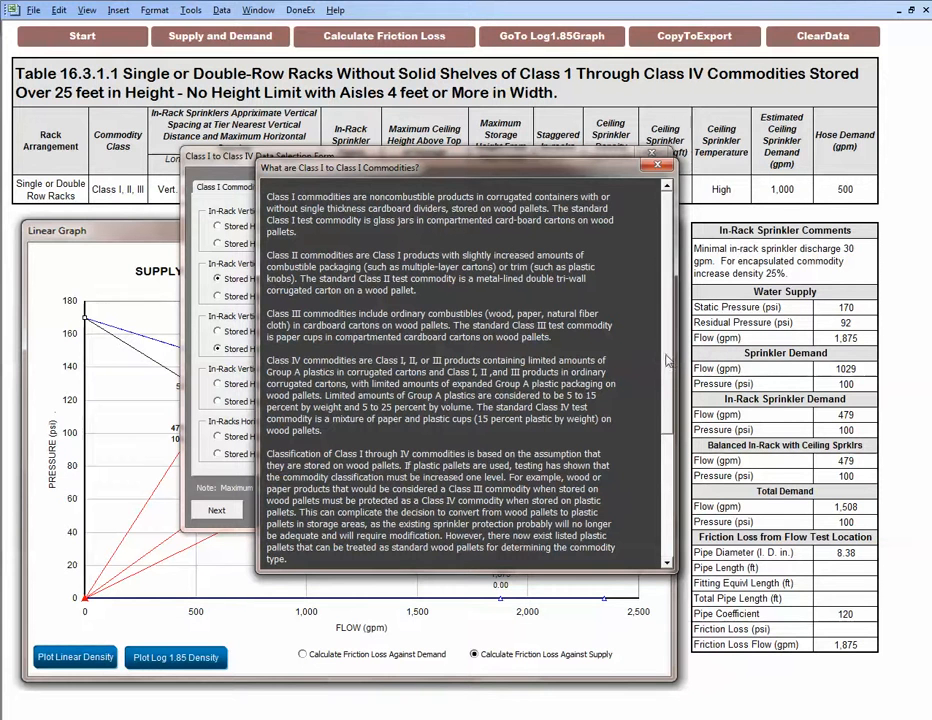
{"action": "scroll", "scroll_direction": "down", "scroll_amount": 3}
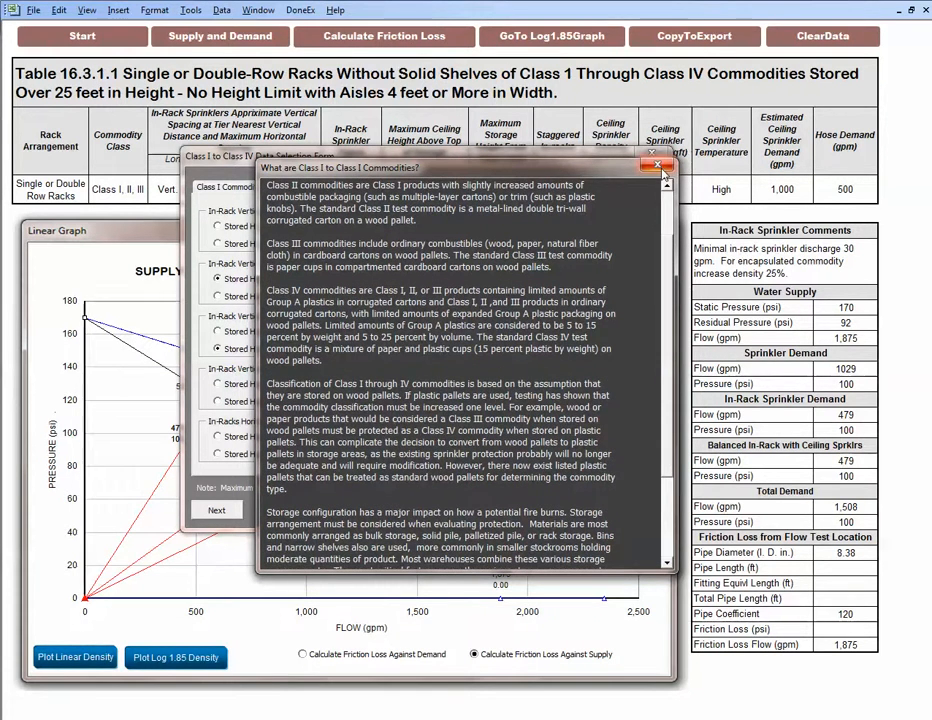
{"action": "mouse_move", "coordinate": [650, 168]}
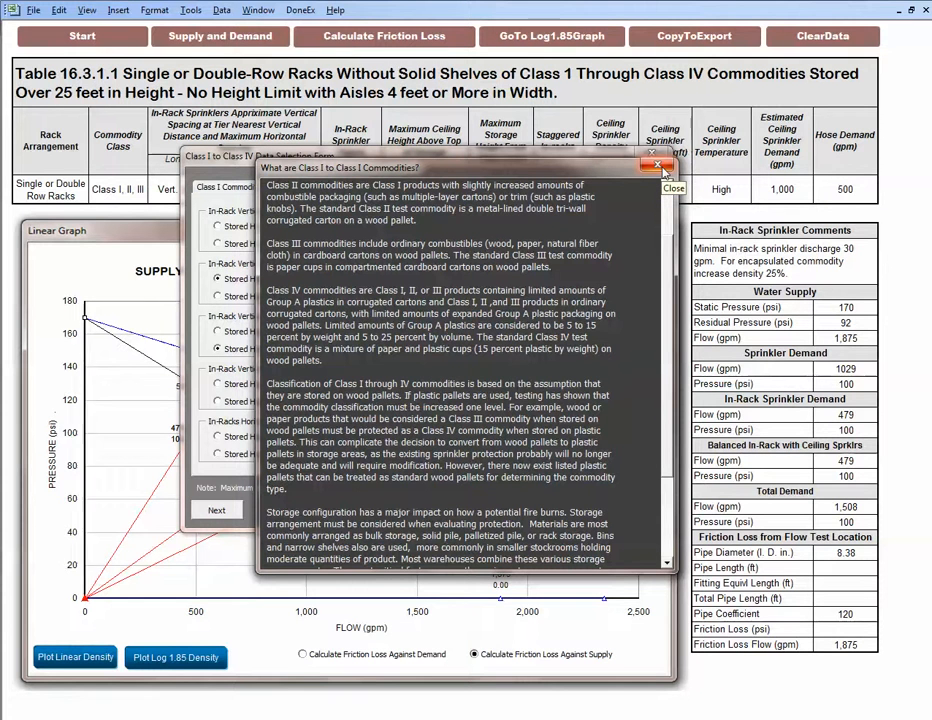
{"action": "mouse_move", "coordinate": [644, 176]}
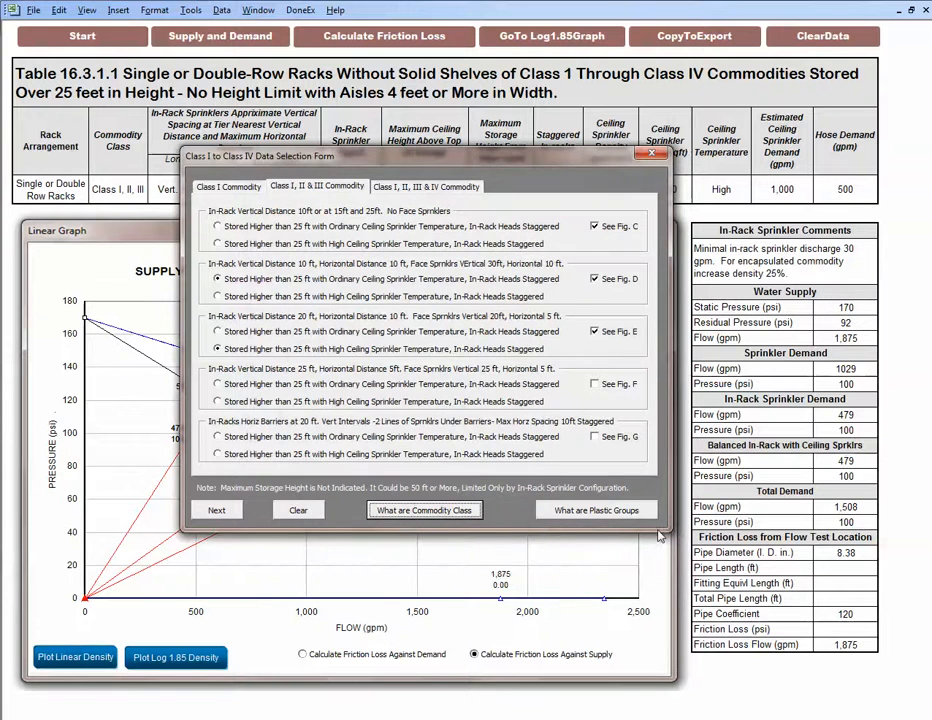
{"action": "left_click", "coordinate": [596, 510]}
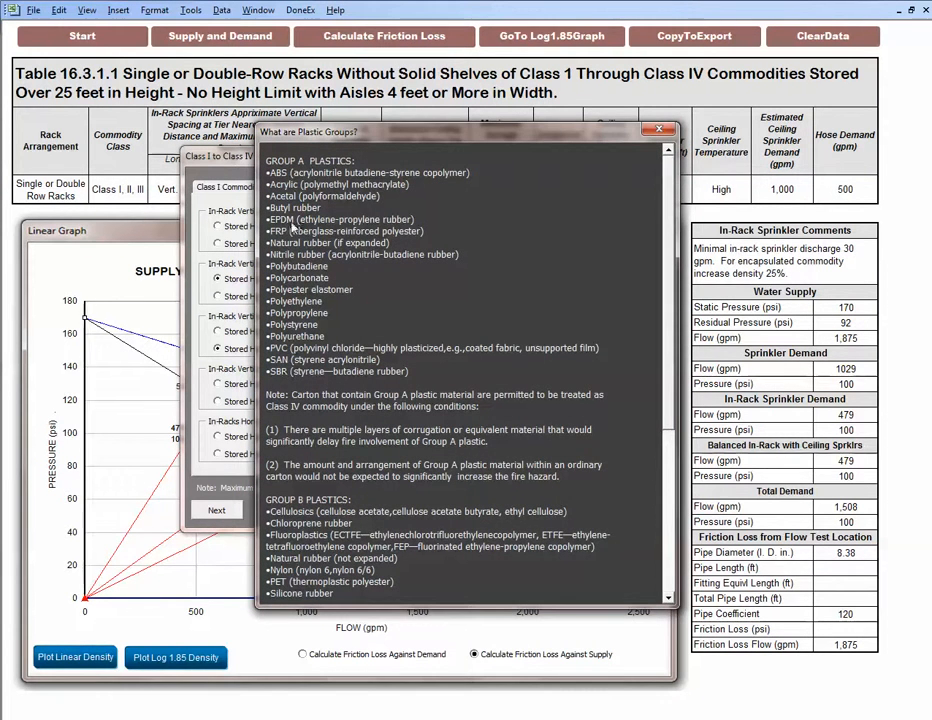
{"action": "mouse_move", "coordinate": [288, 404]}
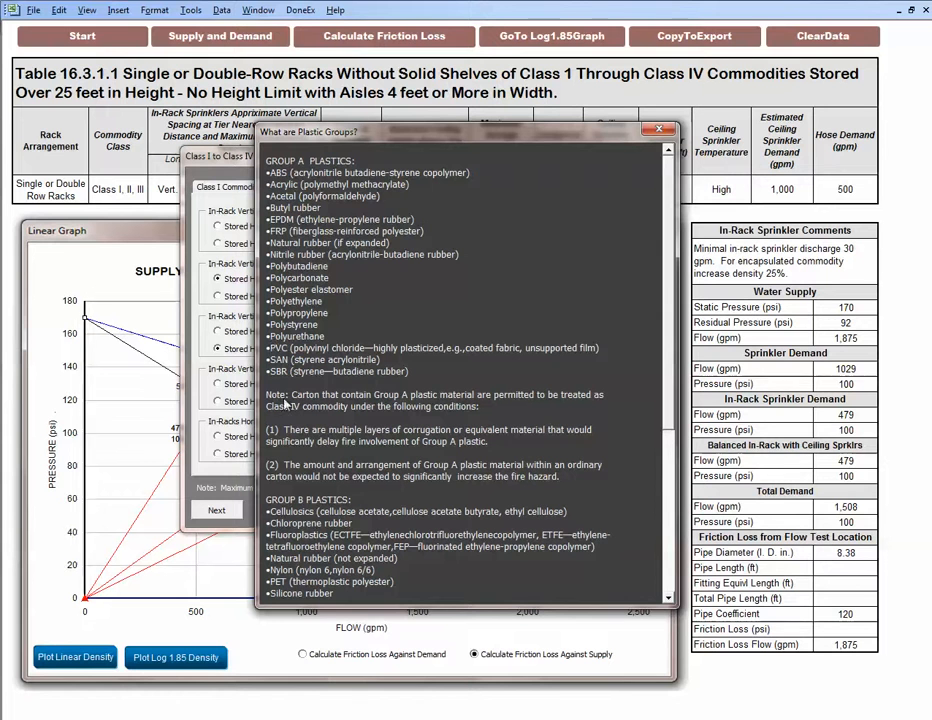
{"action": "mouse_move", "coordinate": [296, 512]}
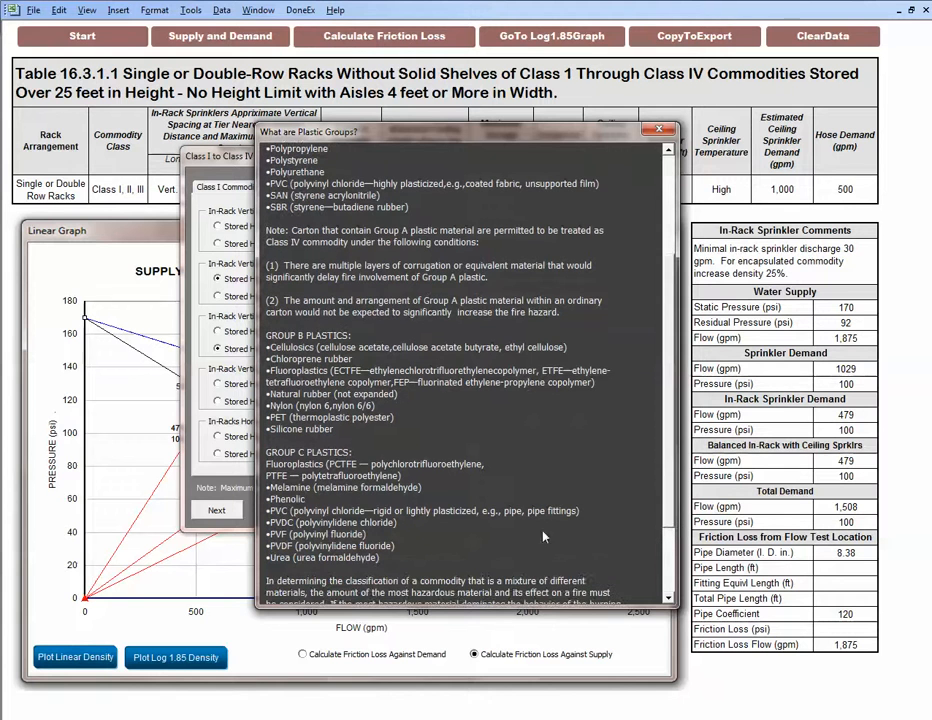
{"action": "mouse_move", "coordinate": [456, 452]}
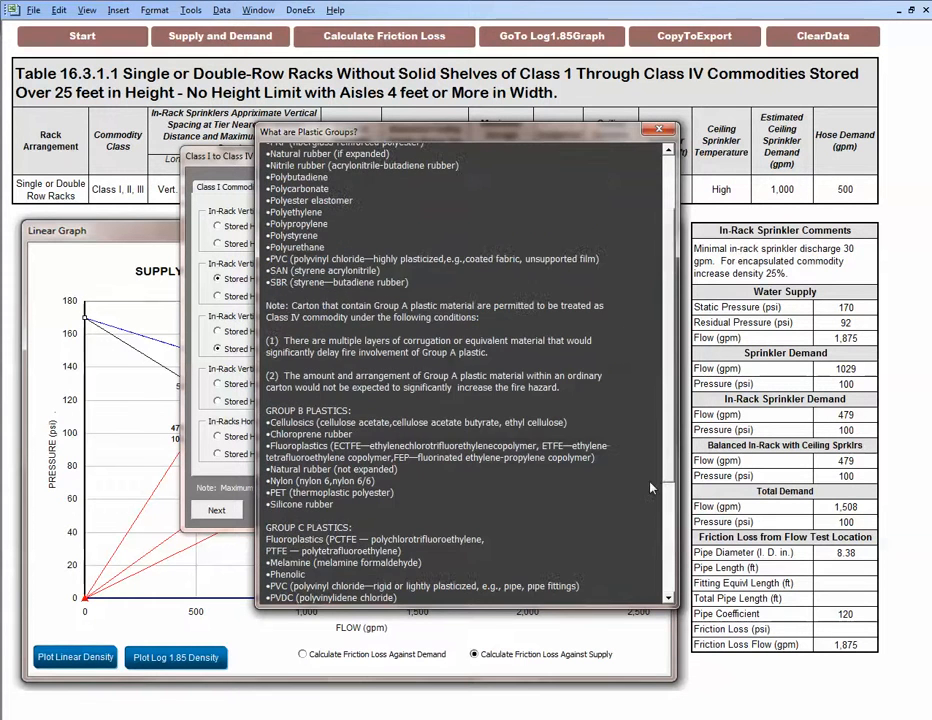
{"action": "left_click", "coordinate": [658, 128]}
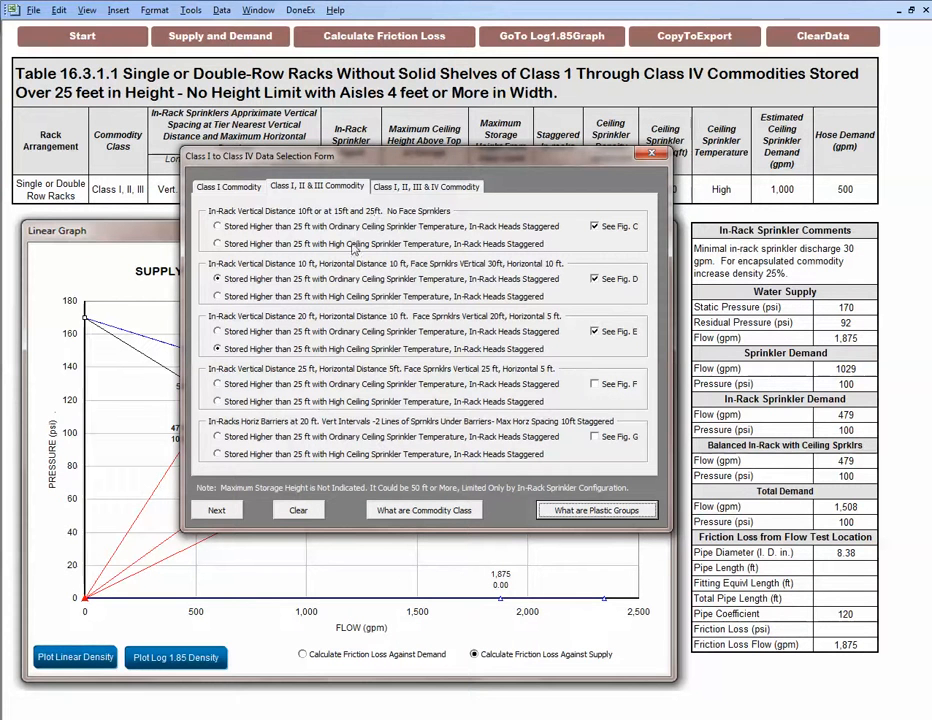
{"action": "mouse_move", "coordinate": [176, 528]}
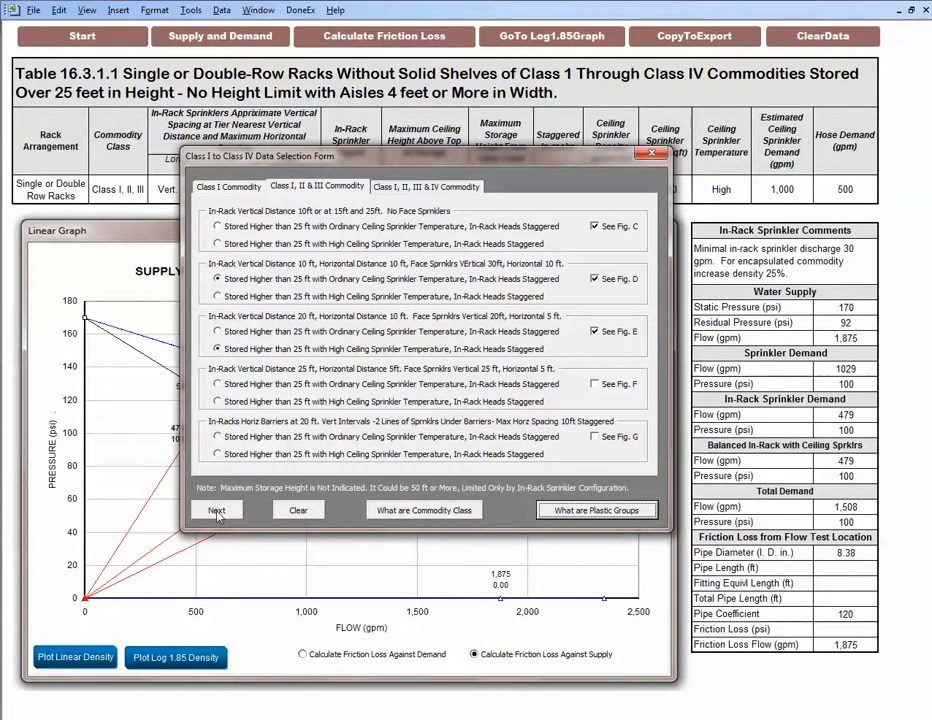
Dismiss the commodity selection form and browse the Sprinkler Density Selection folder of 24 workbooks
{"action": "left_click", "coordinate": [216, 510]}
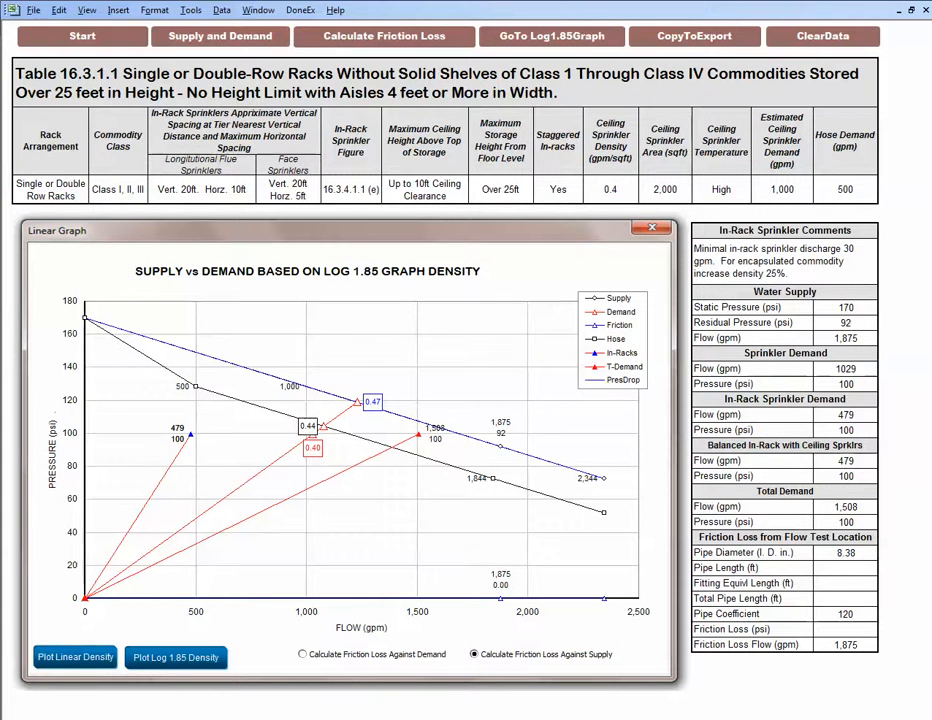
{"action": "mouse_move", "coordinate": [684, 72]}
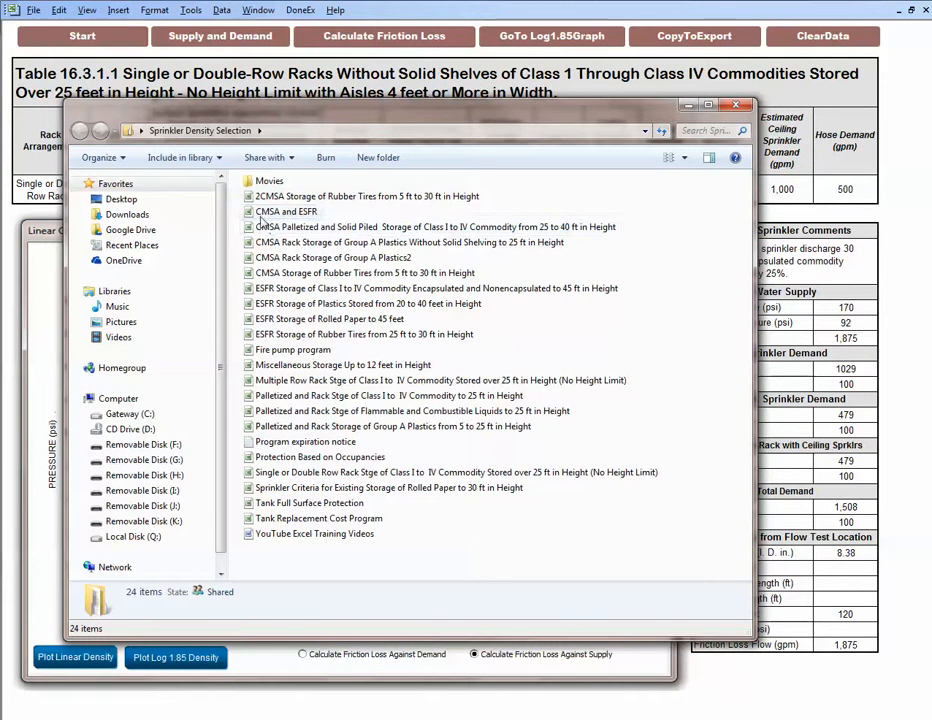
{"action": "left_click", "coordinate": [430, 226]}
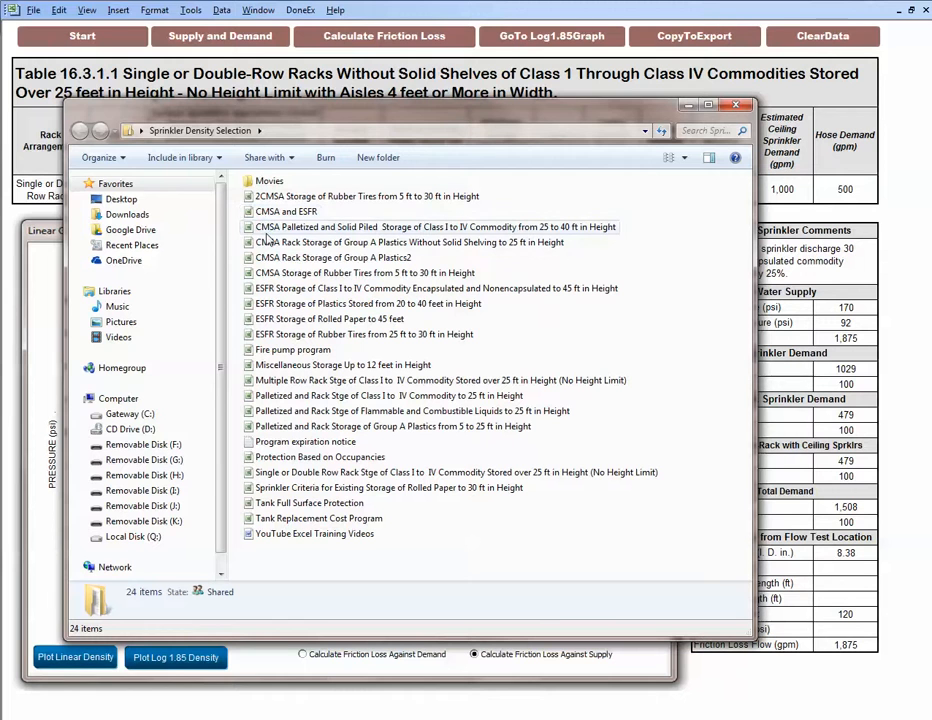
{"action": "mouse_move", "coordinate": [270, 242]}
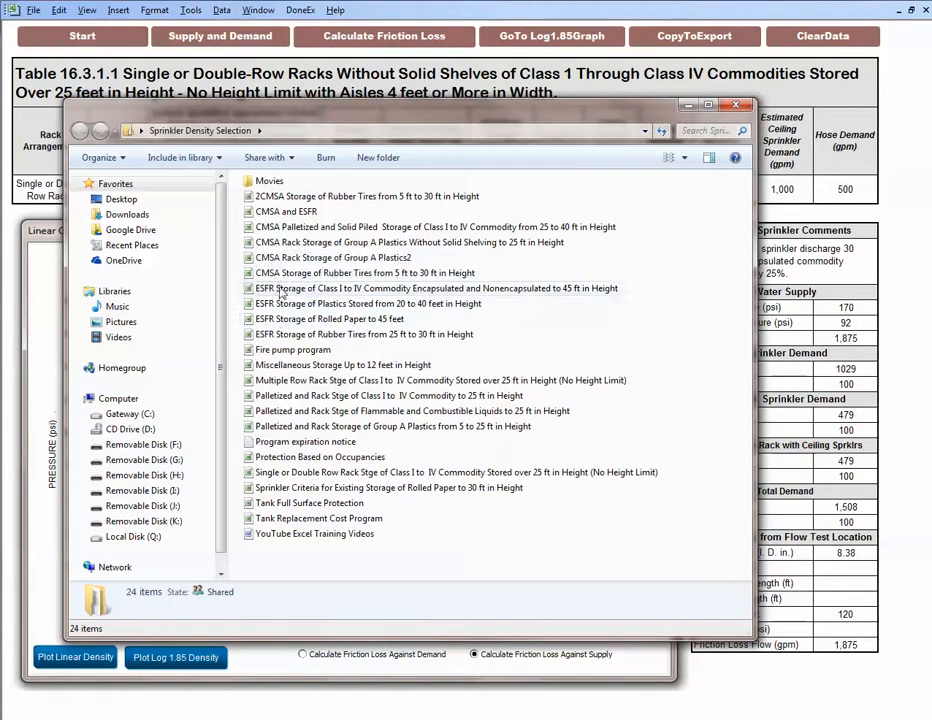
{"action": "mouse_move", "coordinate": [278, 262]}
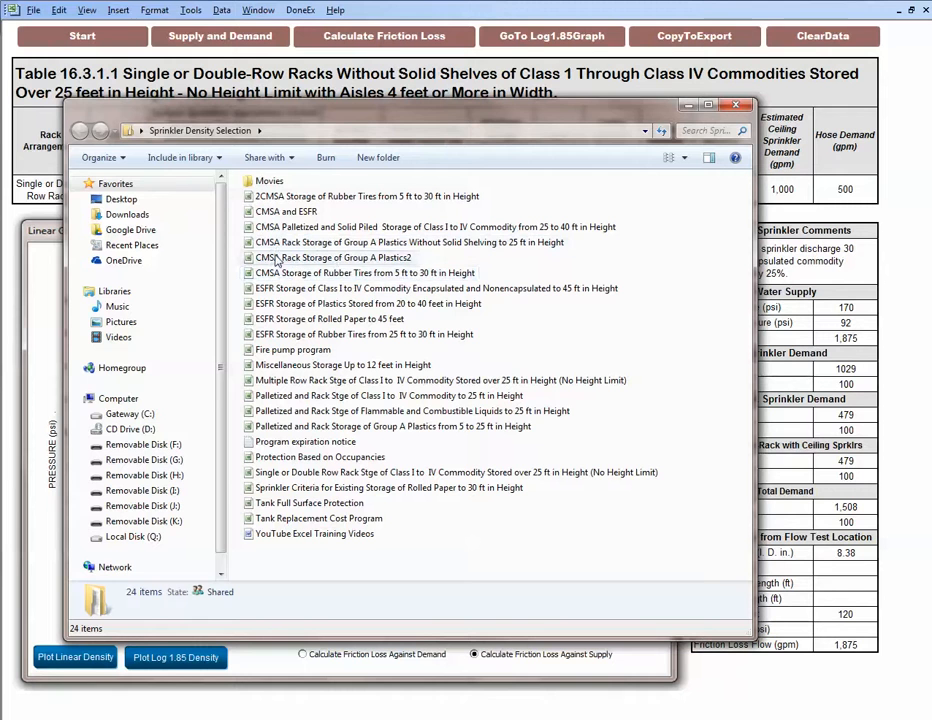
{"action": "mouse_move", "coordinate": [316, 258]}
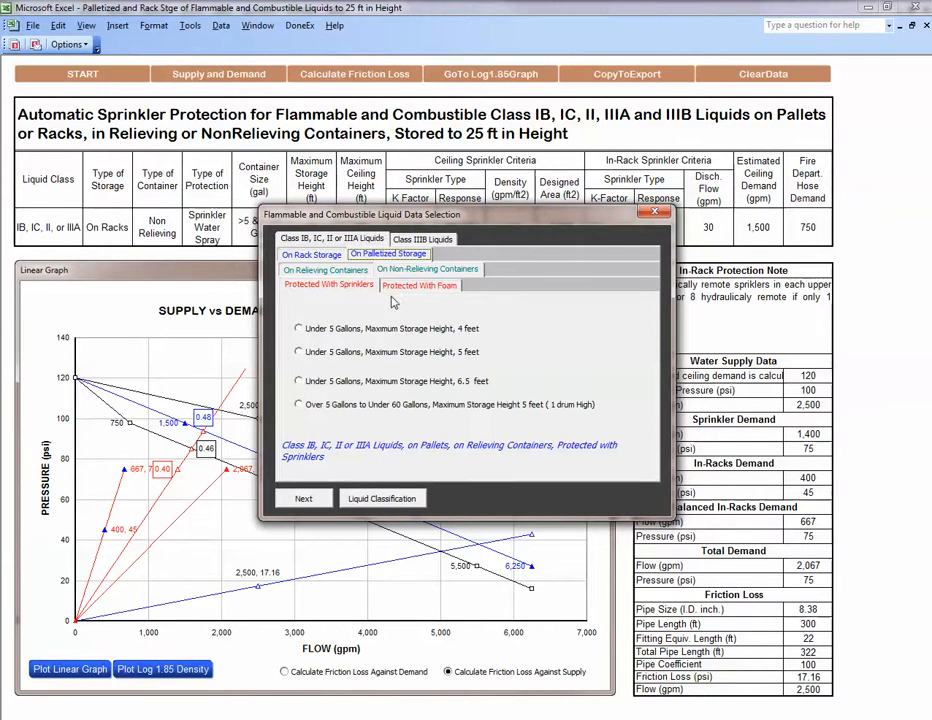
{"action": "mouse_move", "coordinate": [334, 292]}
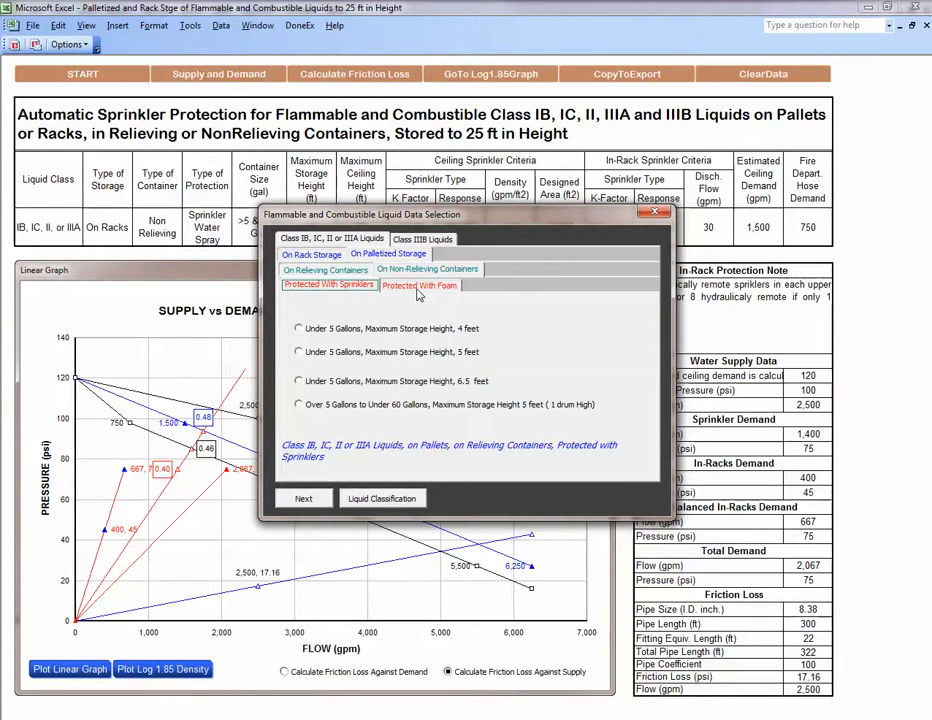
Check the Protected With Foam tab, return to Protected With Sprinklers and choose Over 5 to Under 60 Gallons, one drum high
{"action": "left_click", "coordinate": [428, 268]}
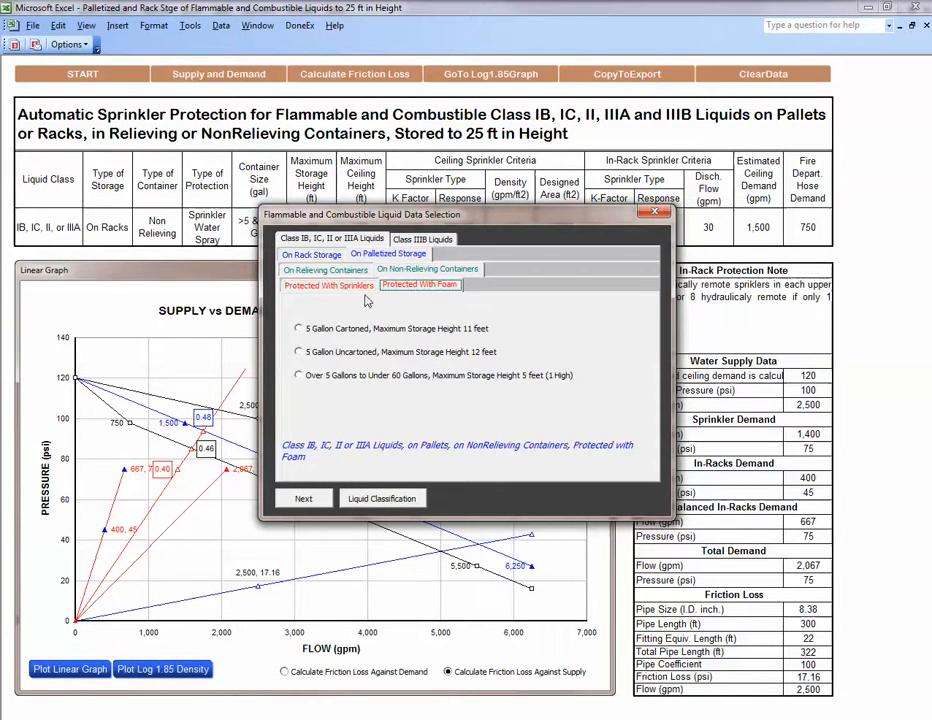
{"action": "left_click", "coordinate": [324, 270]}
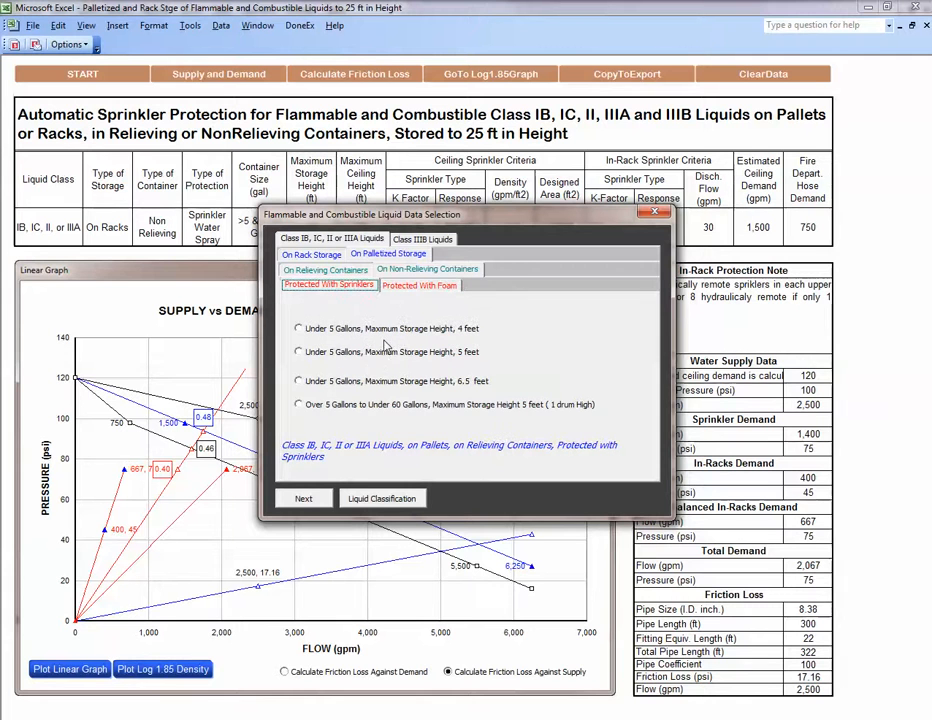
{"action": "mouse_move", "coordinate": [348, 388]}
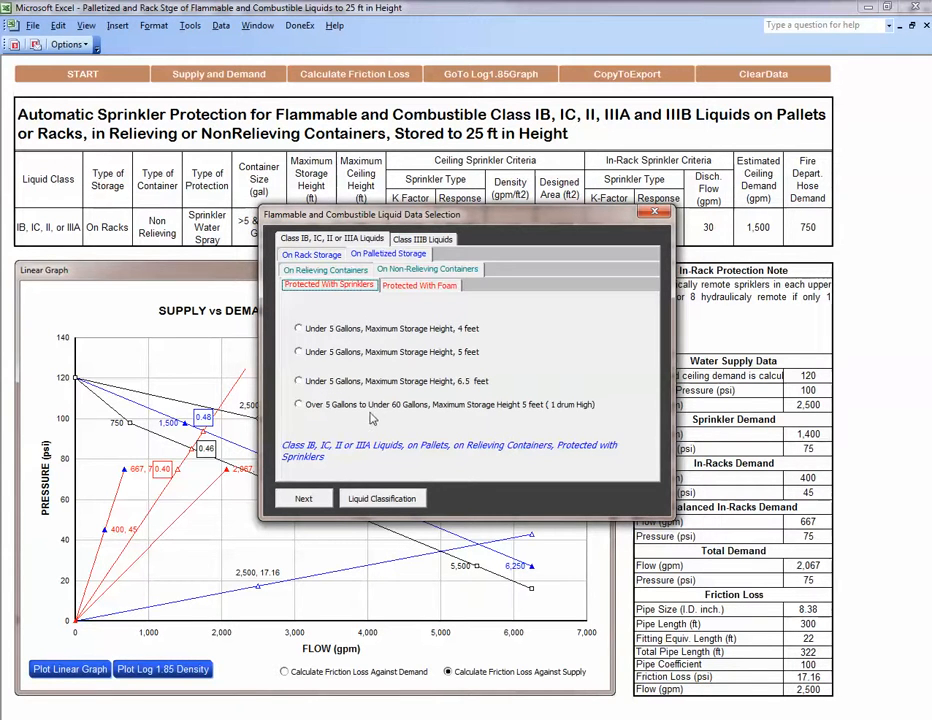
{"action": "left_click", "coordinate": [300, 404]}
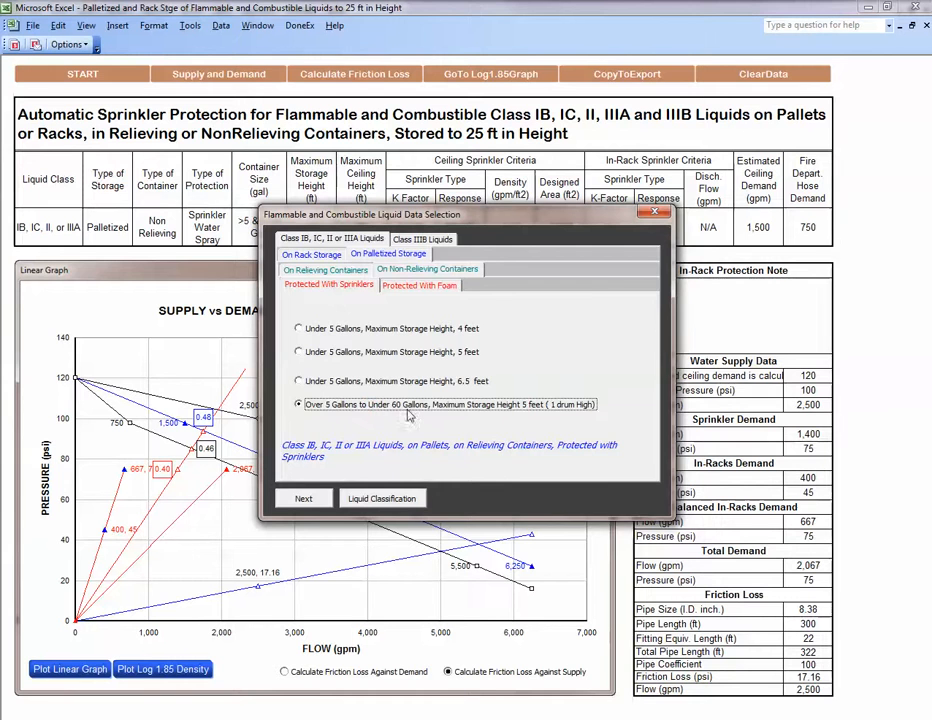
{"action": "left_click", "coordinate": [304, 498]}
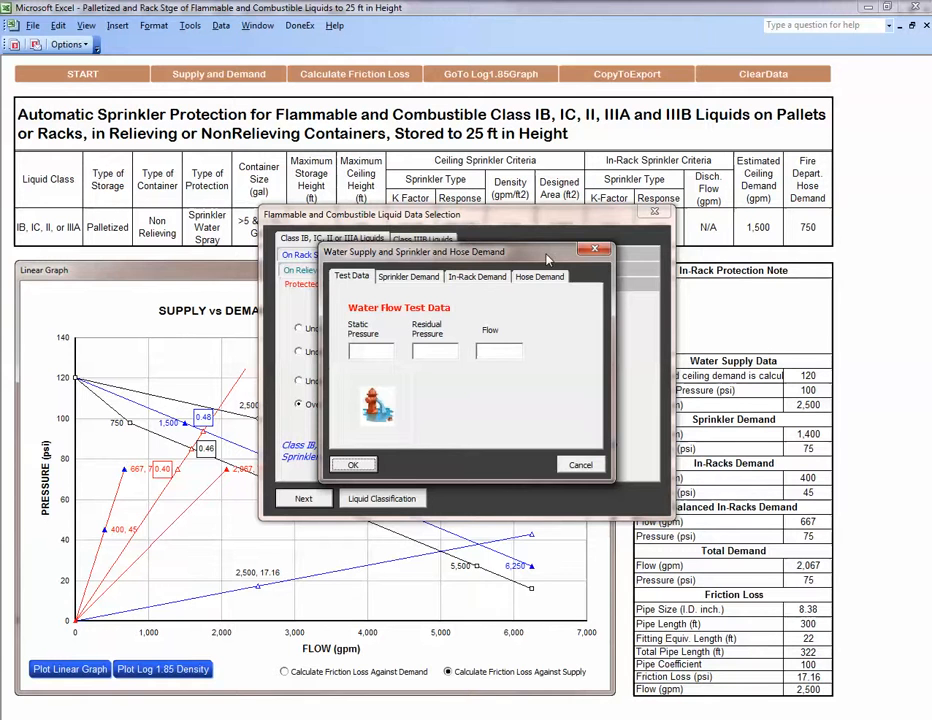
{"action": "mouse_move", "coordinate": [548, 308]}
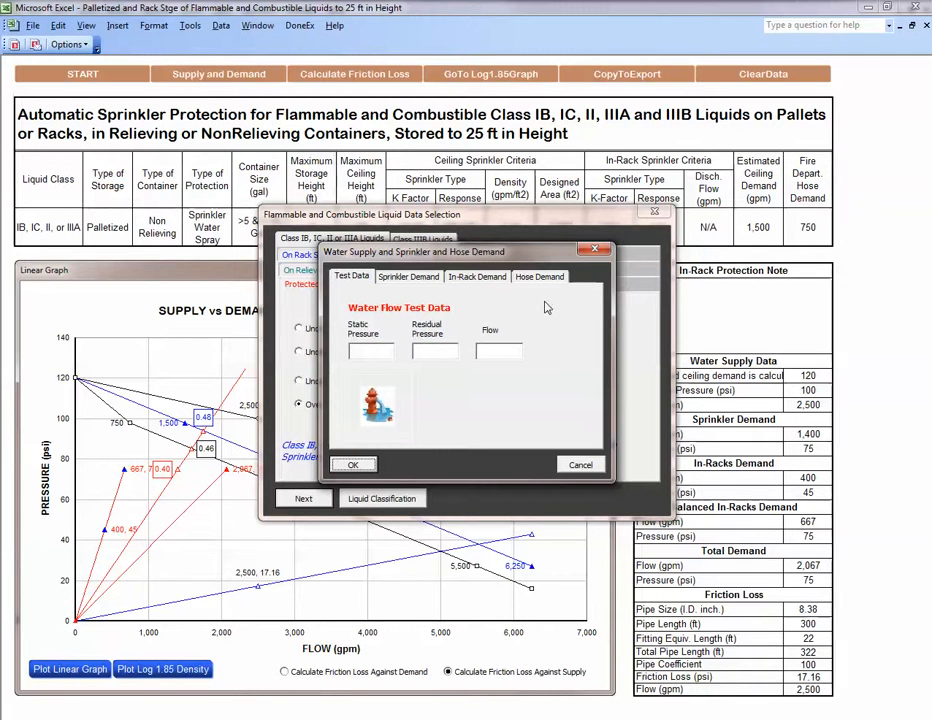